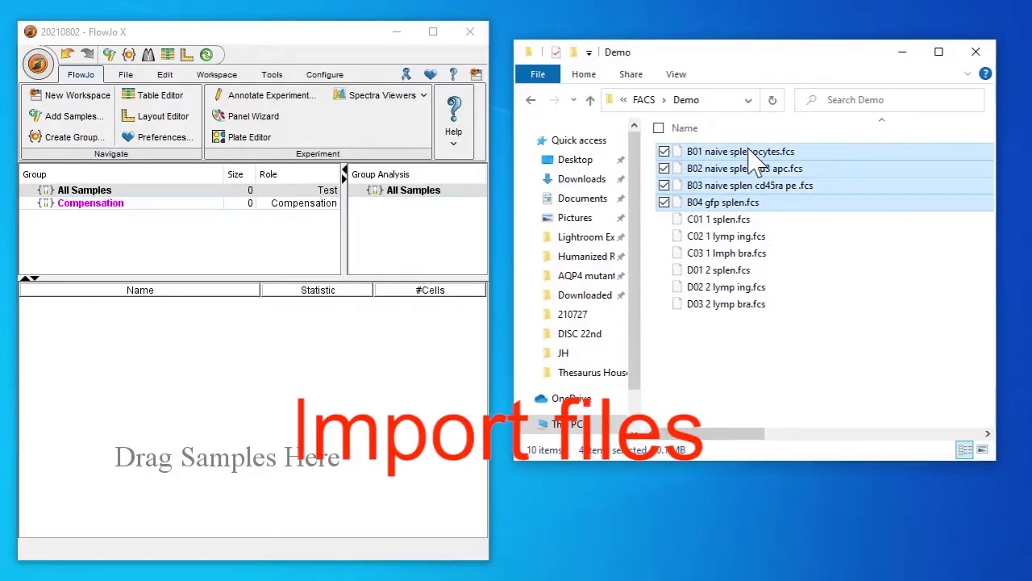
# - Add B01–B04 to the Compensation group and the six C01–D03 samples to the workspace
pyautogui.click(90, 202)
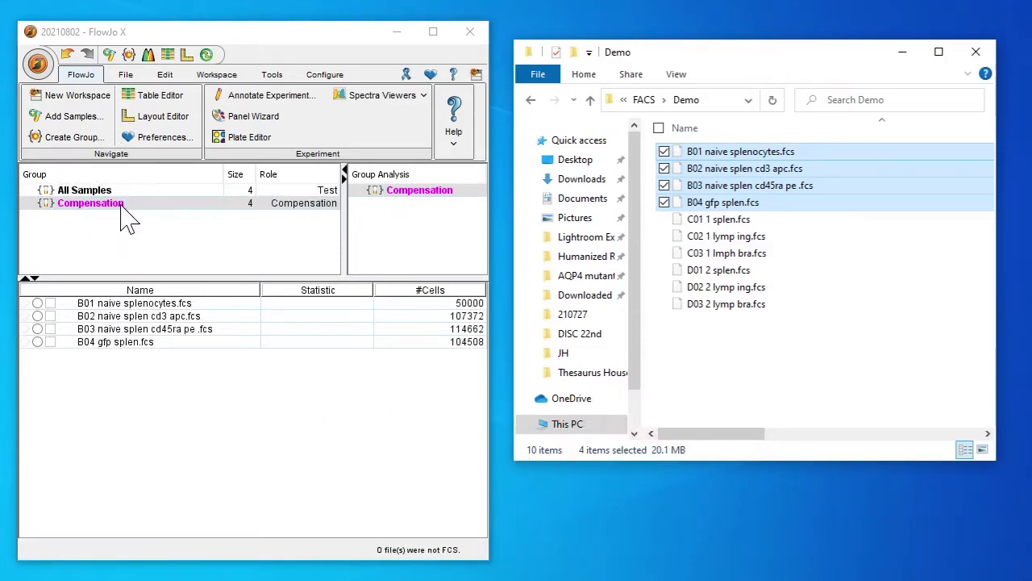
pyautogui.click(718, 219)
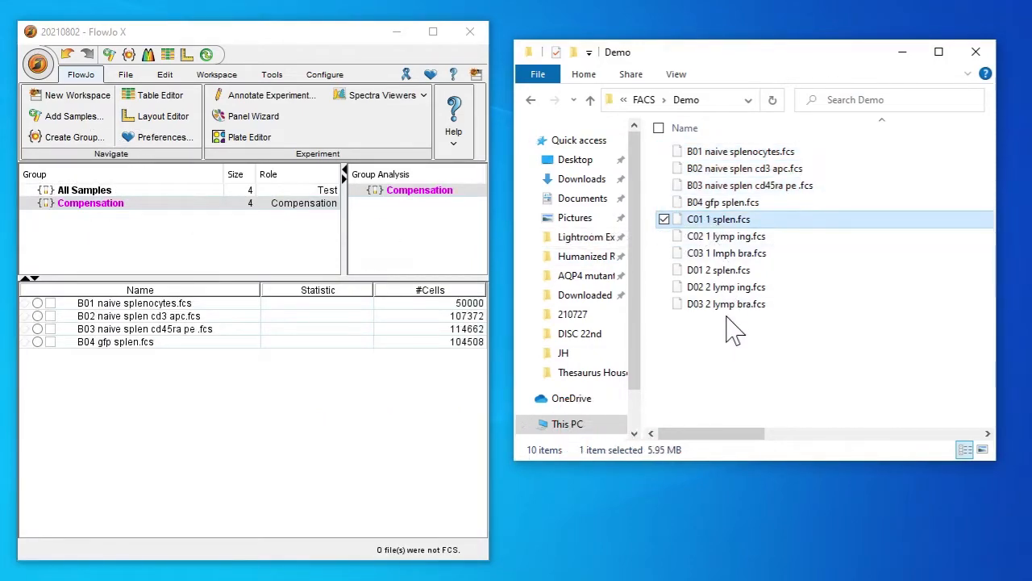
pyautogui.click(726, 303)
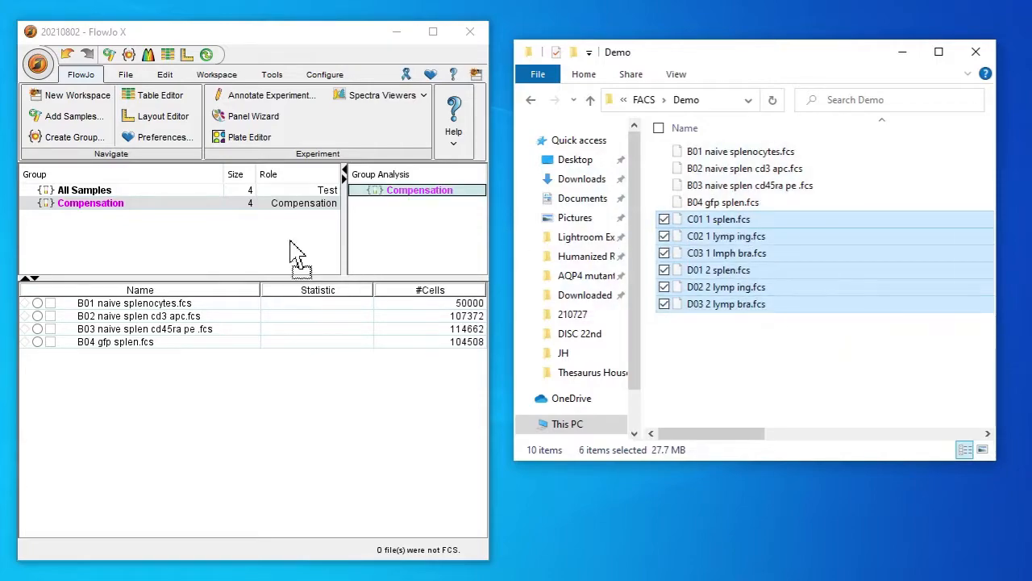
pyautogui.click(84, 189)
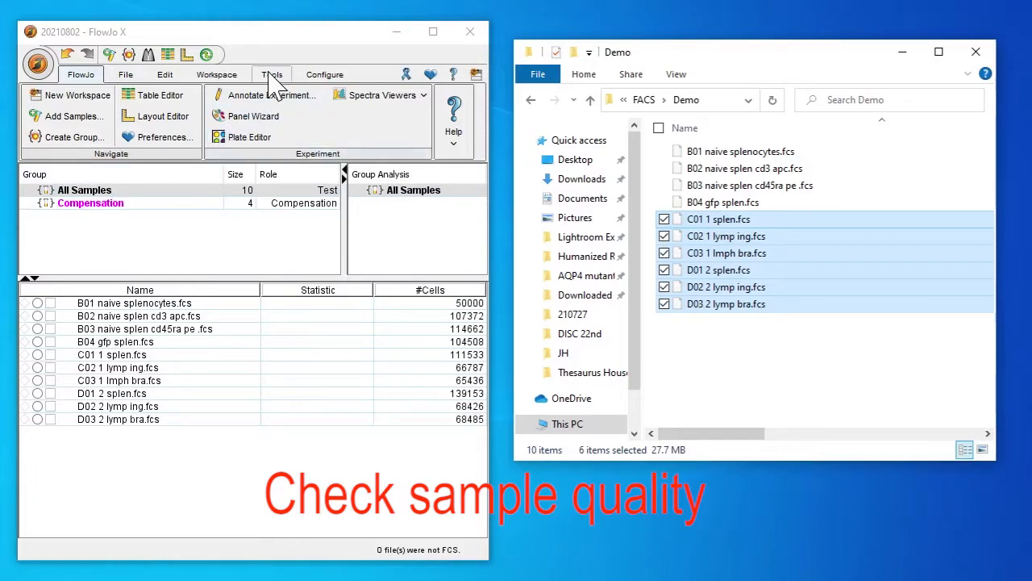
# - Launch Check Sample Quality from the Tools tab for all ten samples
pyautogui.click(271, 74)
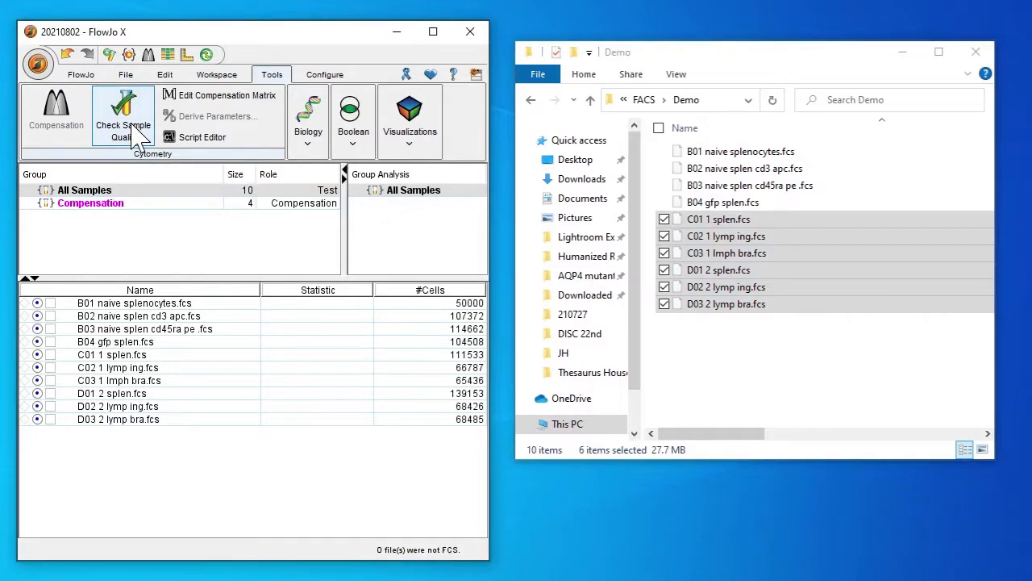
pyautogui.moveTo(85, 282)
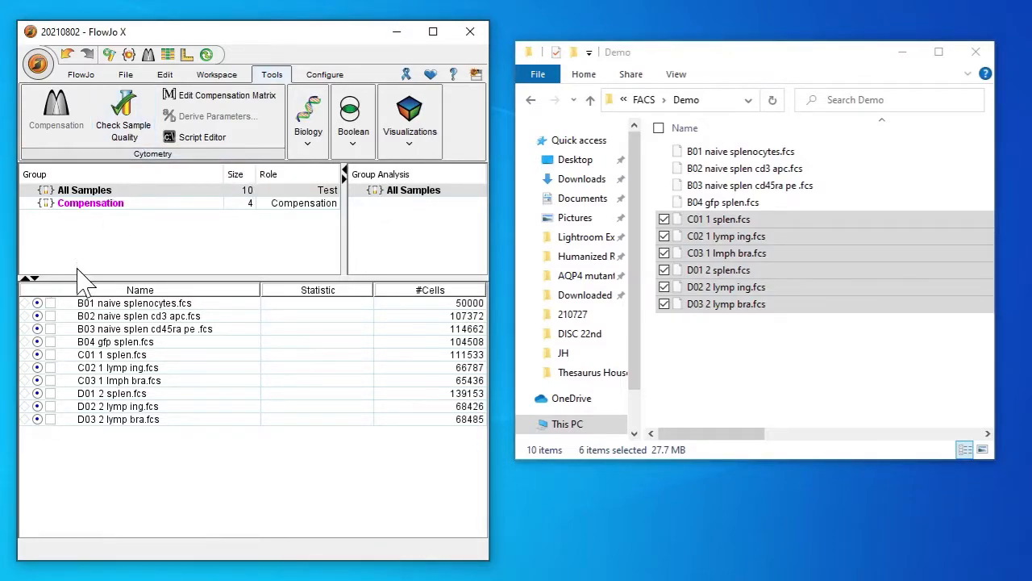
pyautogui.moveTo(113, 262)
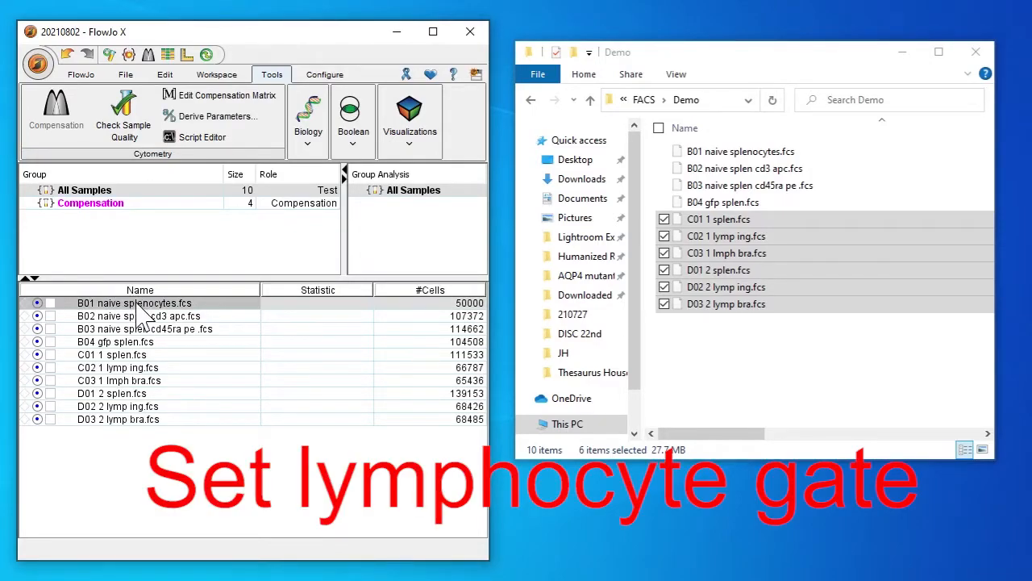
# - Open the B01 scatter plot and lower the FSC-A and SSC-A axis maximums
pyautogui.doubleClick(135, 302)
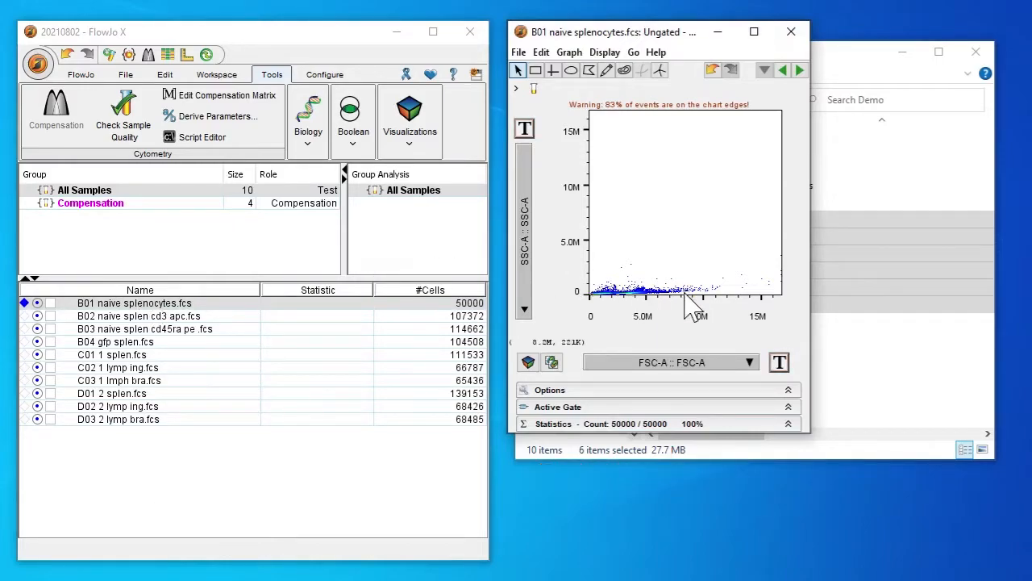
pyautogui.moveTo(779, 361)
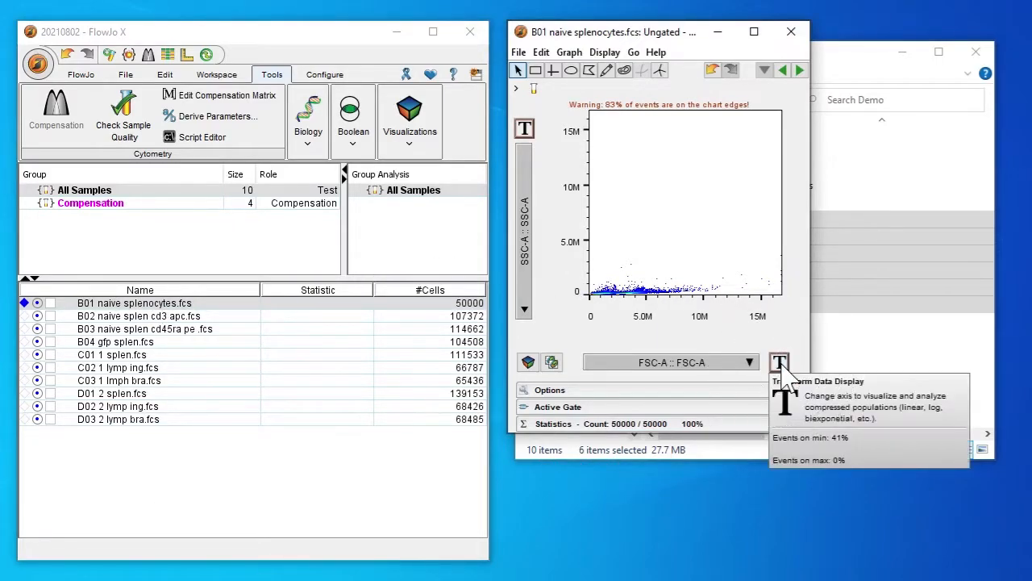
pyautogui.click(779, 362)
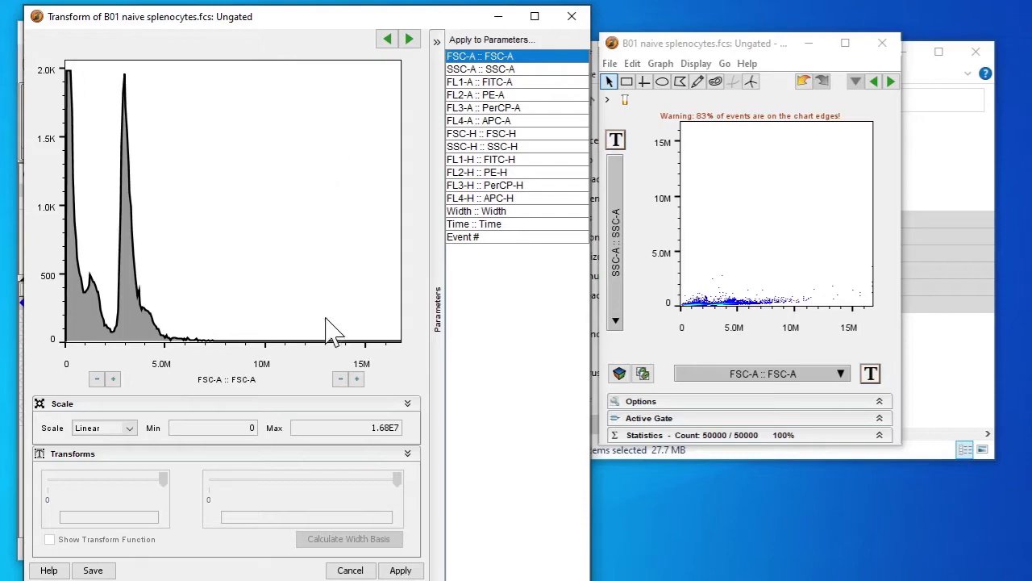
pyautogui.click(339, 379)
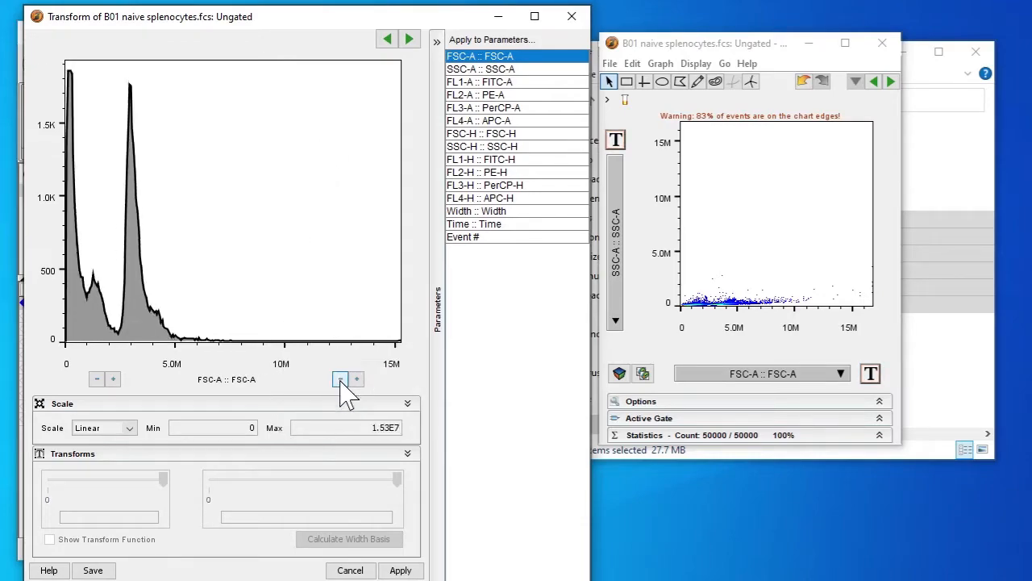
pyautogui.click(339, 379)
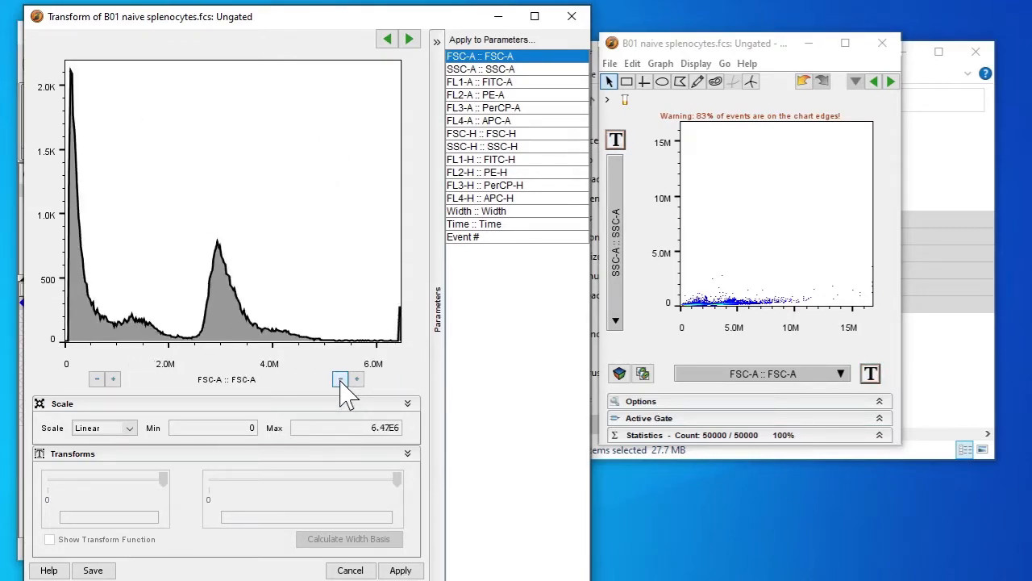
pyautogui.click(340, 379)
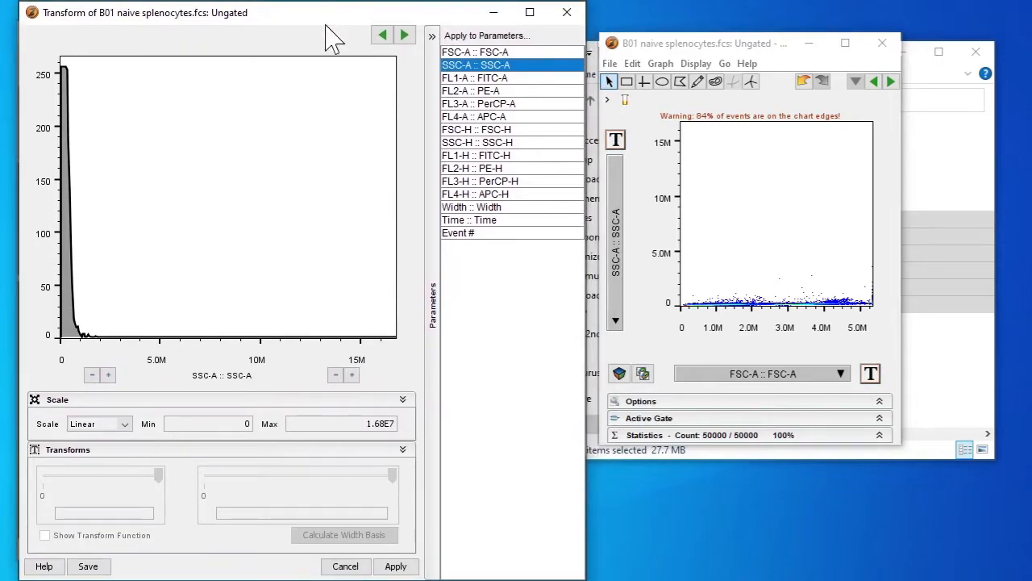
pyautogui.click(334, 375)
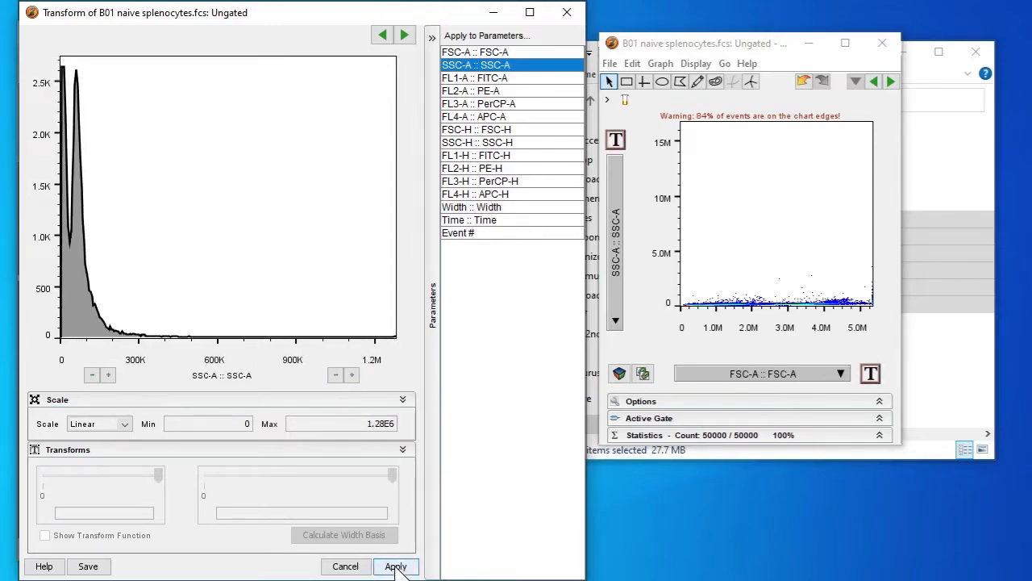
pyautogui.click(395, 565)
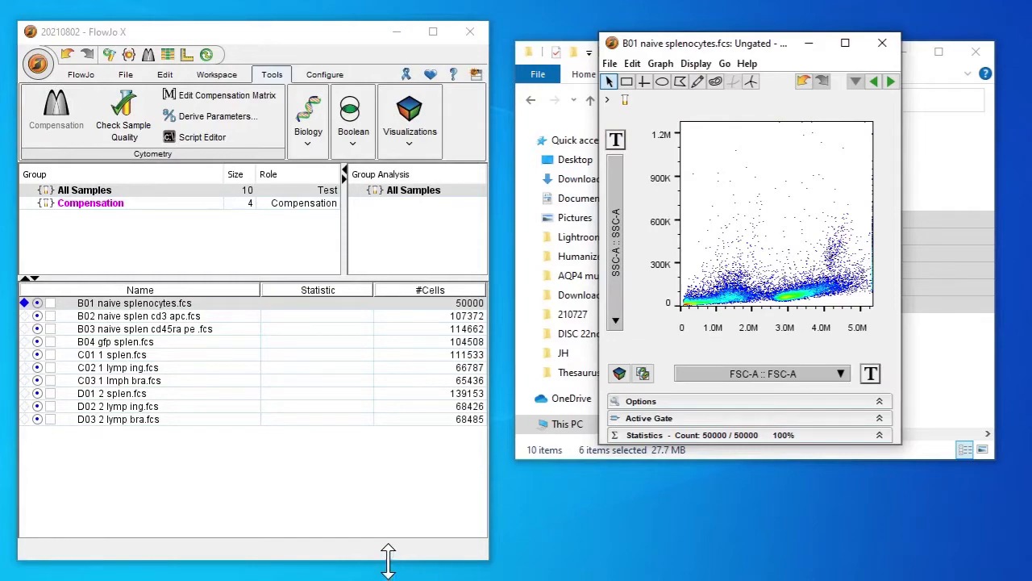
# - Draw a polygon Lymphocytes gate around B01's lymphocyte cloud, capturing 42.4% of cells
pyautogui.click(616, 140)
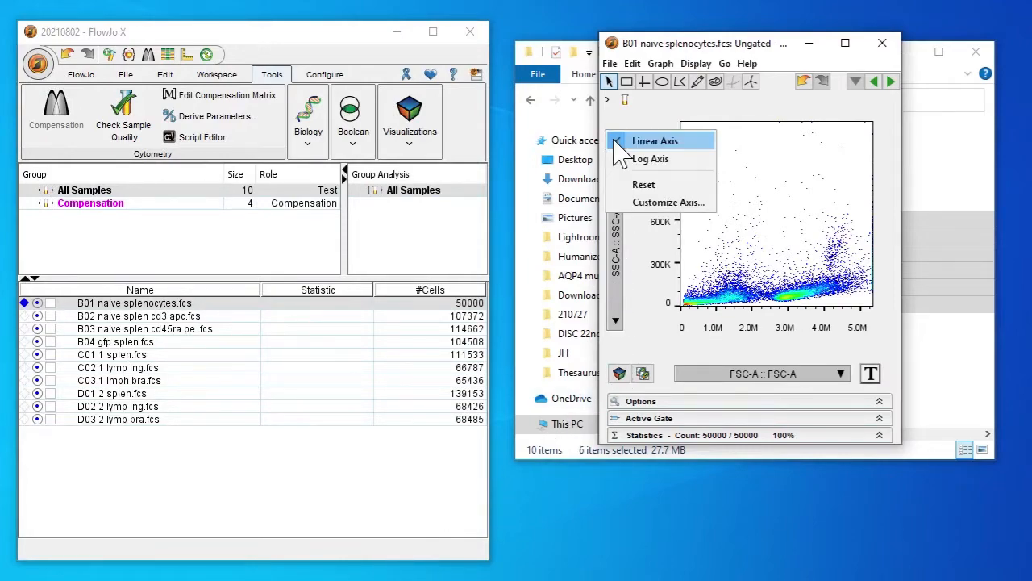
pyautogui.click(655, 140)
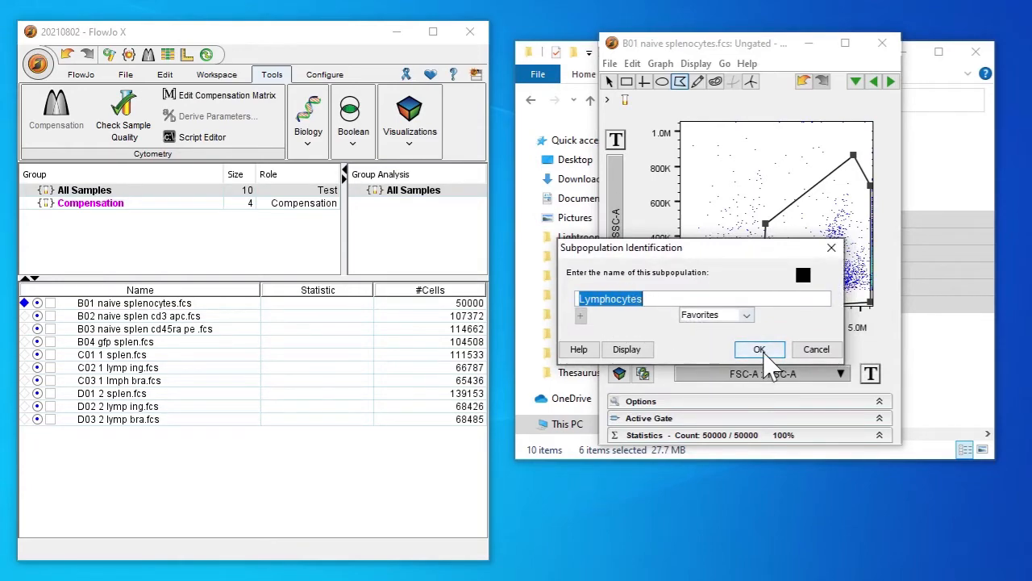
pyautogui.click(759, 350)
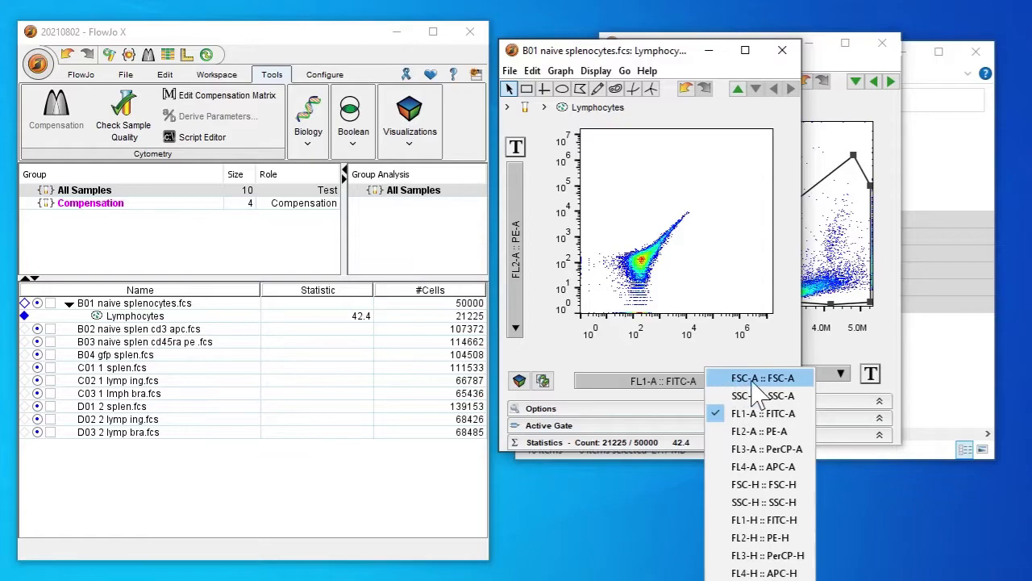
# - Set the Lymphocytes plot axes to FSC-A (x) and FSC-H (y), then bring up the forward scatter transform
pyautogui.click(760, 377)
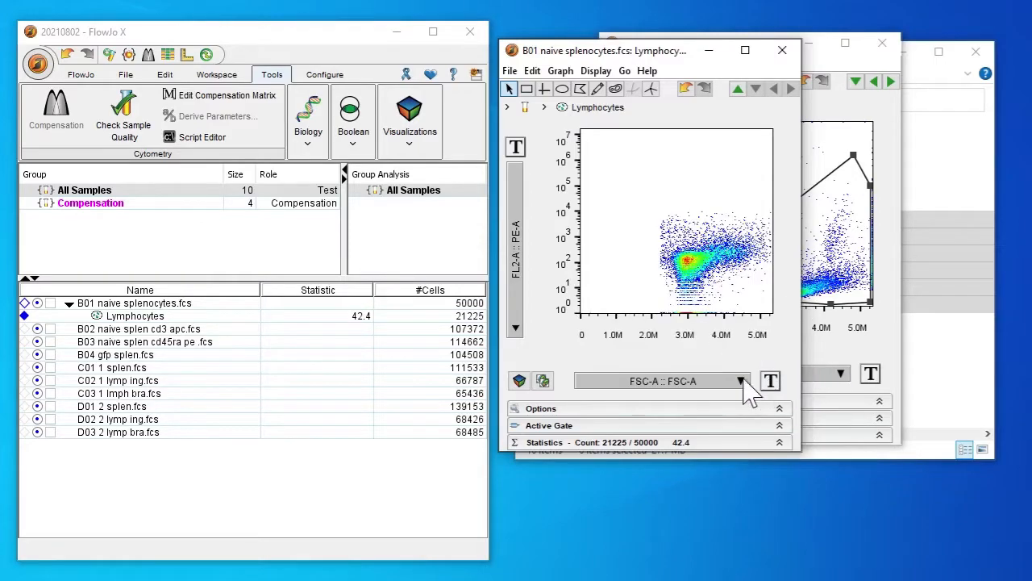
pyautogui.click(741, 380)
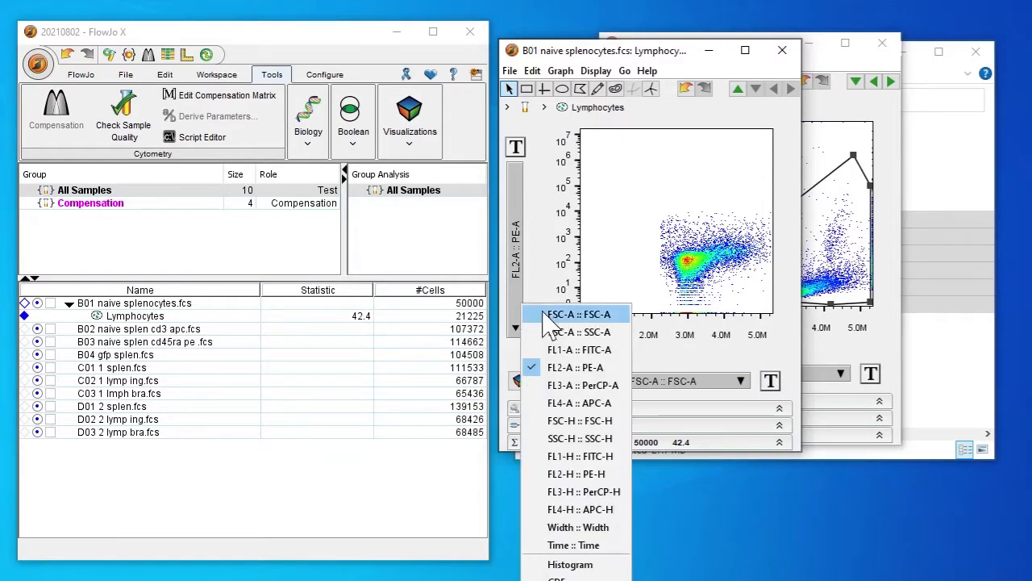
pyautogui.moveTo(579, 421)
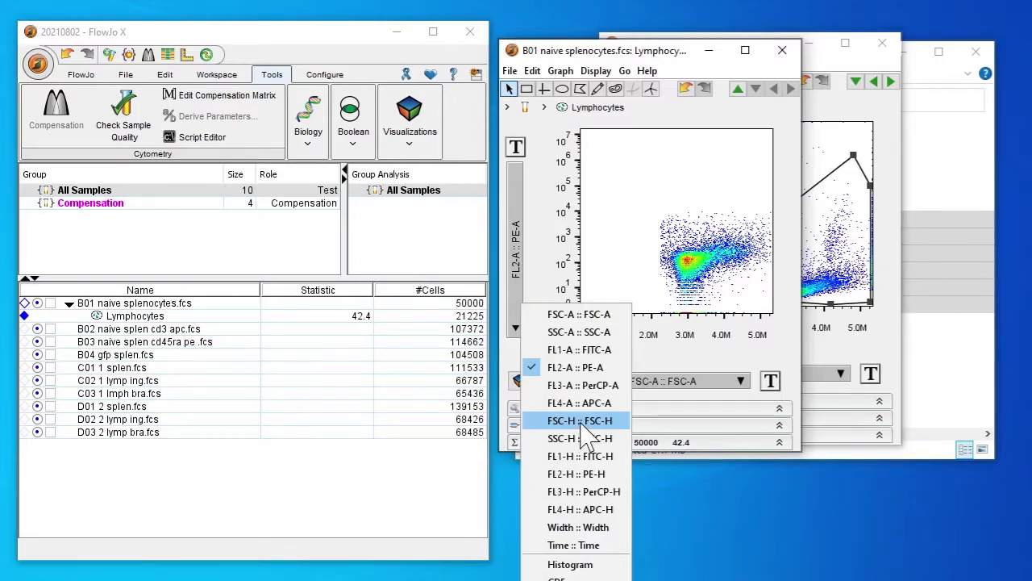
pyautogui.click(577, 420)
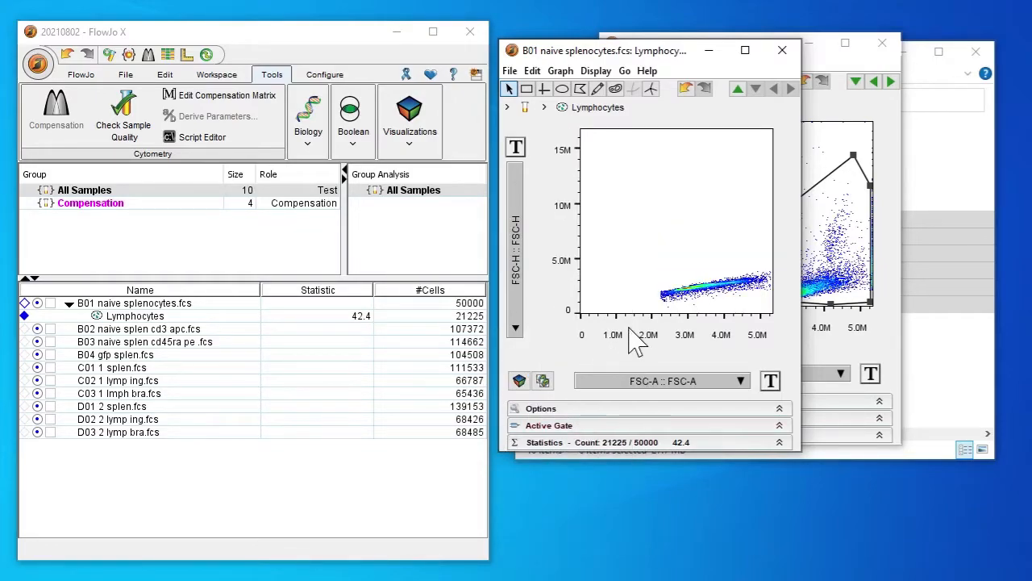
pyautogui.moveTo(628, 321)
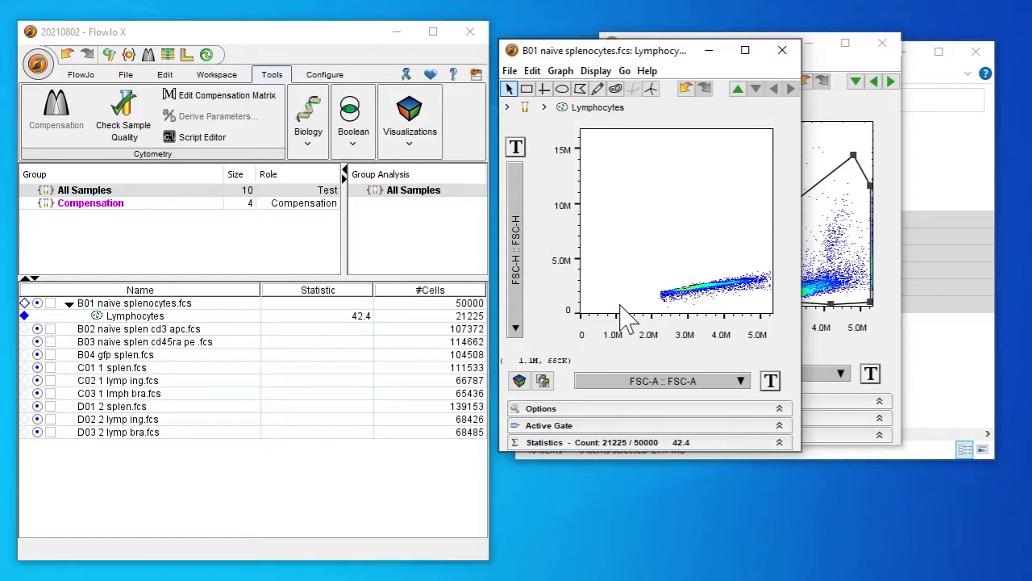
pyautogui.moveTo(632, 218)
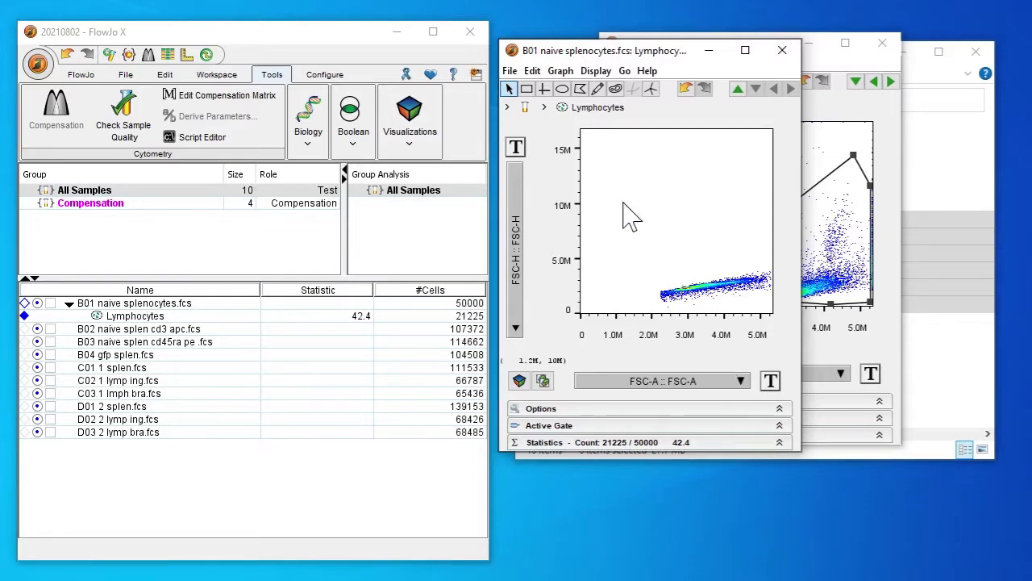
pyautogui.click(770, 381)
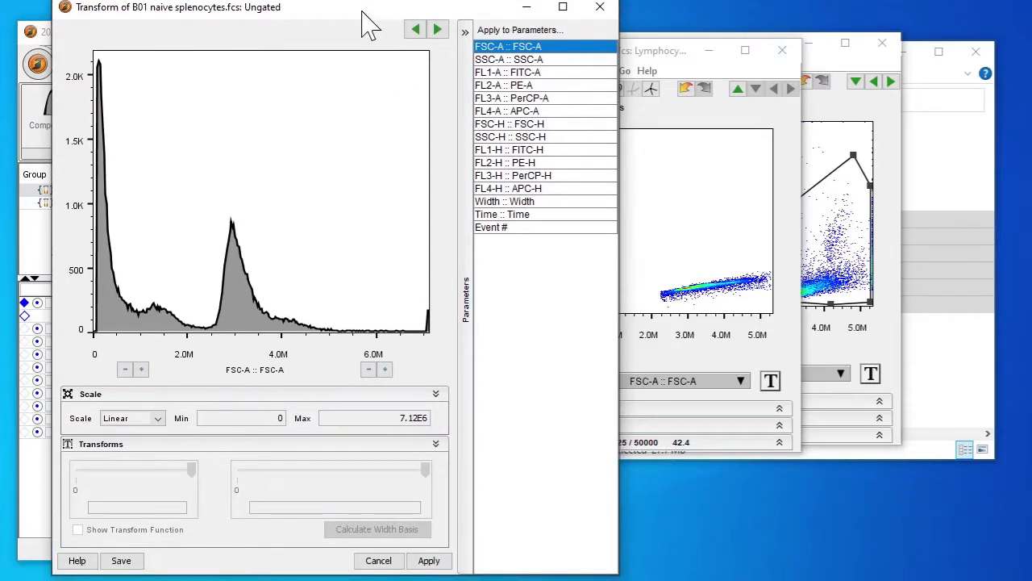
# - Apply the wider FSC range and gate the diagonal singlets as Single Cells (98.8%)
pyautogui.click(378, 560)
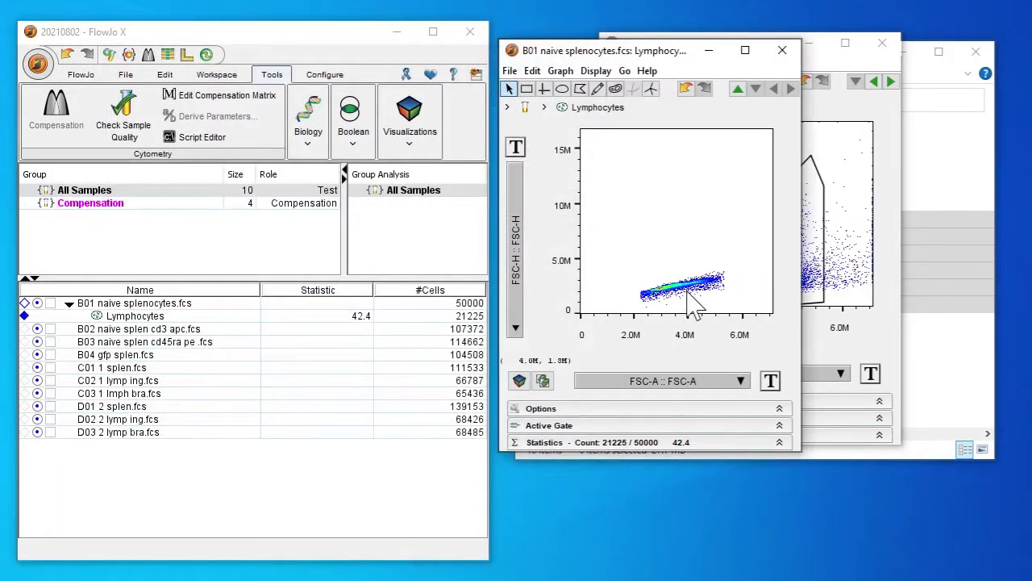
pyautogui.moveTo(637, 109)
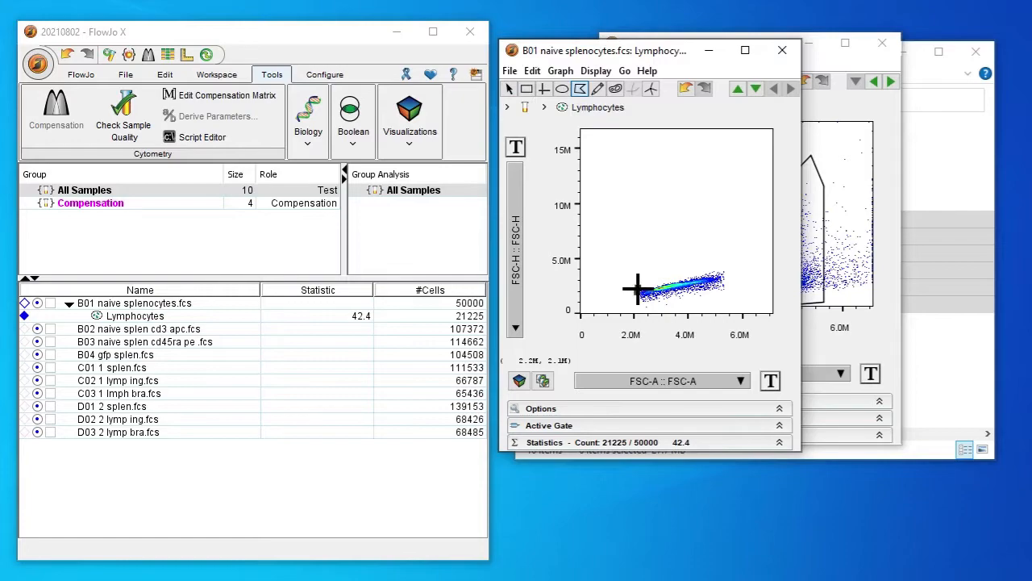
pyautogui.moveTo(637, 287); pyautogui.dragTo(730, 278)
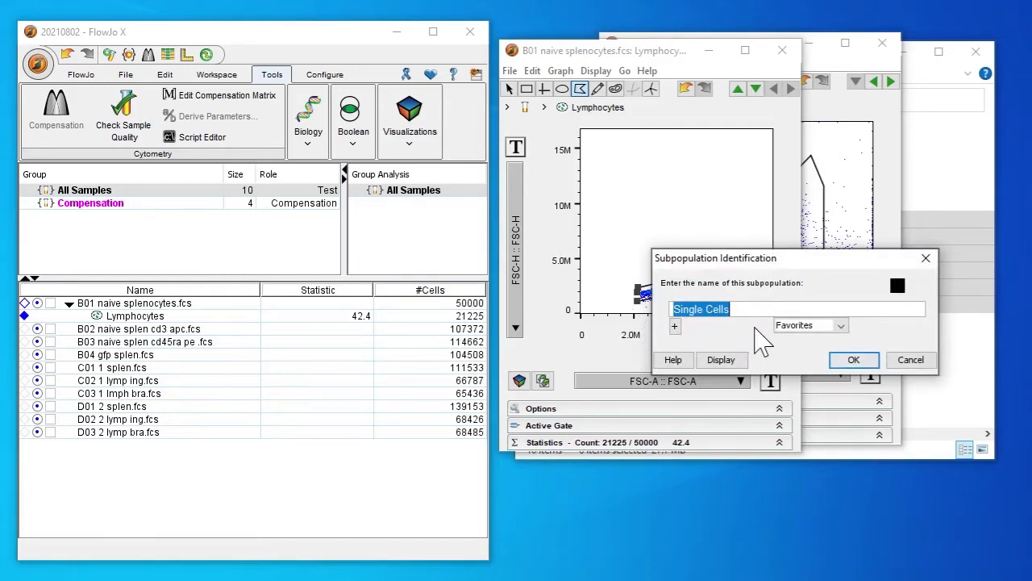
pyautogui.click(853, 360)
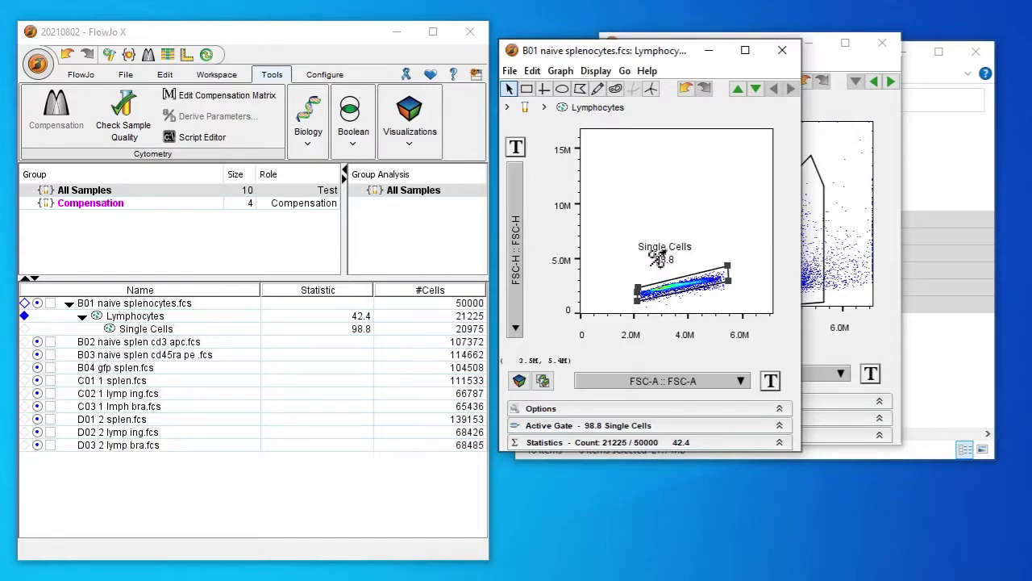
pyautogui.moveTo(572, 226)
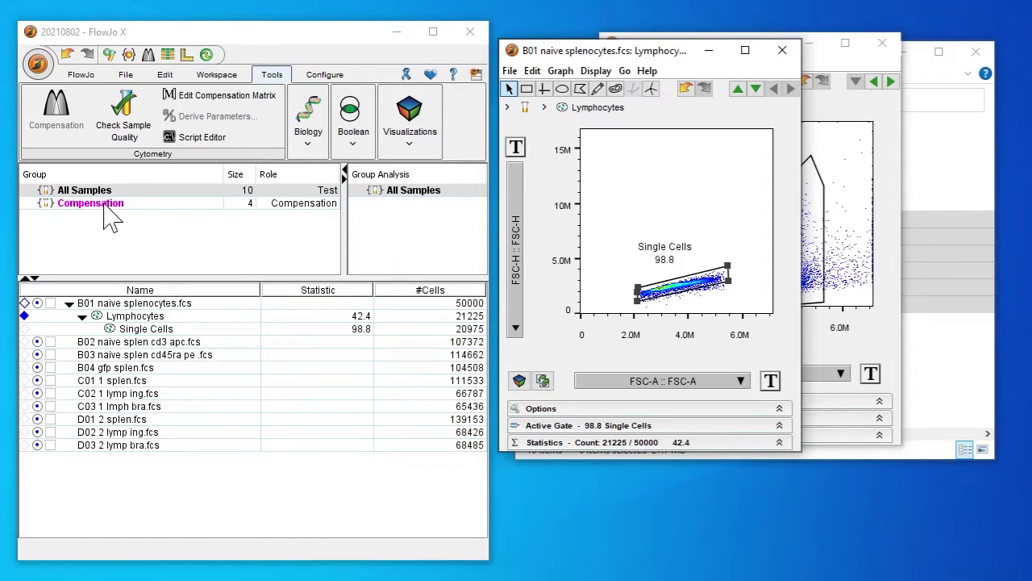
# - Calculate the Compensation matrix from the four B controls and close the review window
pyautogui.click(91, 203)
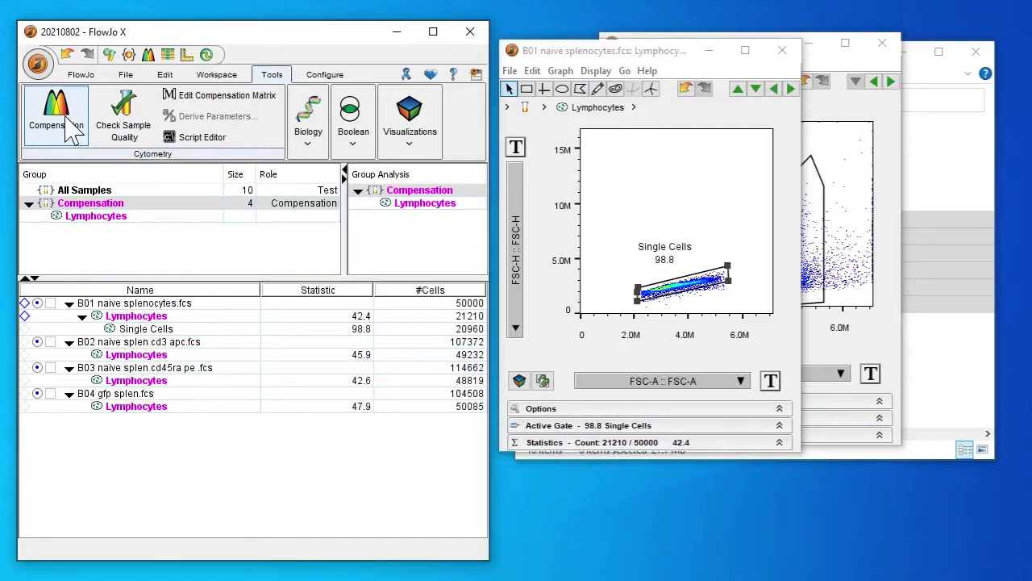
pyautogui.click(55, 116)
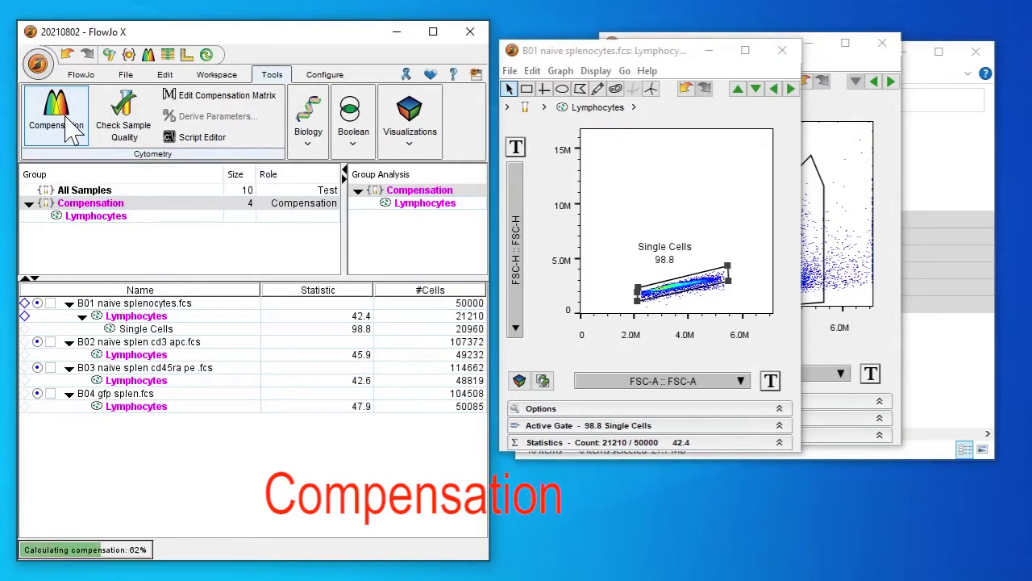
pyautogui.click(56, 113)
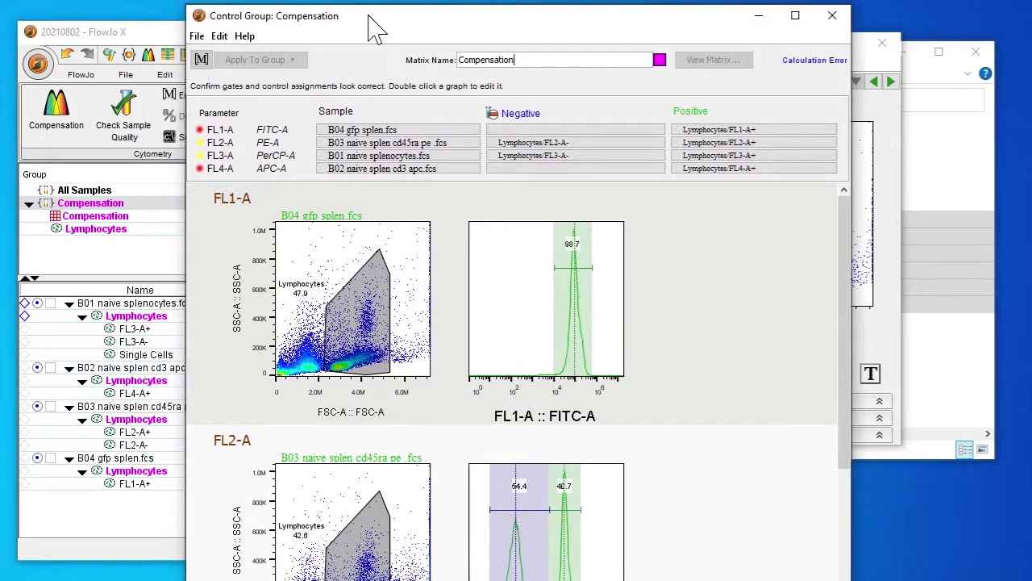
pyautogui.moveTo(758, 16)
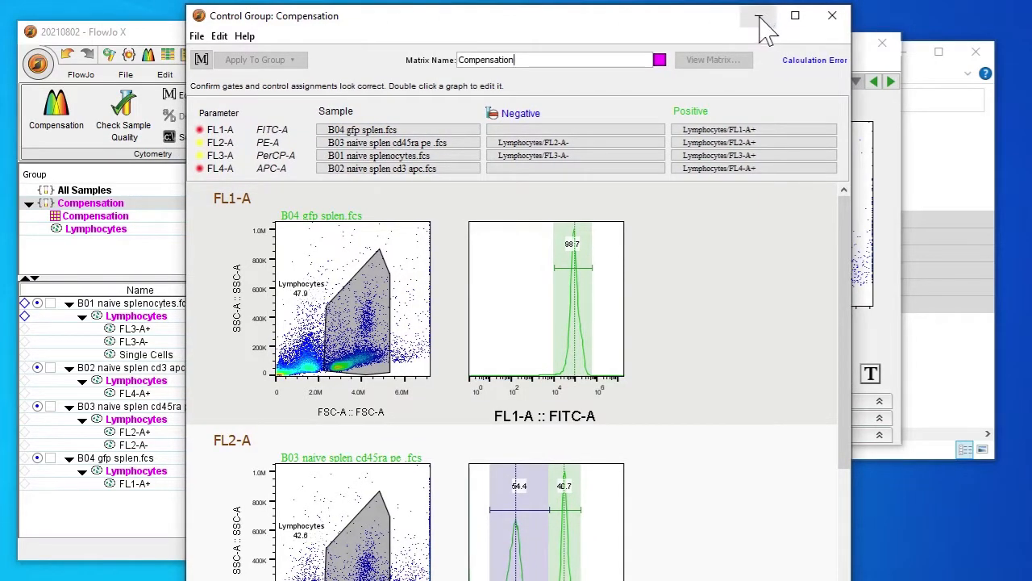
pyautogui.click(758, 16)
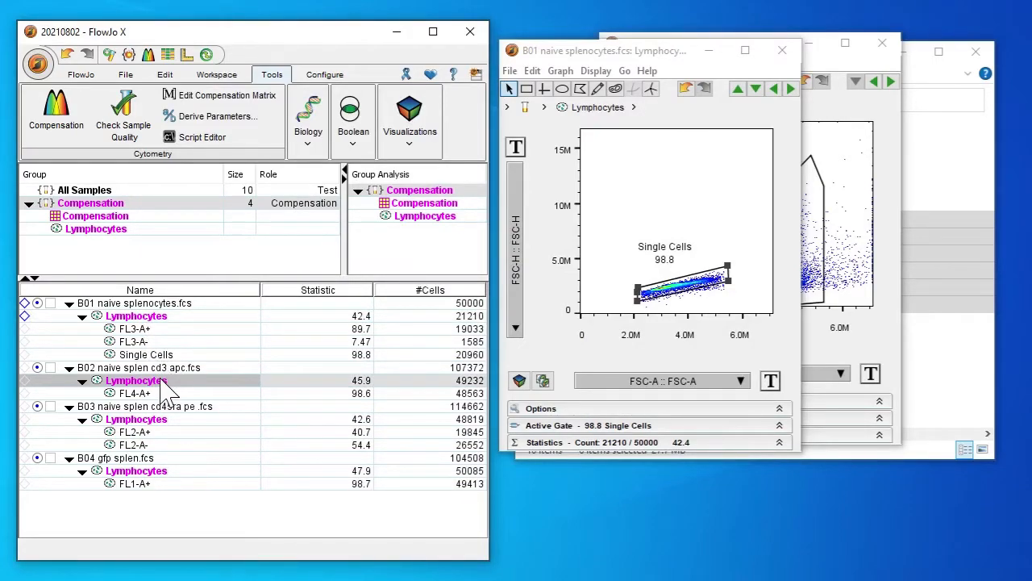
# - Show B02 Lymphocytes as an FL4-A :: APC-A histogram
pyautogui.click(135, 380)
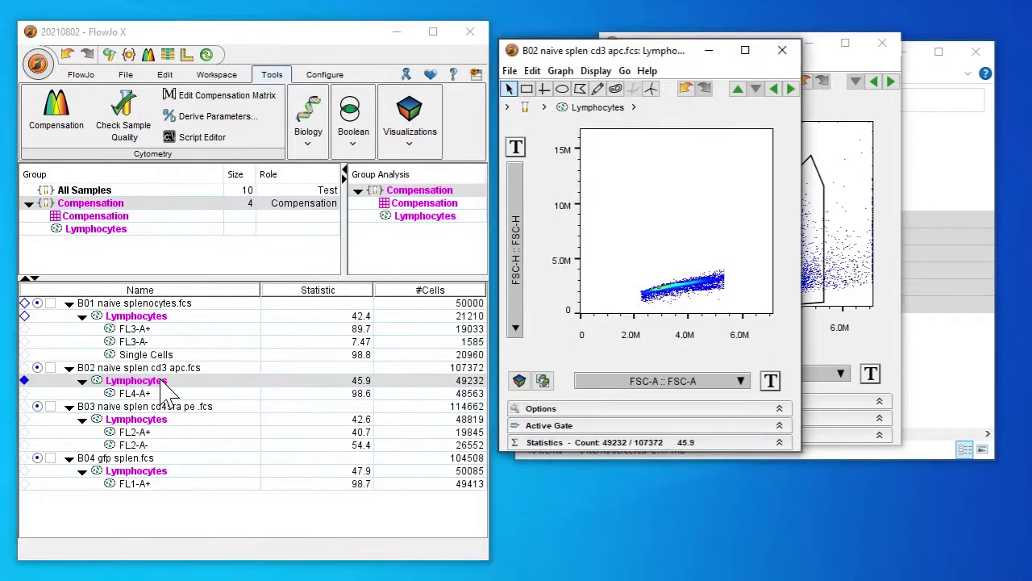
pyautogui.moveTo(528, 322)
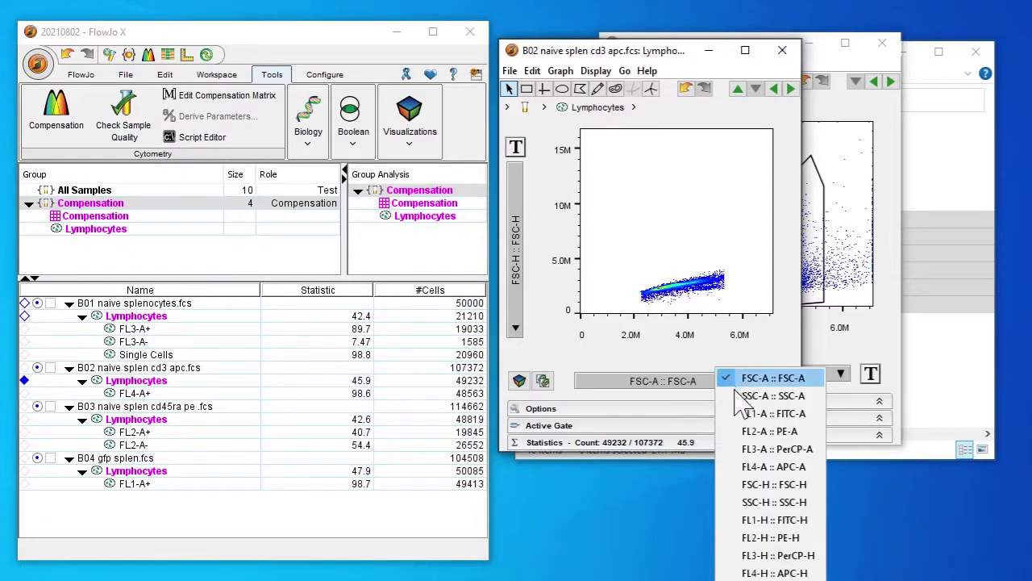
pyautogui.moveTo(768, 431)
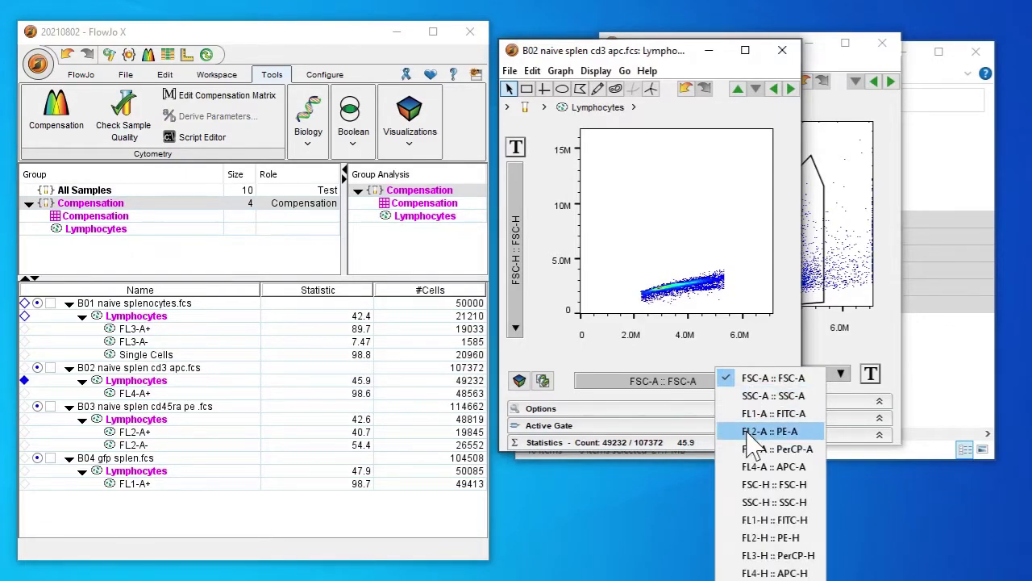
pyautogui.moveTo(770, 466)
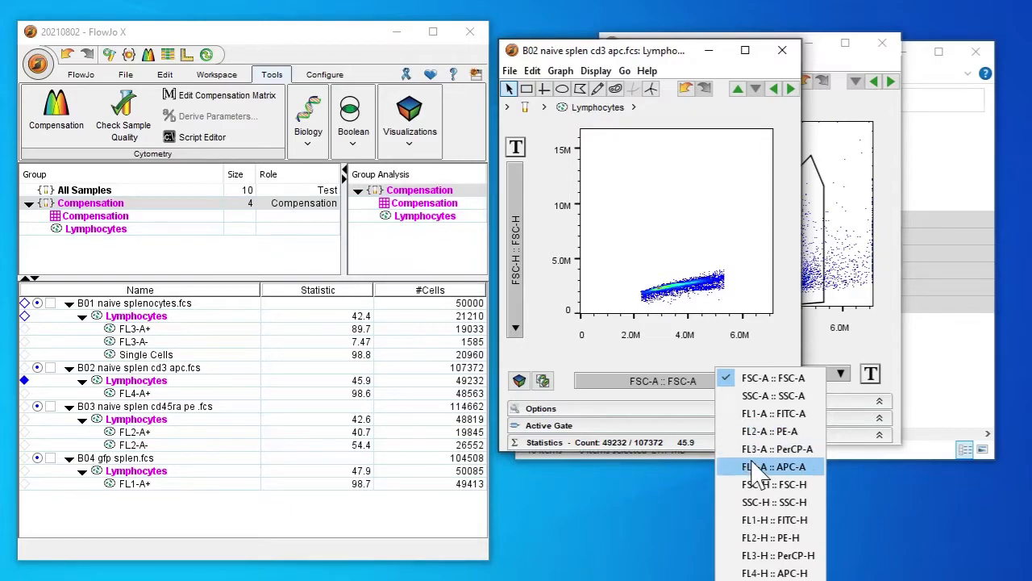
pyautogui.click(772, 466)
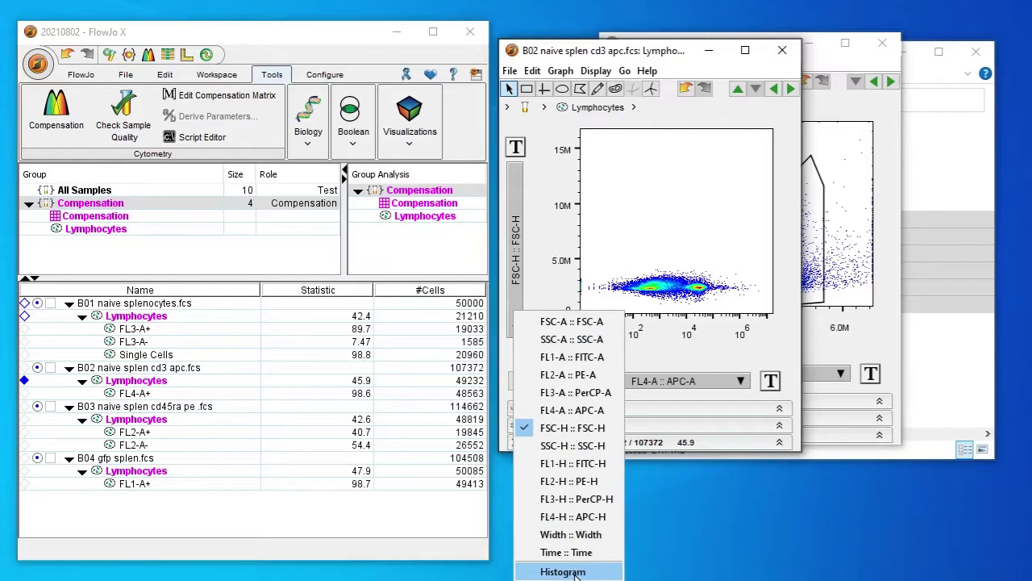
pyautogui.click(563, 571)
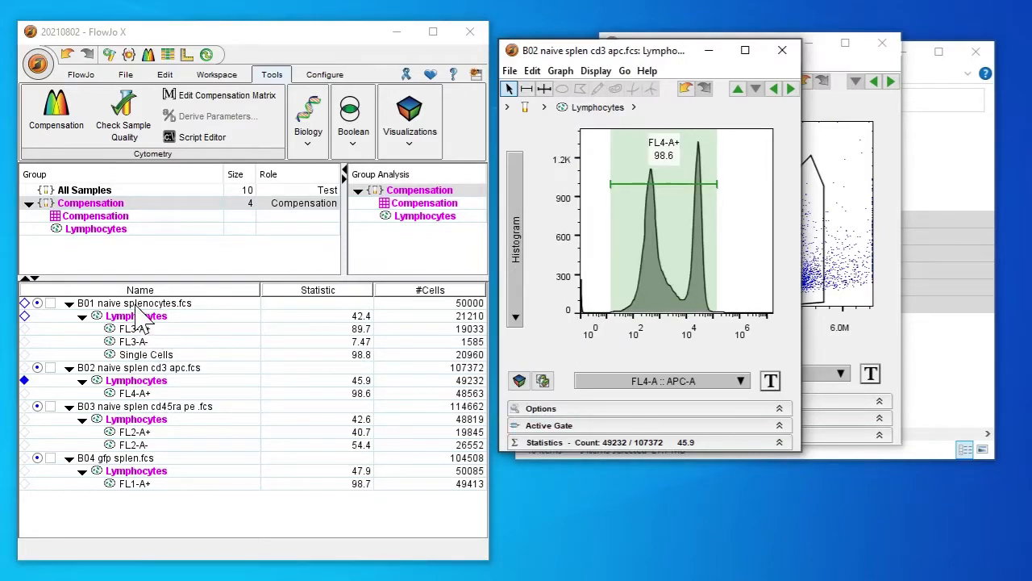
# - Show B01 Lymphocytes as an FL4-A :: APC-A histogram too
pyautogui.click(135, 316)
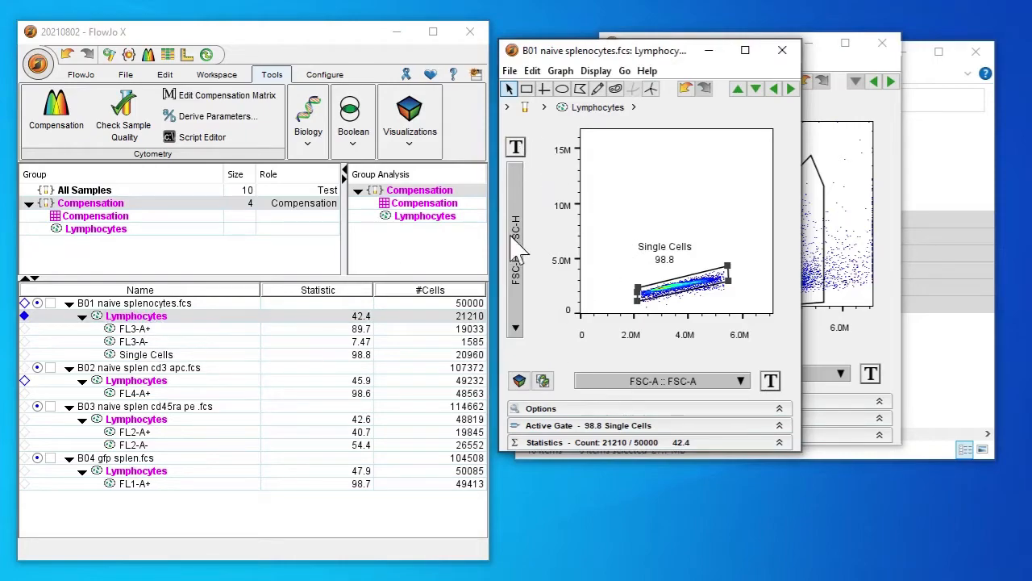
pyautogui.click(736, 379)
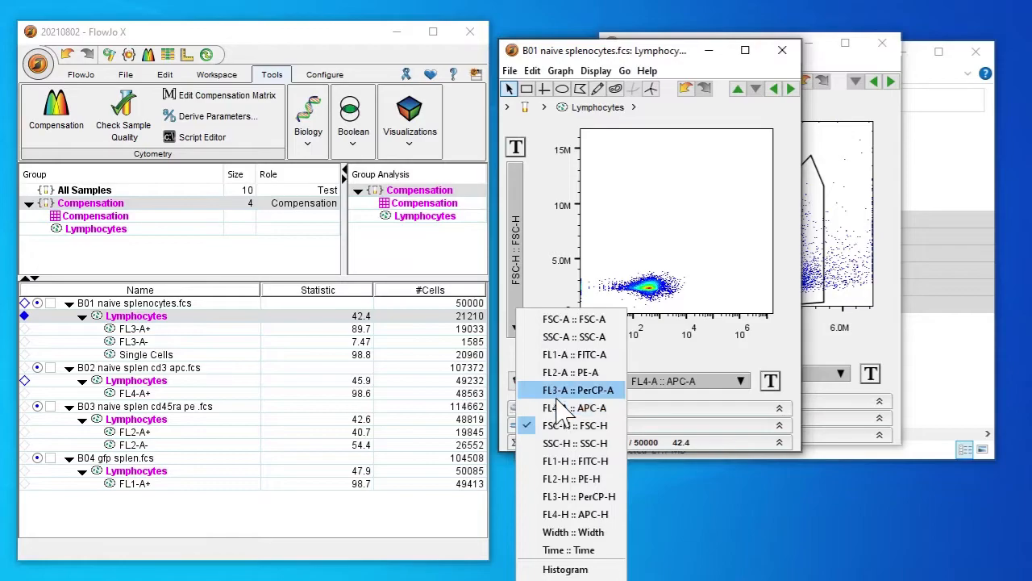
pyautogui.click(565, 569)
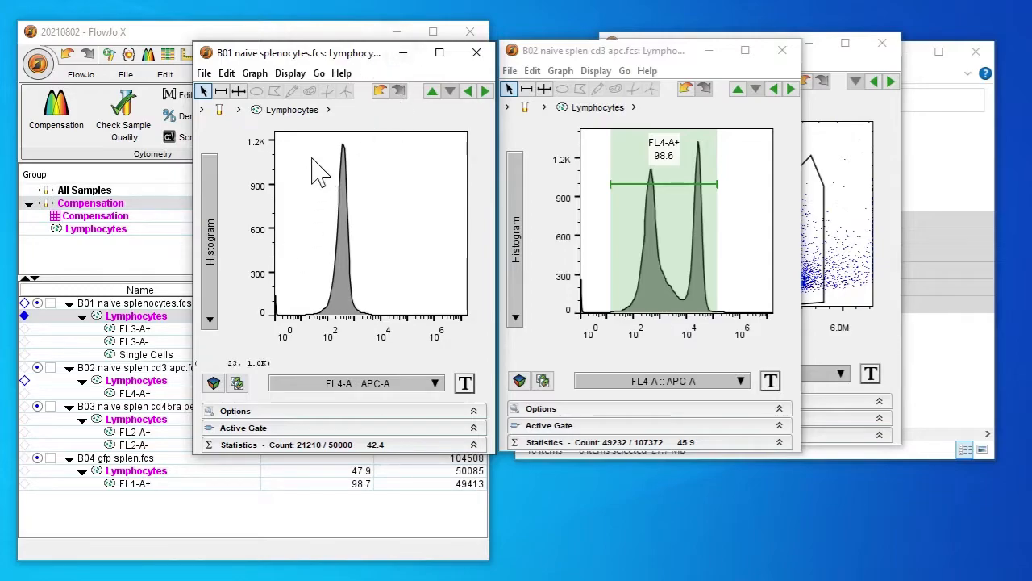
pyautogui.moveTo(386, 331)
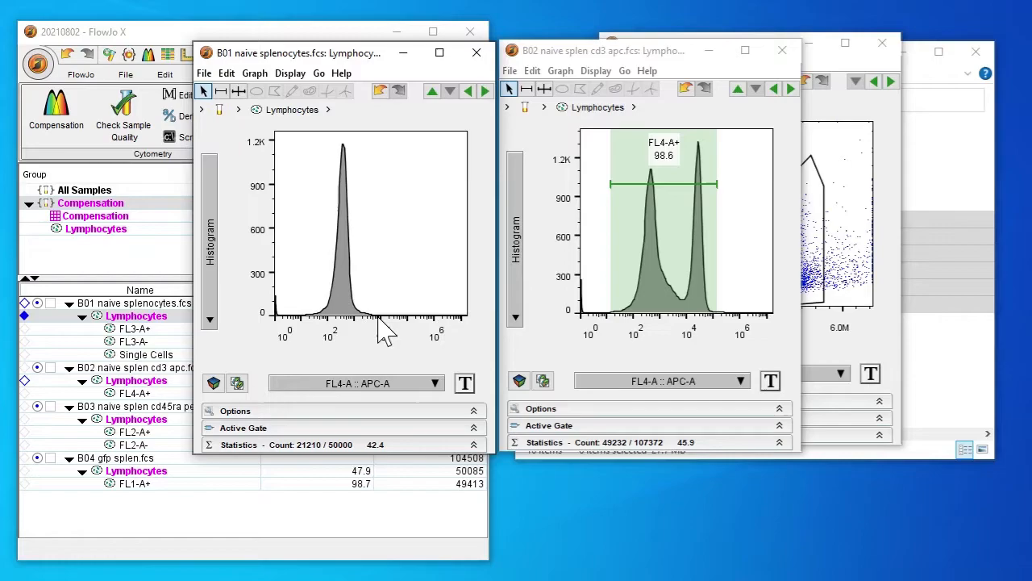
pyautogui.moveTo(617, 198)
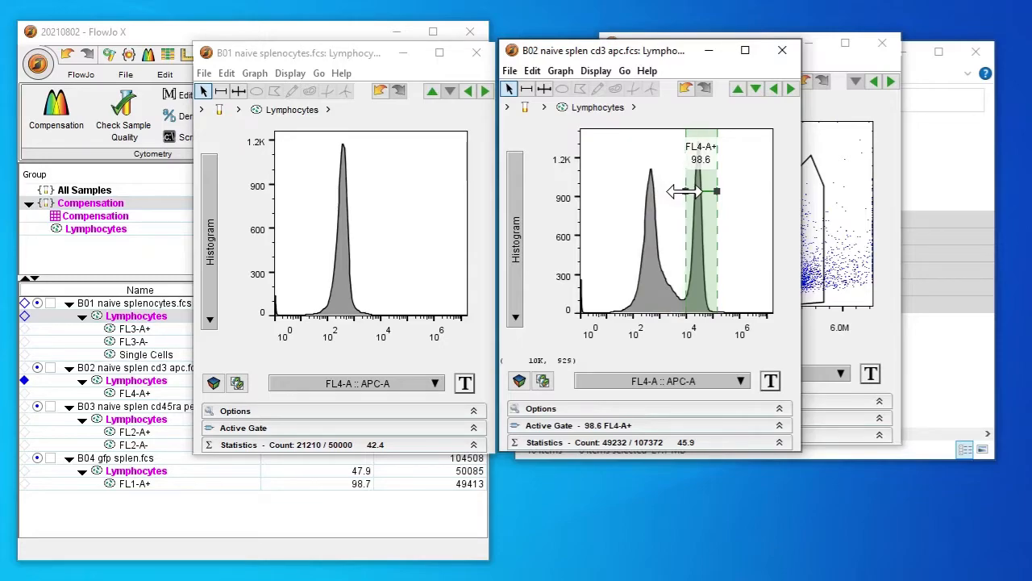
# - Narrow B02's FL4-A+ gate to 37.8% and add an FL4-A- gate at 61.9%
pyautogui.moveTo(670, 191); pyautogui.dragTo(686, 191)
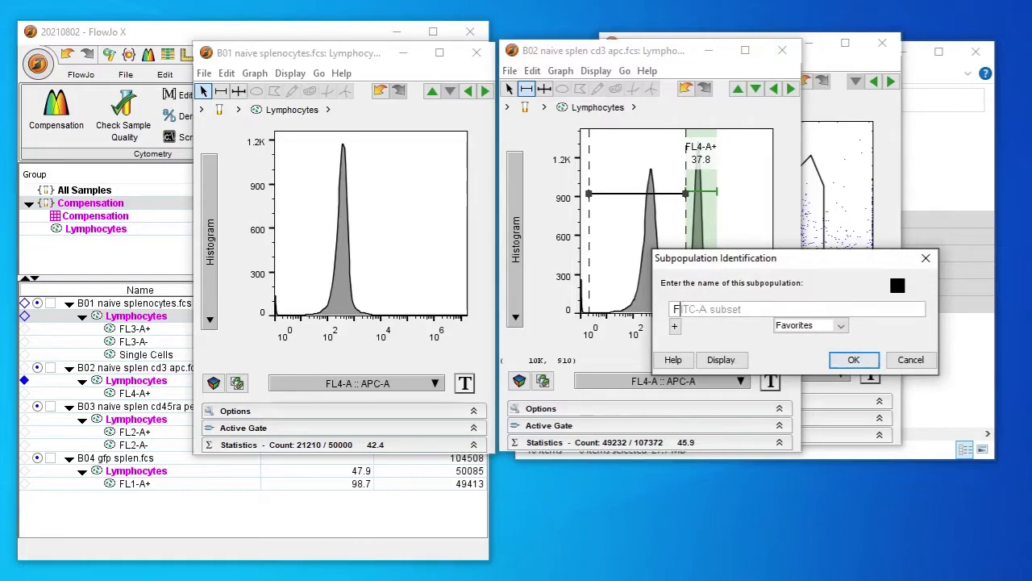
pyautogui.write('FL4-A')
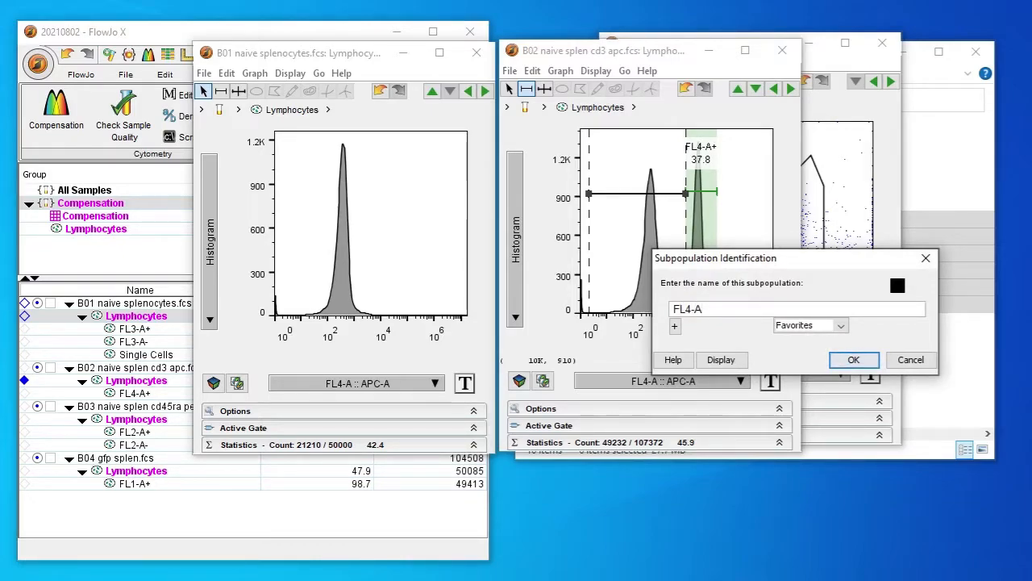
pyautogui.click(853, 360)
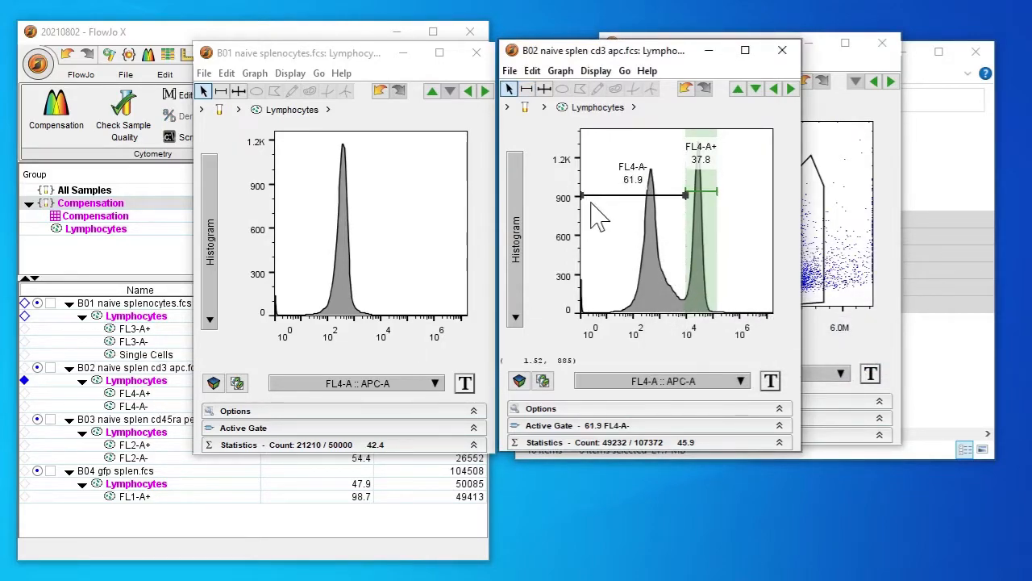
pyautogui.moveTo(604, 225)
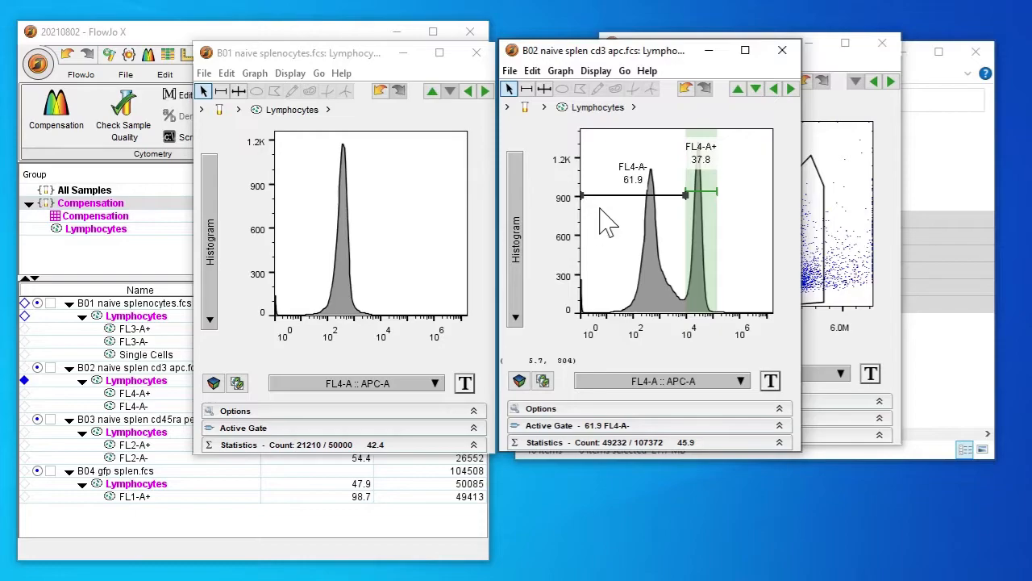
pyautogui.moveTo(266, 395)
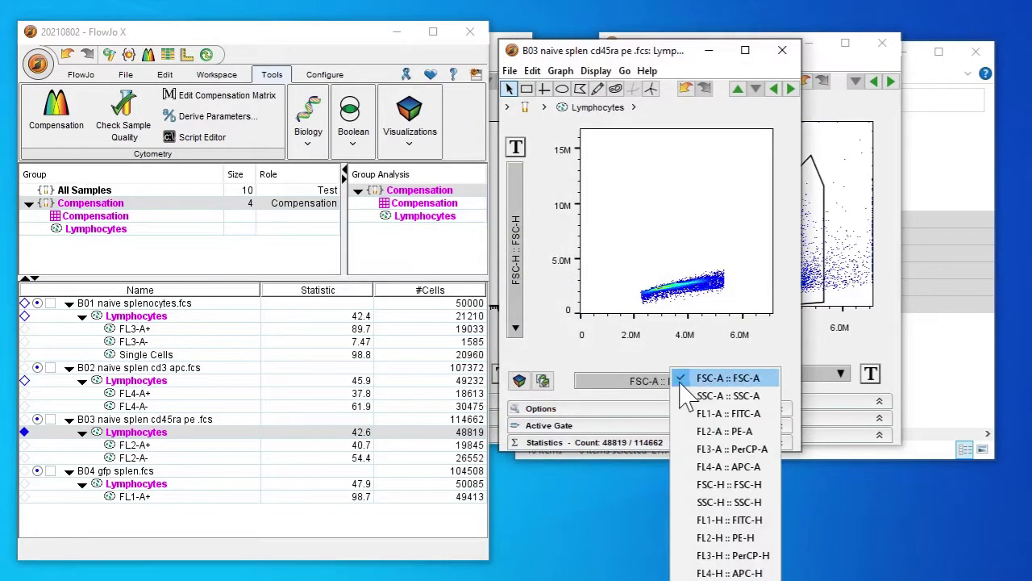
pyautogui.moveTo(723, 431)
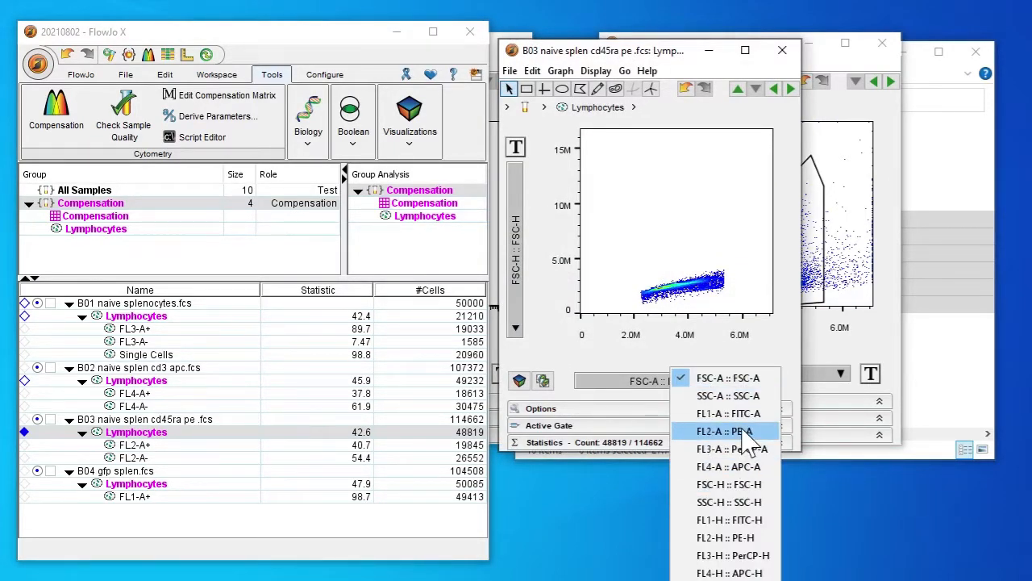
# - Show B03 and B01 as FL2-A :: PE-A histograms and widen B03's FL2-A- gate to 56.3%
pyautogui.click(723, 431)
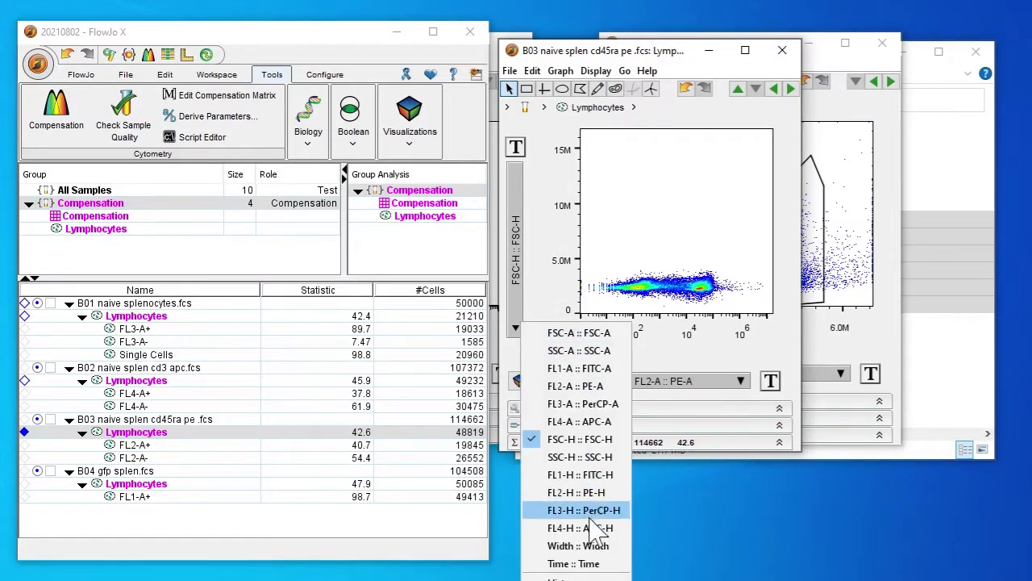
pyautogui.click(576, 386)
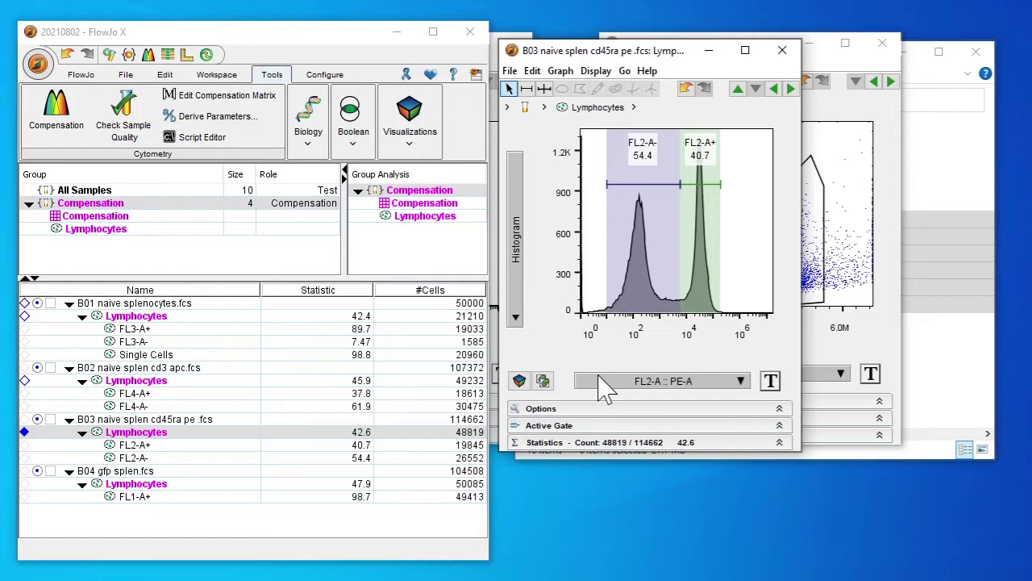
pyautogui.moveTo(629, 234)
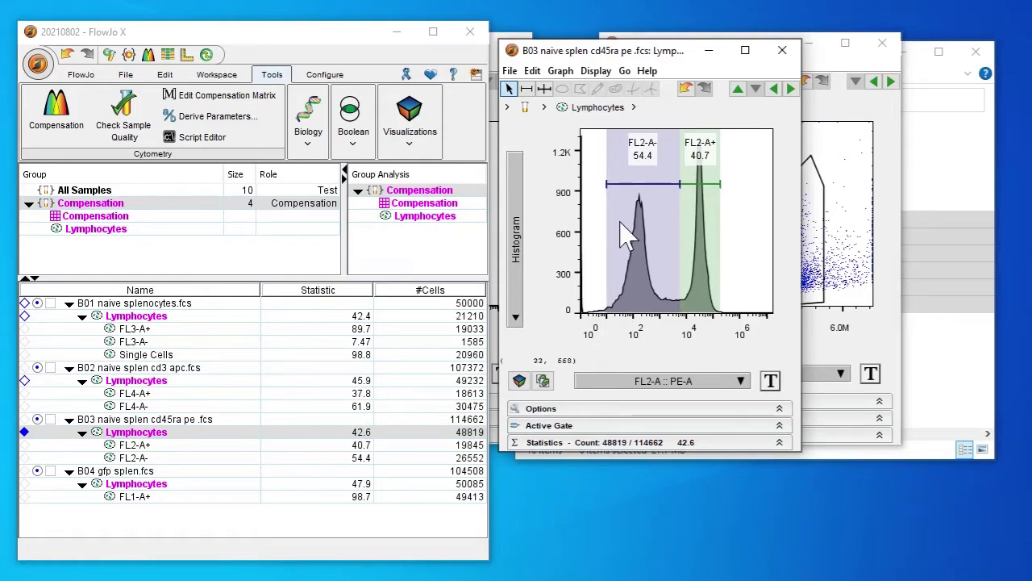
pyautogui.moveTo(600, 65)
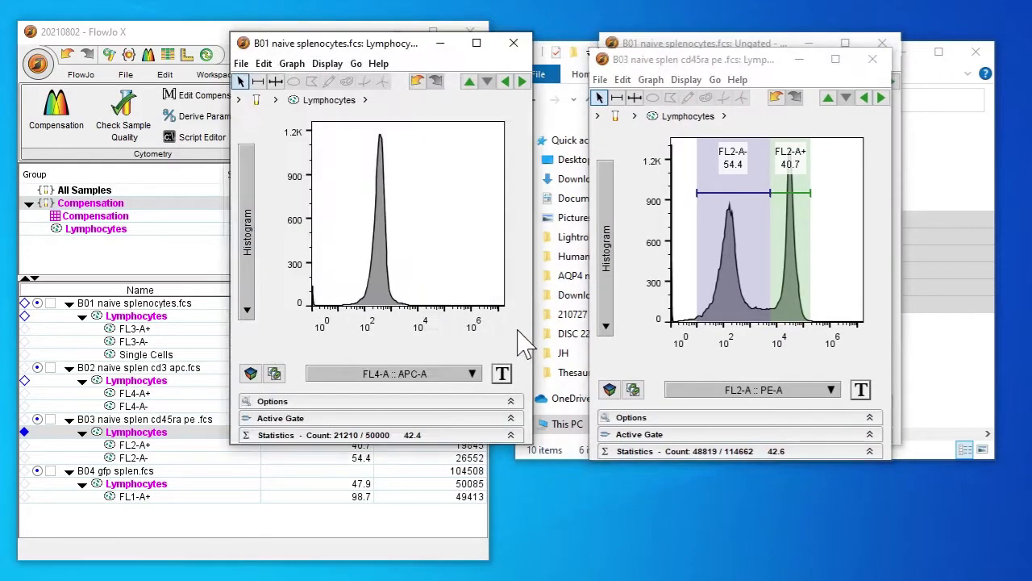
pyautogui.moveTo(354, 43); pyautogui.dragTo(354, 51)
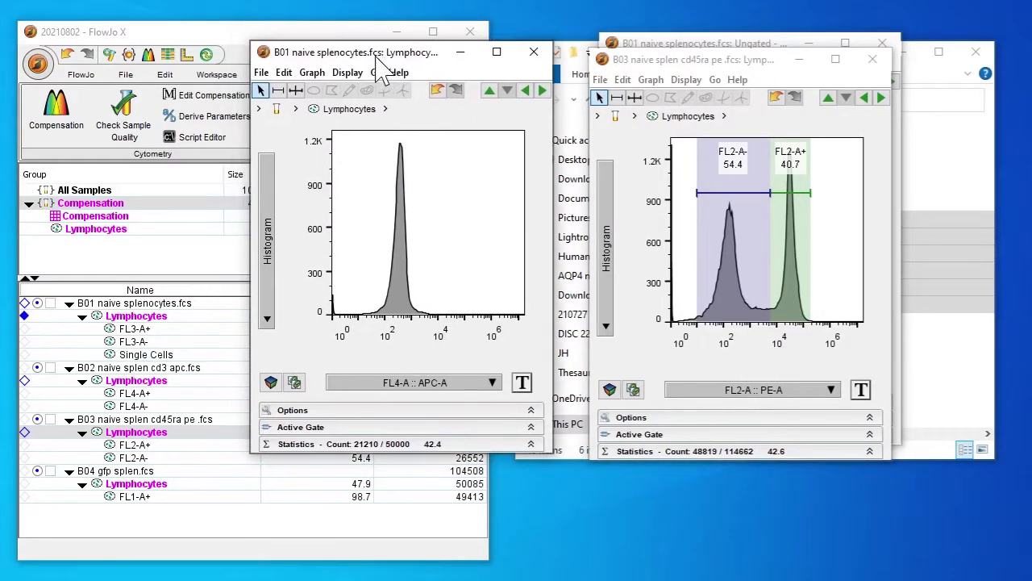
pyautogui.moveTo(436, 242)
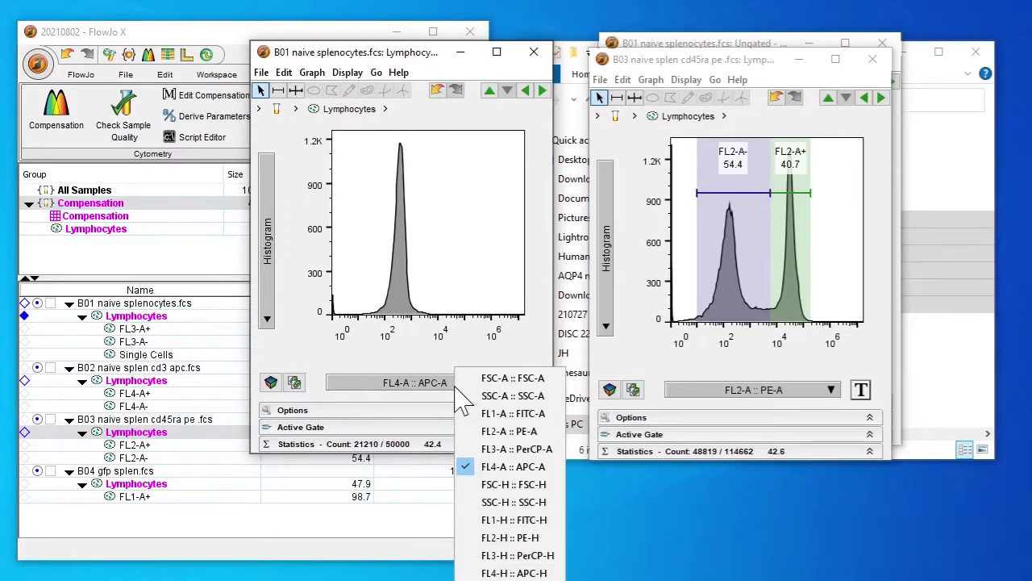
pyautogui.click(508, 431)
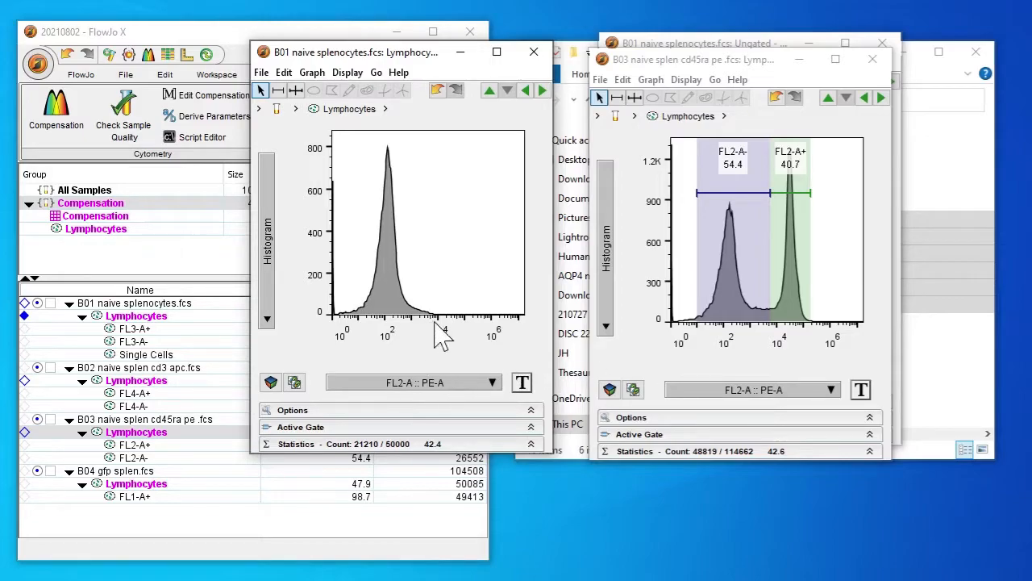
pyautogui.moveTo(496, 323)
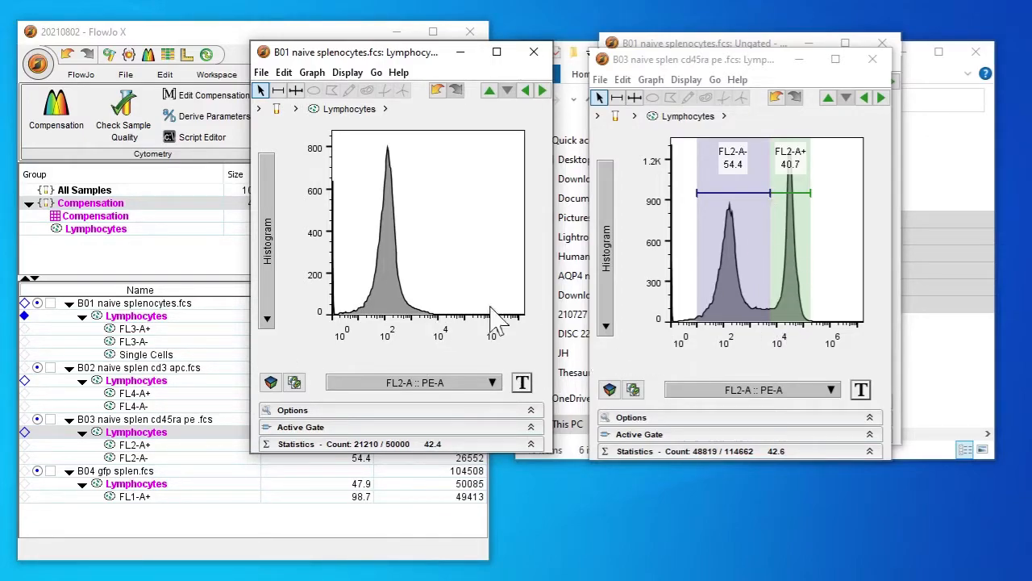
pyautogui.moveTo(754, 339)
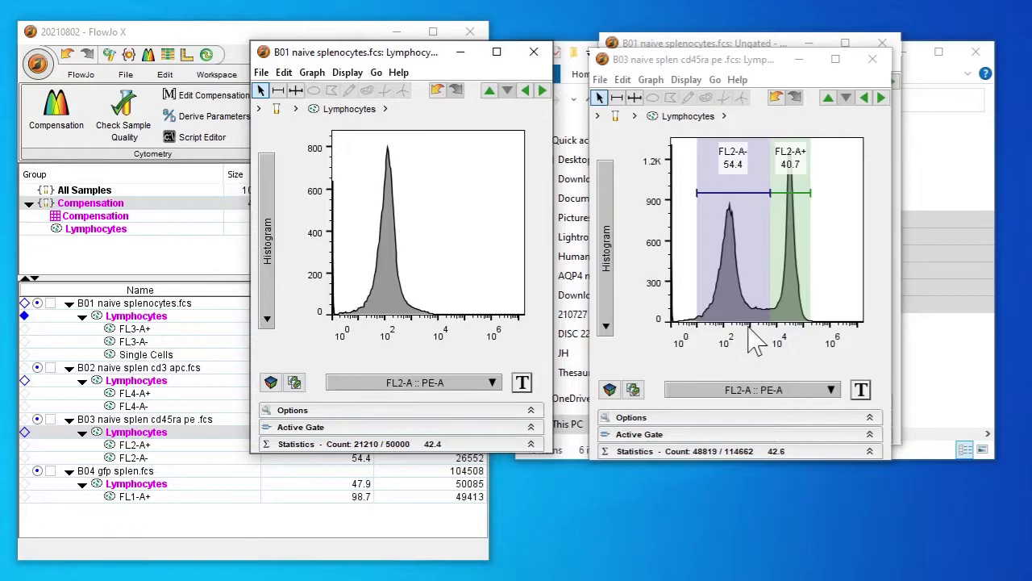
pyautogui.moveTo(775, 205)
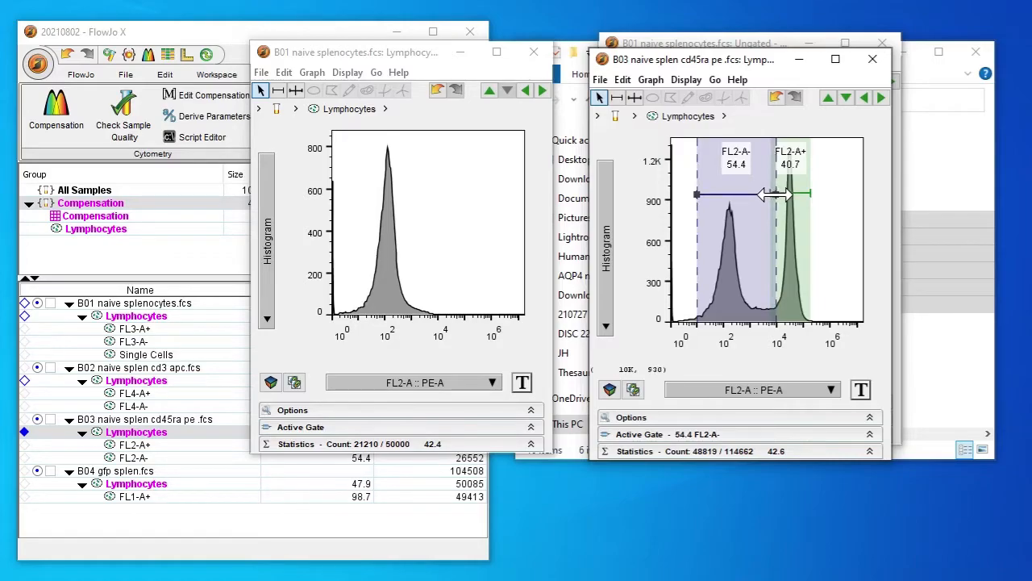
pyautogui.moveTo(762, 194); pyautogui.dragTo(778, 202)
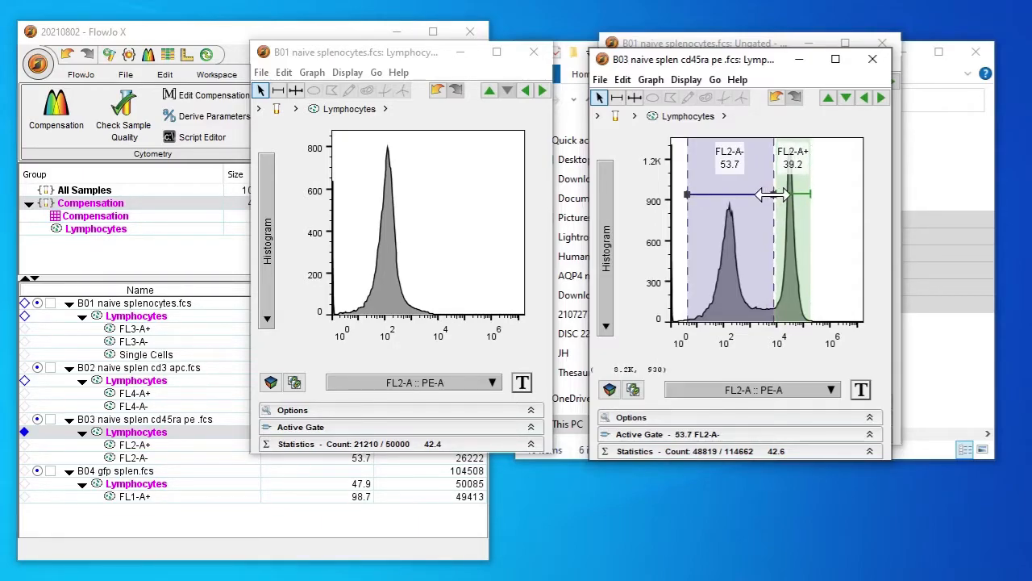
pyautogui.moveTo(774, 195); pyautogui.dragTo(774, 195)
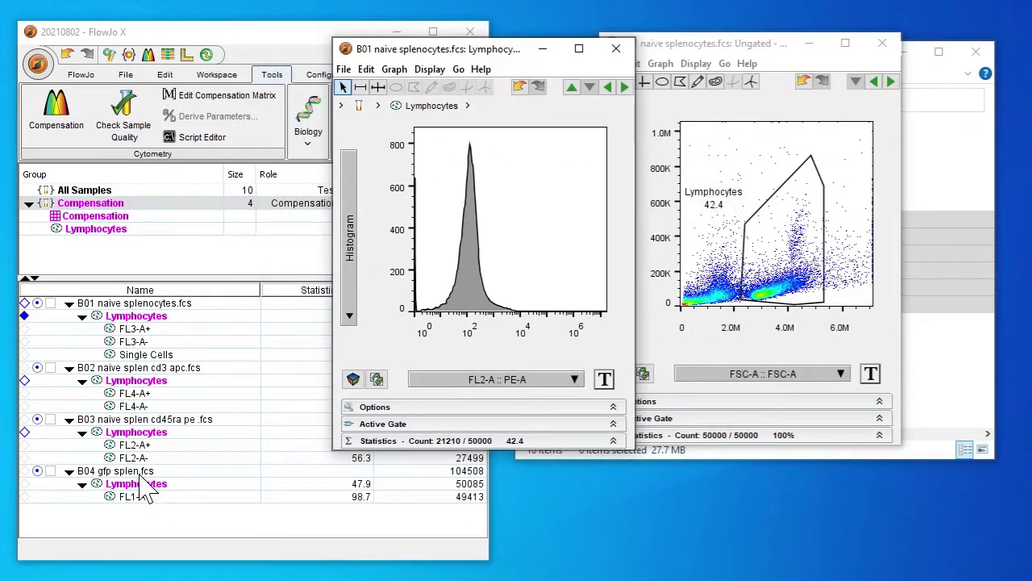
pyautogui.moveTo(108, 495)
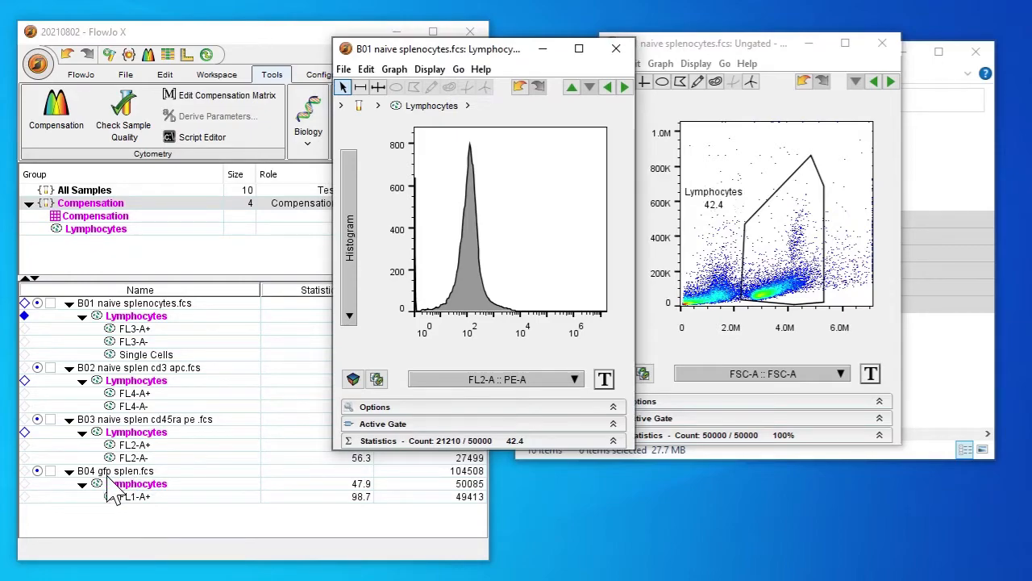
# - Show FL1-A :: FITC-A histograms for the B01 and B04 gfp splen lymphocytes
pyautogui.click(572, 379)
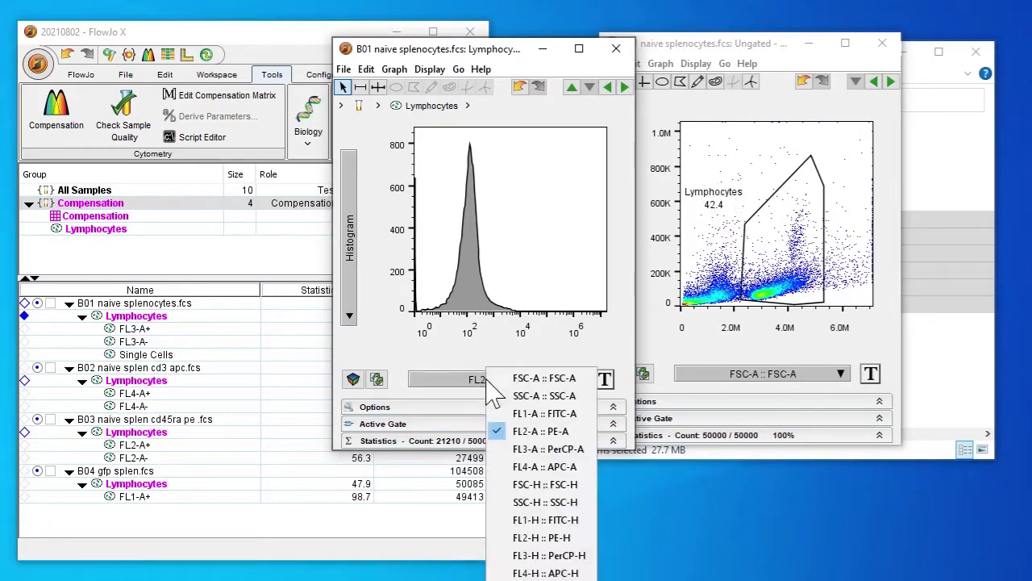
pyautogui.moveTo(544, 395)
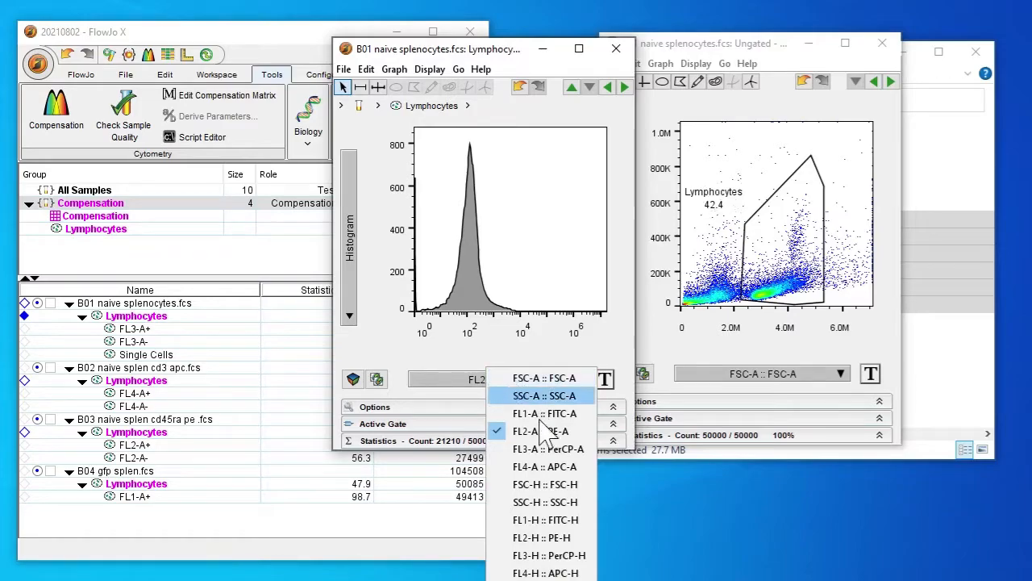
pyautogui.click(543, 413)
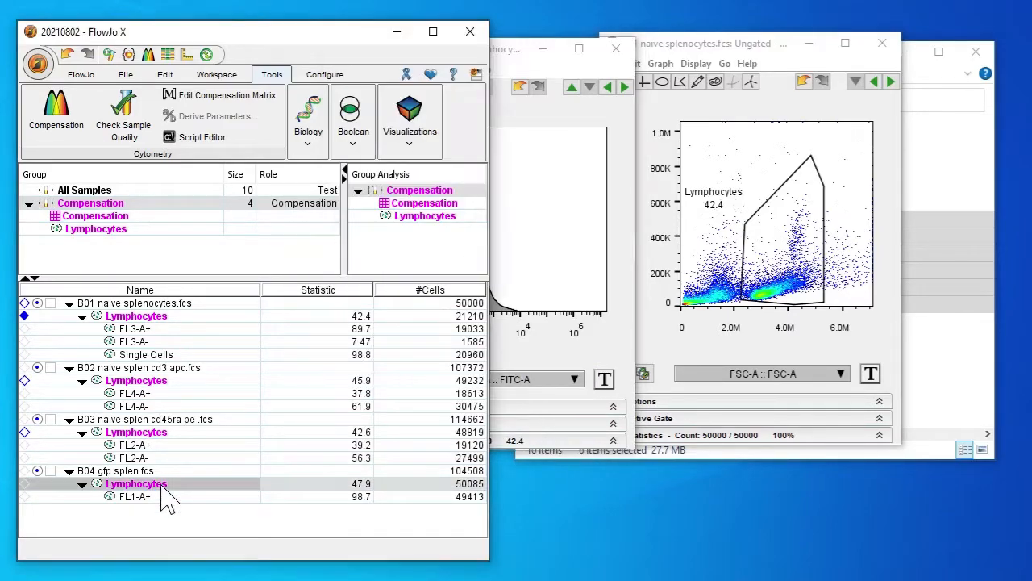
pyautogui.doubleClick(136, 483)
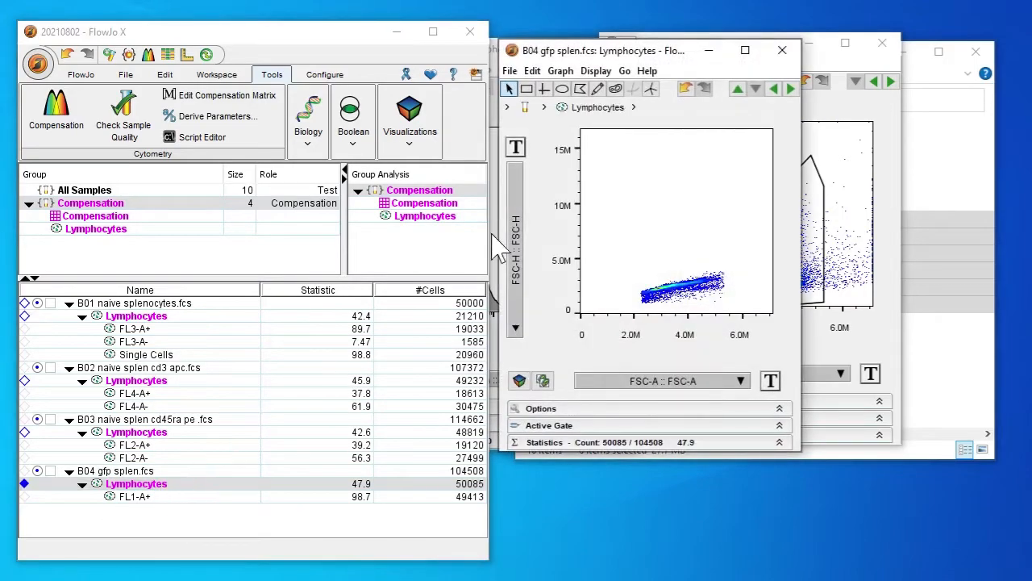
pyautogui.doubleClick(135, 316)
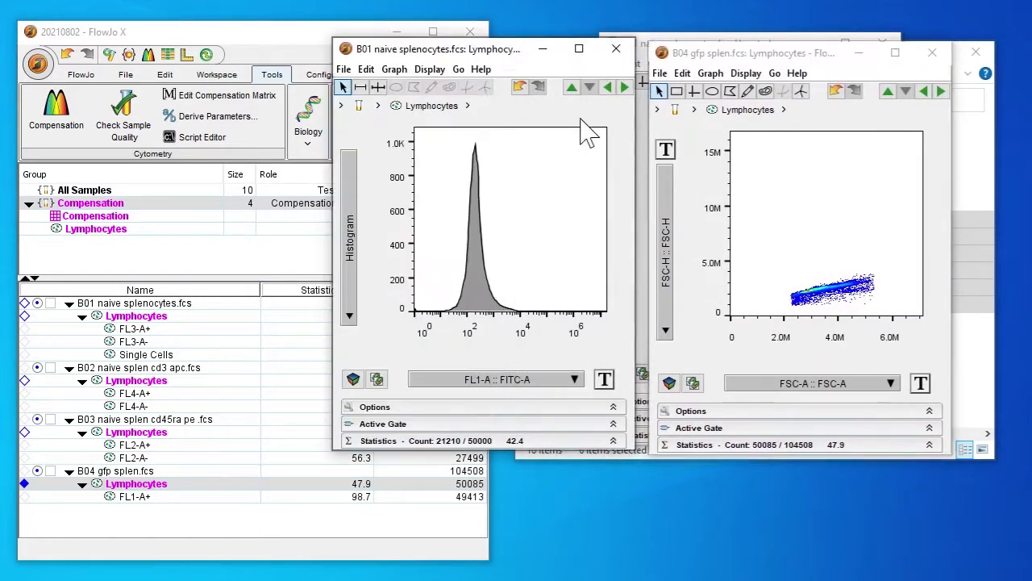
pyautogui.click(891, 382)
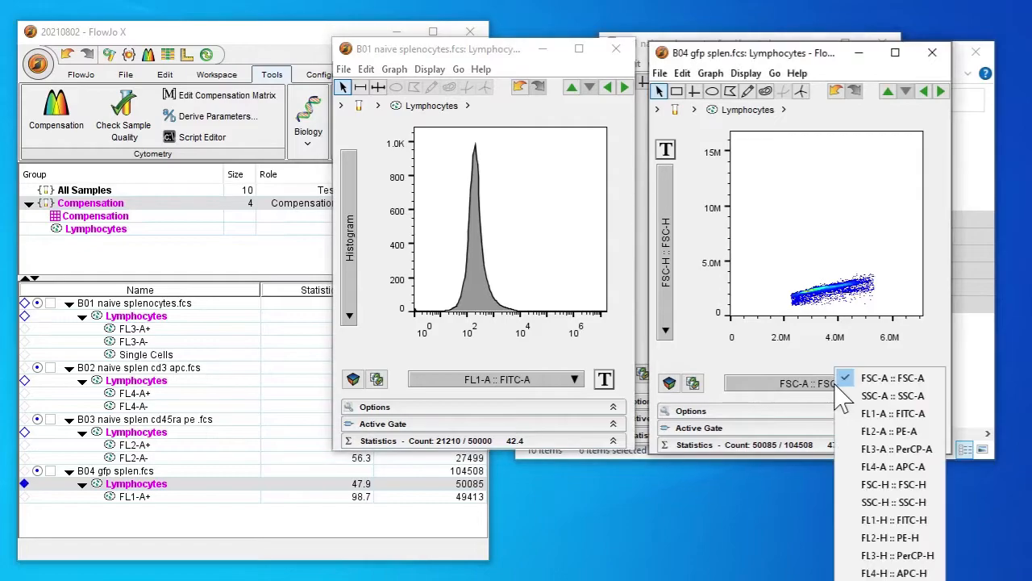
pyautogui.moveTo(887, 413)
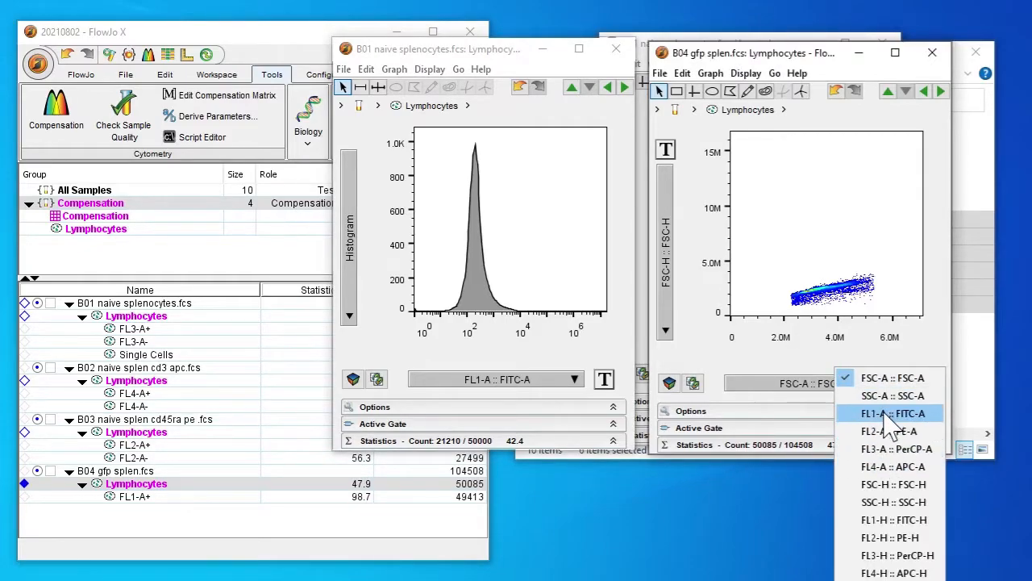
pyautogui.click(888, 413)
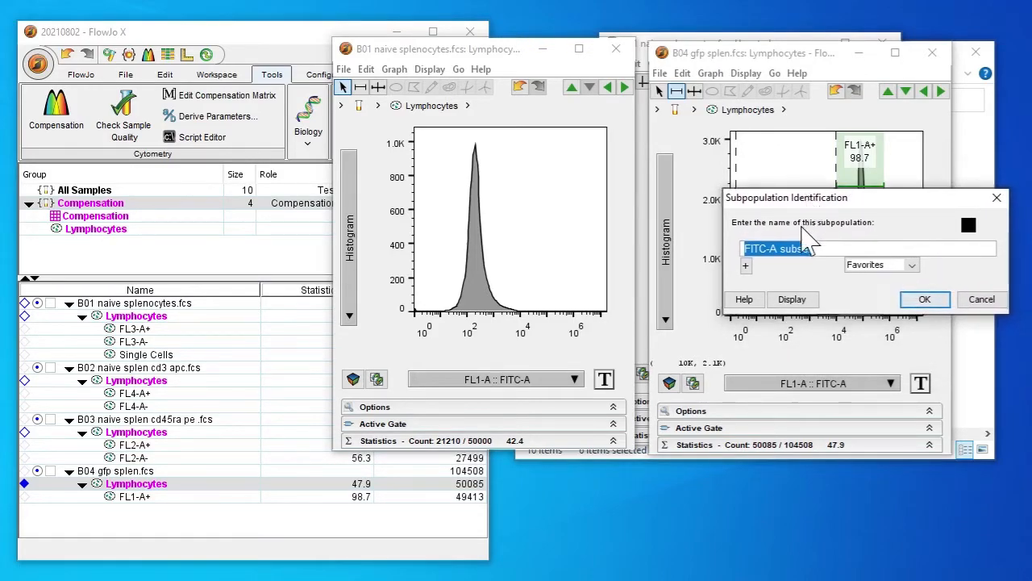
# - Name the B04 range gate FL1-A- and confirm it
pyautogui.write('FL4-A-')
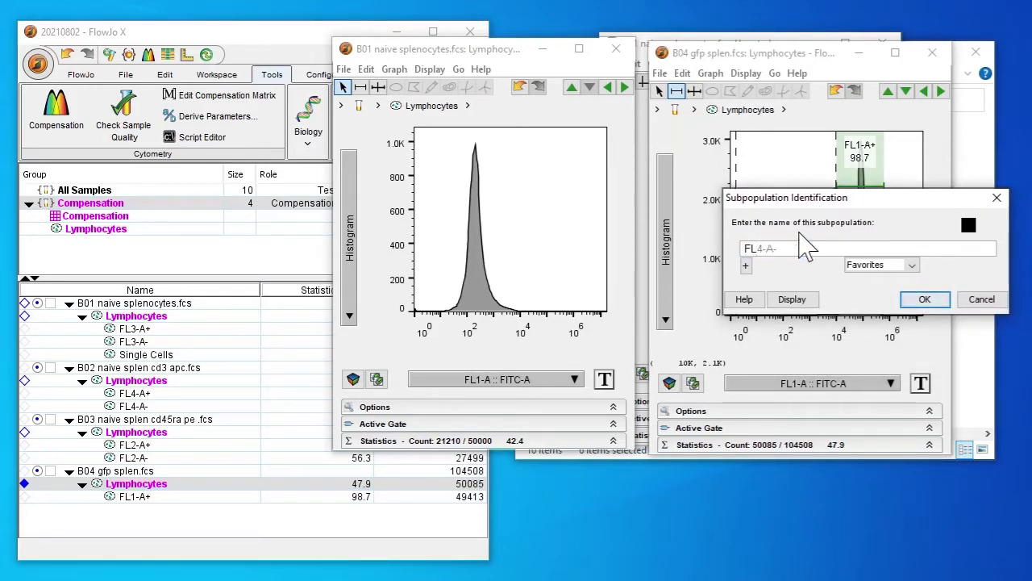
pyautogui.write('FL1-A-')
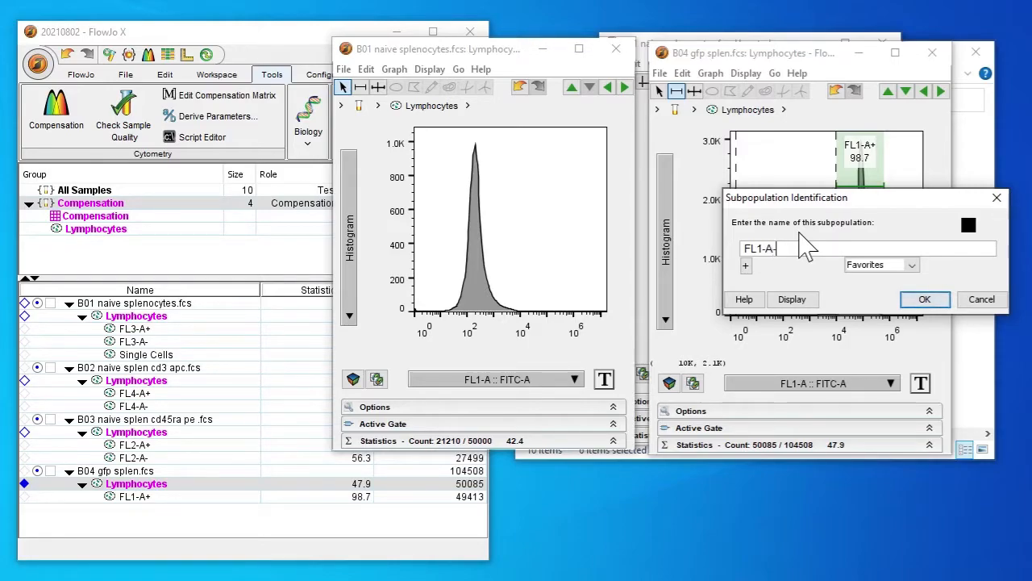
pyautogui.click(925, 300)
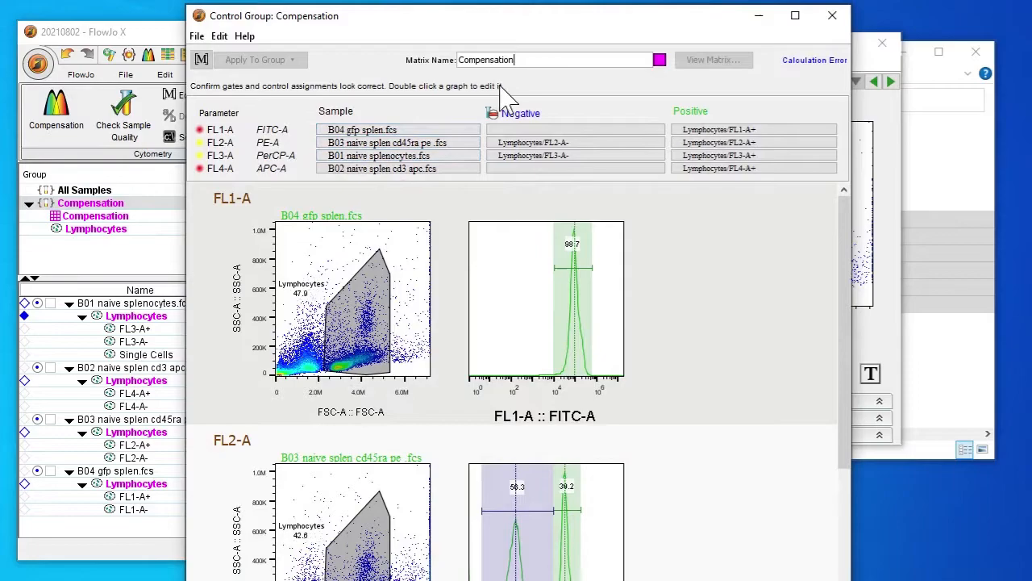
pyautogui.moveTo(492, 105)
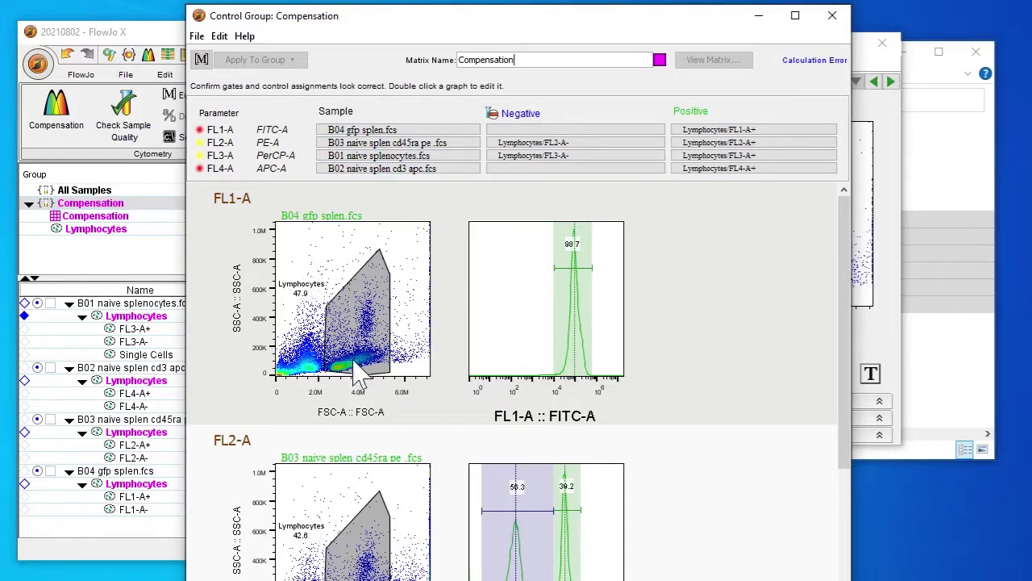
pyautogui.moveTo(572, 322)
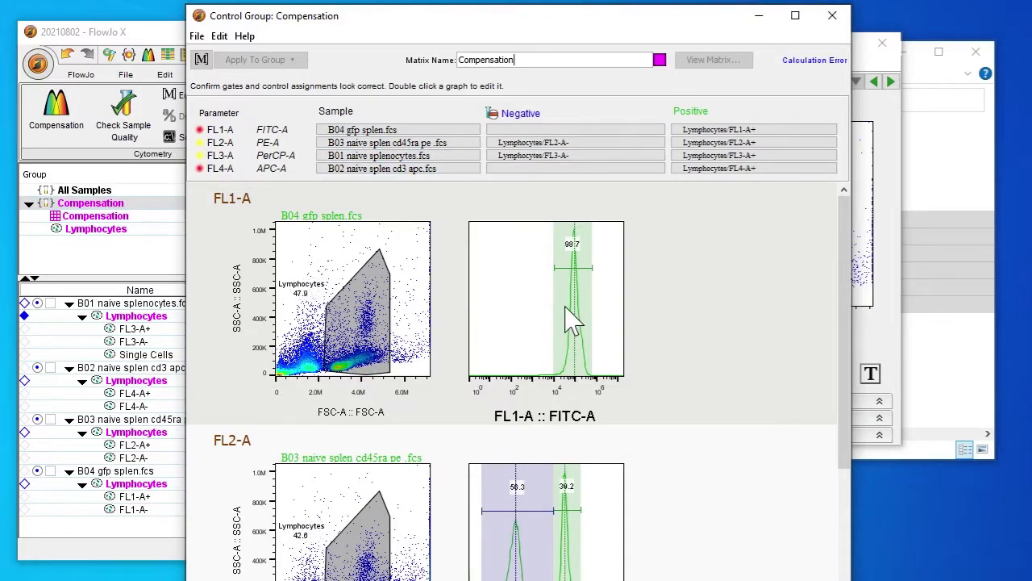
# - Set Lymphocytes/FL1-A- as the FL1-A negative control and scroll through the control histograms
pyautogui.click(574, 129)
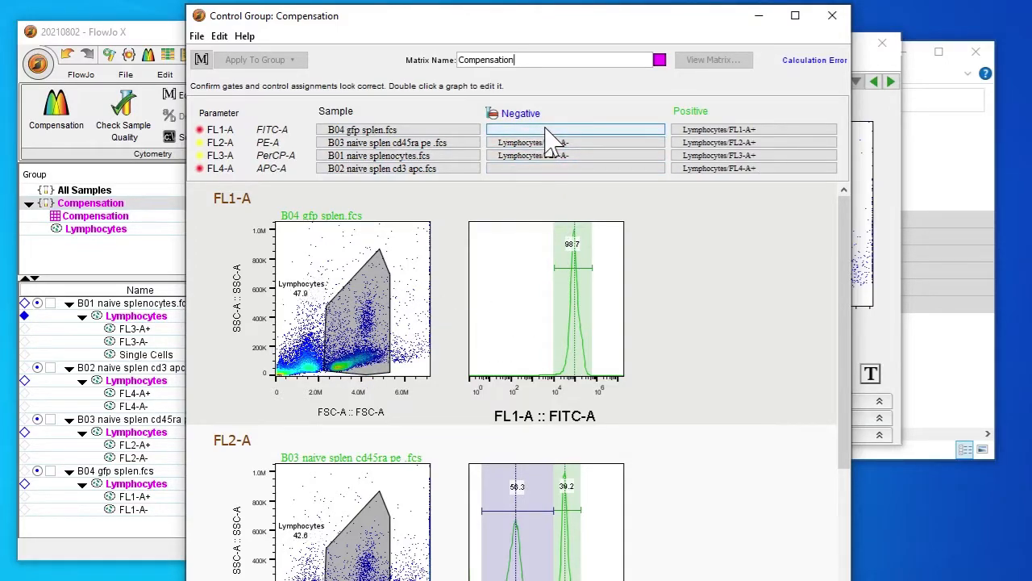
pyautogui.click(574, 129)
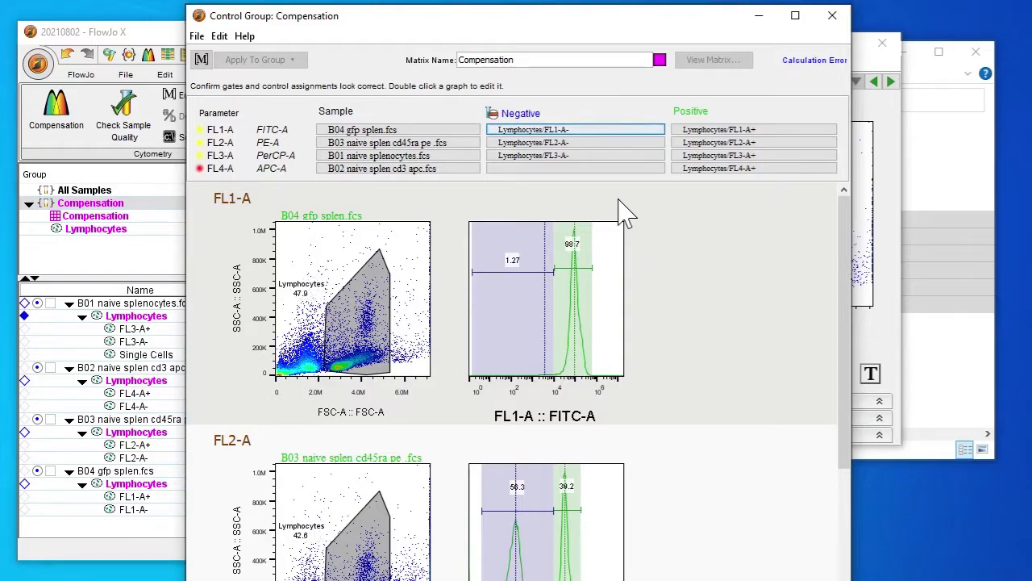
pyautogui.scroll(-3)
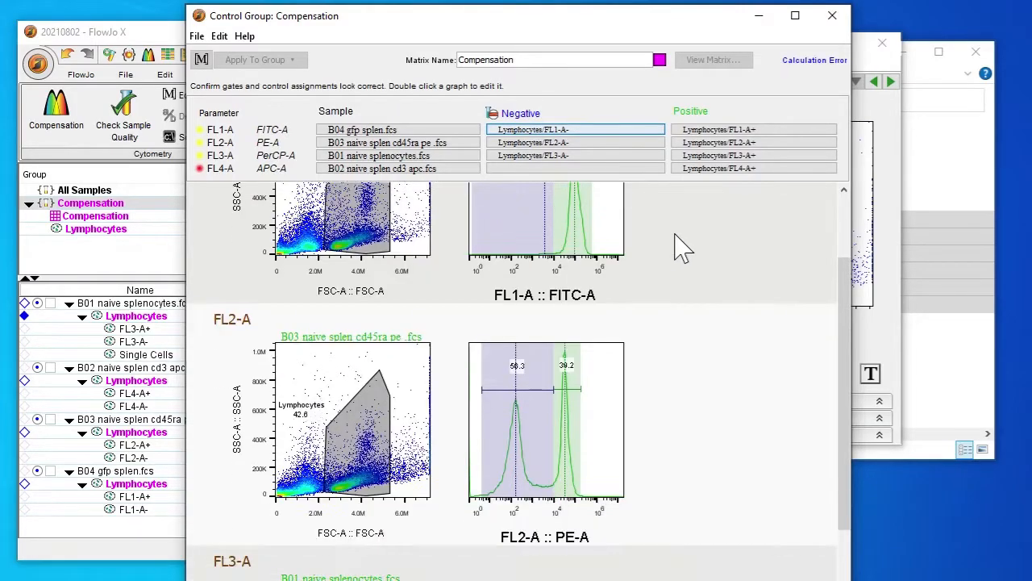
pyautogui.scroll(-3)
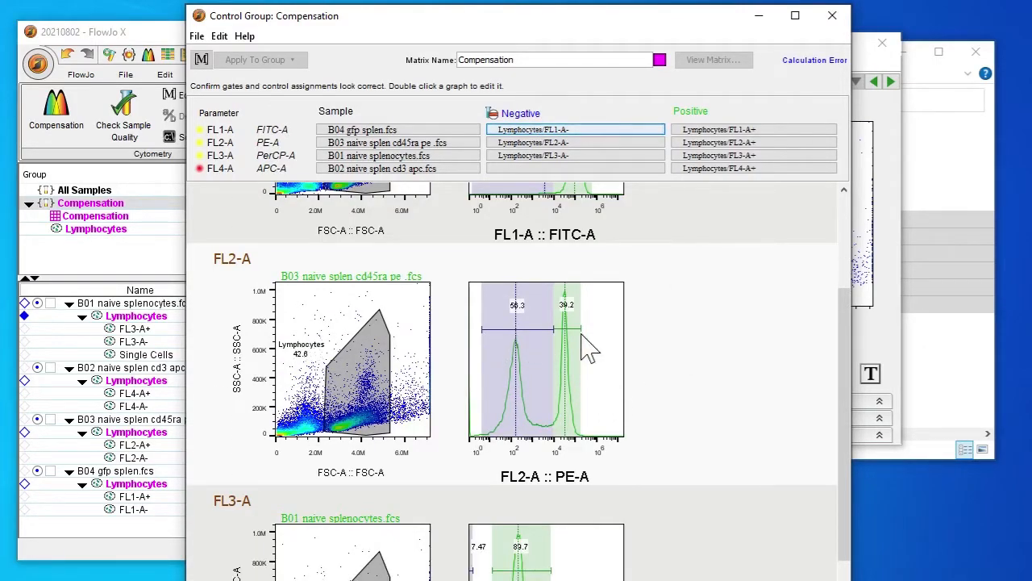
pyautogui.moveTo(468, 242)
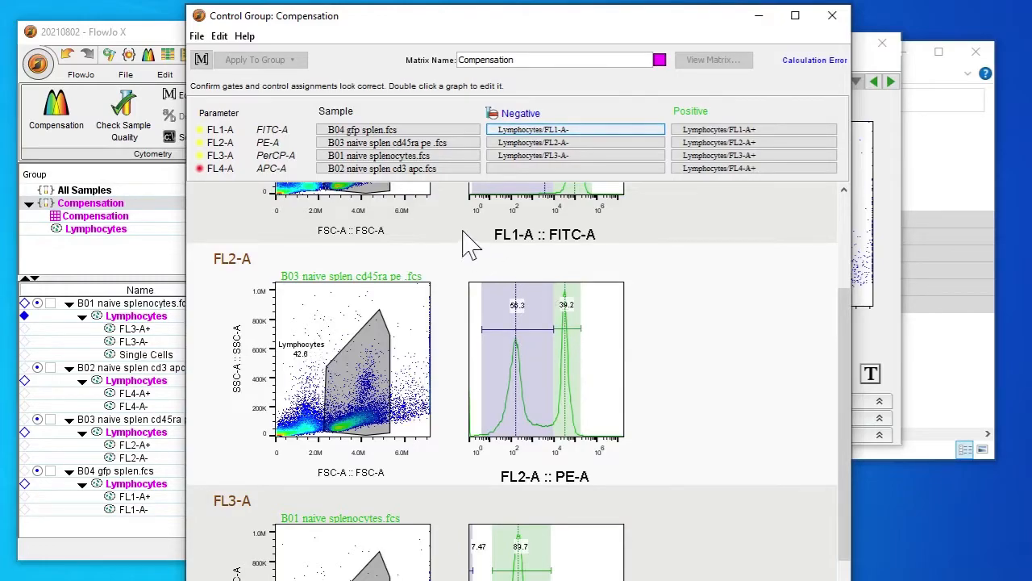
pyautogui.moveTo(480, 248)
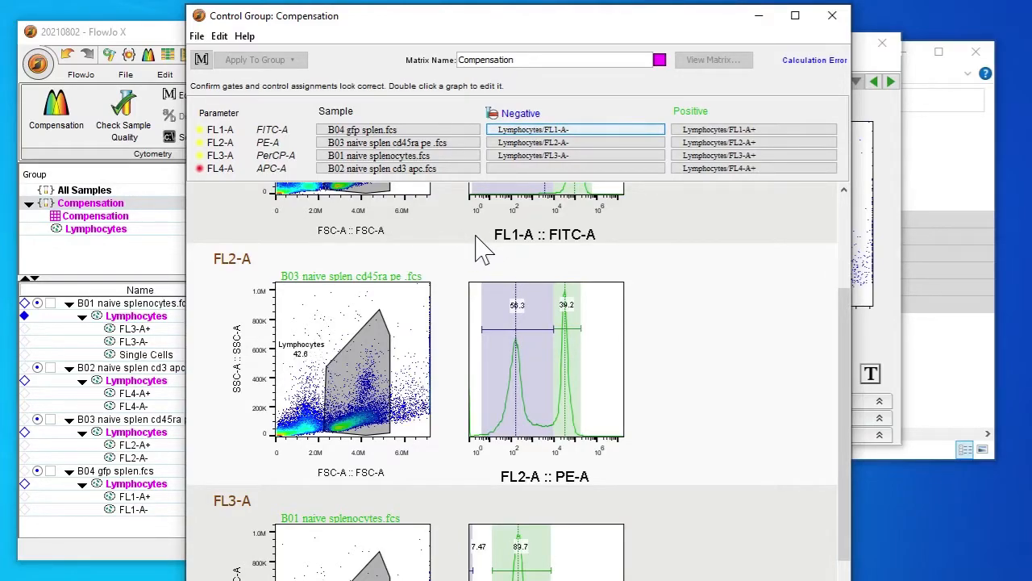
pyautogui.moveTo(629, 290)
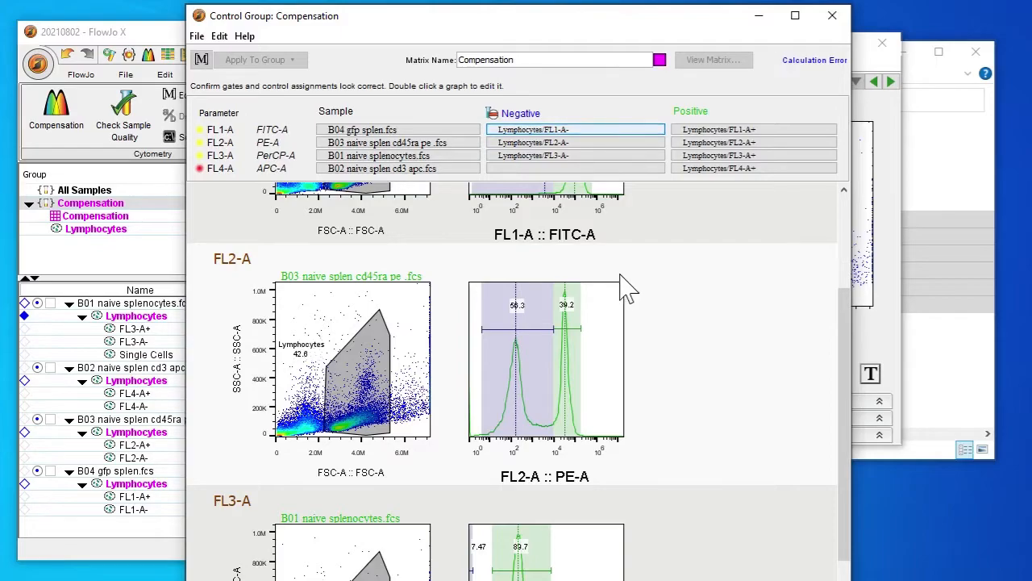
pyautogui.scroll(-3)
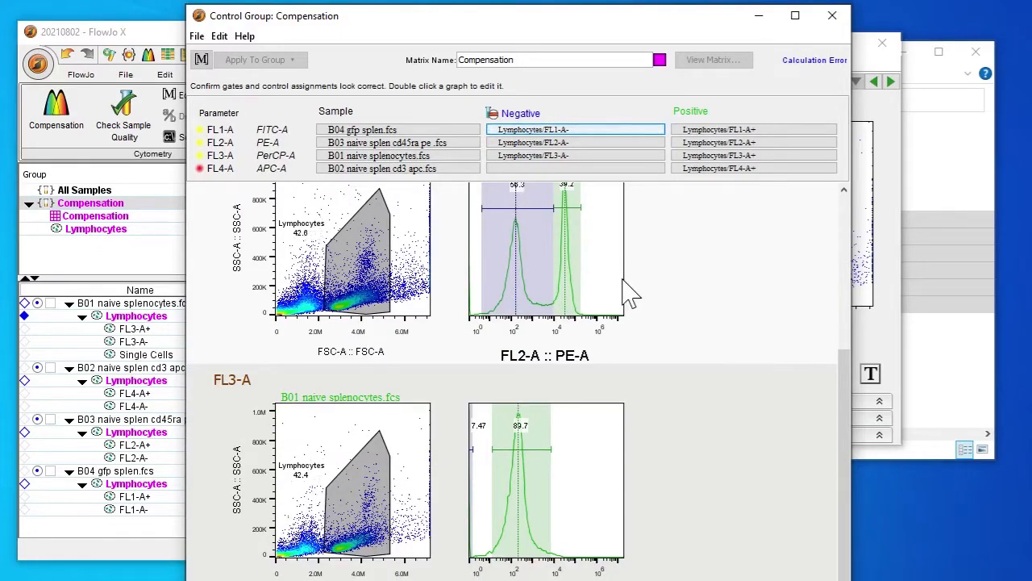
pyautogui.scroll(-3)
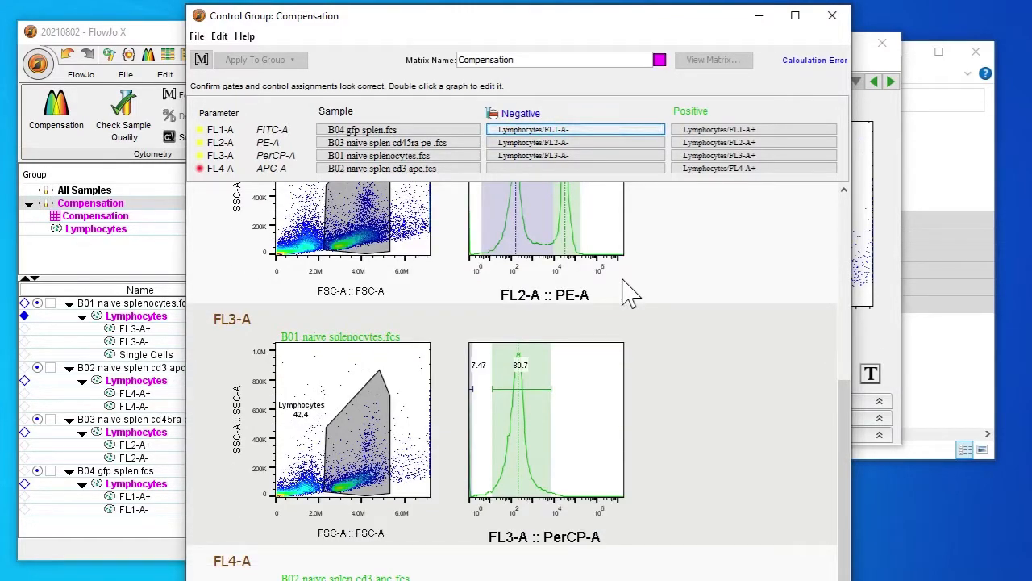
pyautogui.moveTo(516, 475)
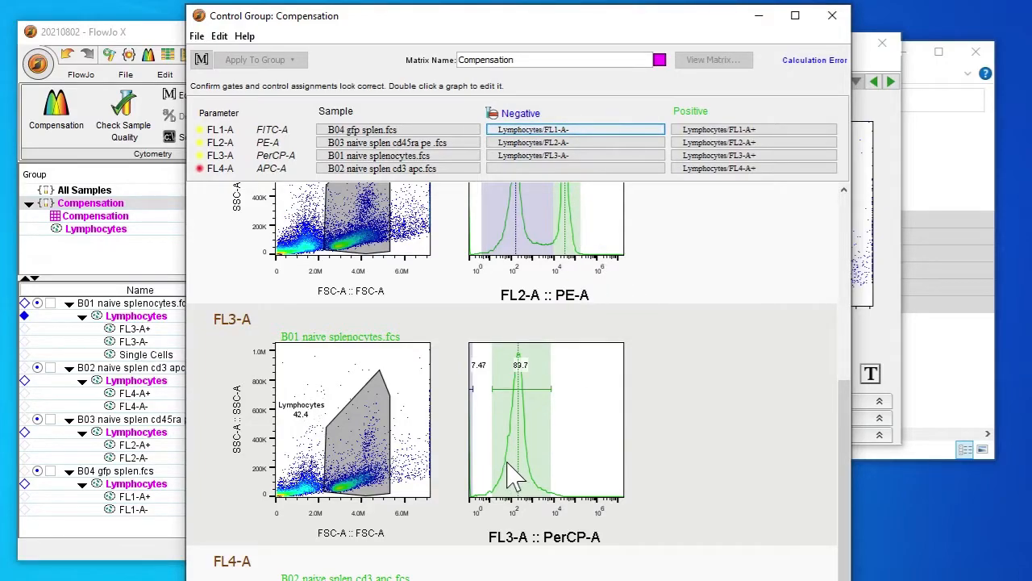
pyautogui.moveTo(415, 231)
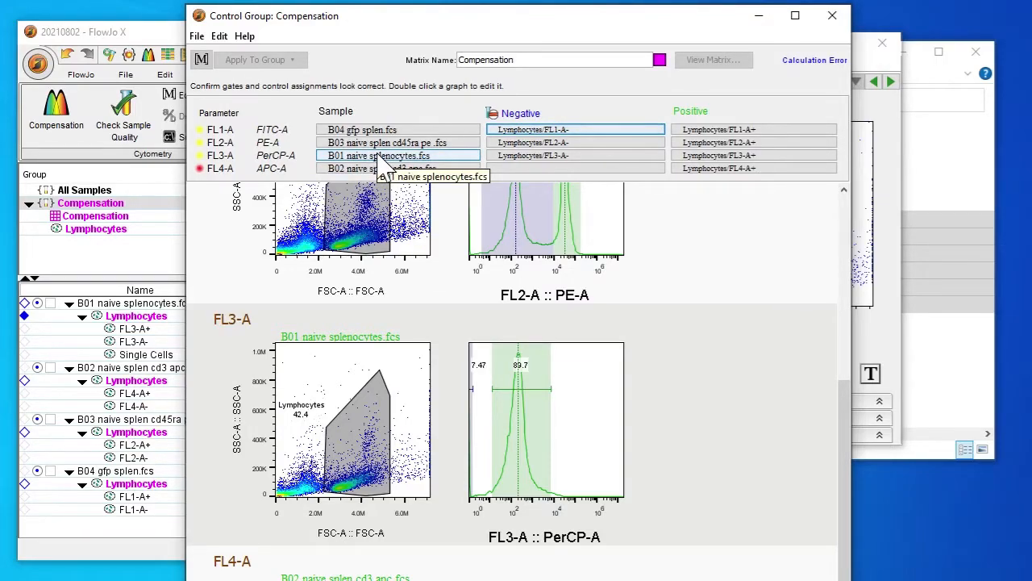
# - Remove FL3-A from the compensation controls and use Lymphocytes/FL4-A- as FL4-A's negative
pyautogui.click(397, 156)
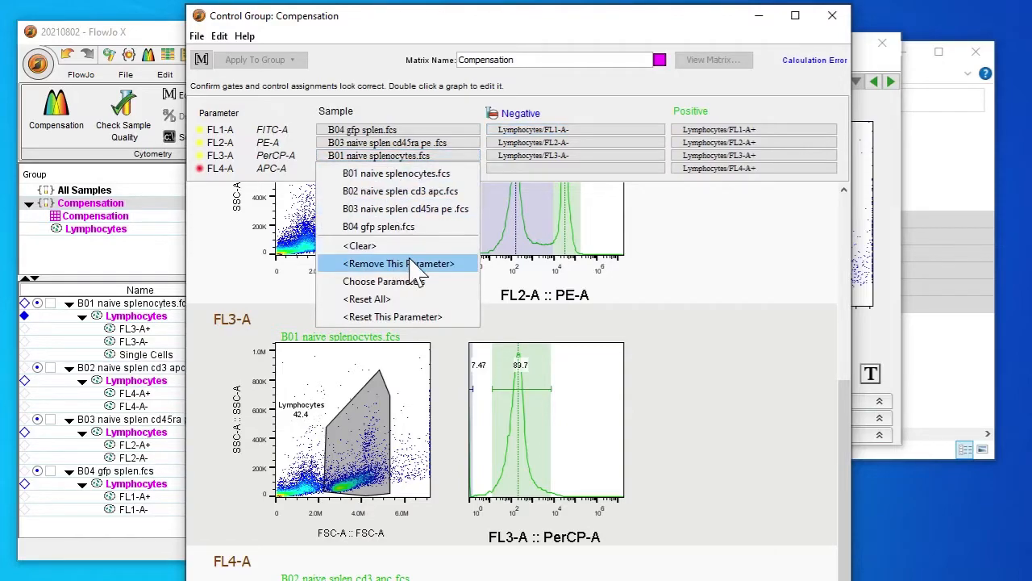
pyautogui.click(400, 263)
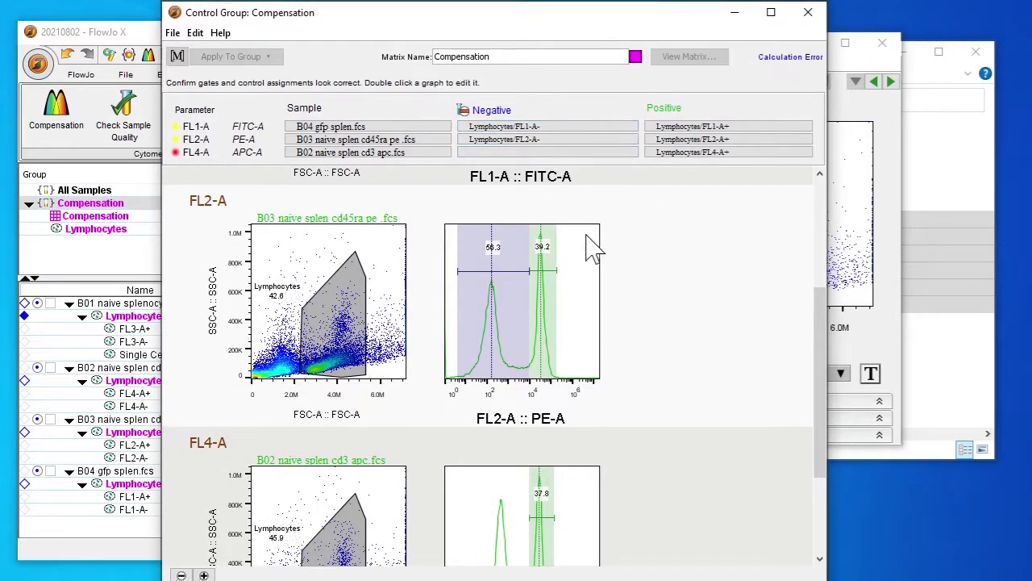
pyautogui.scroll(-3)
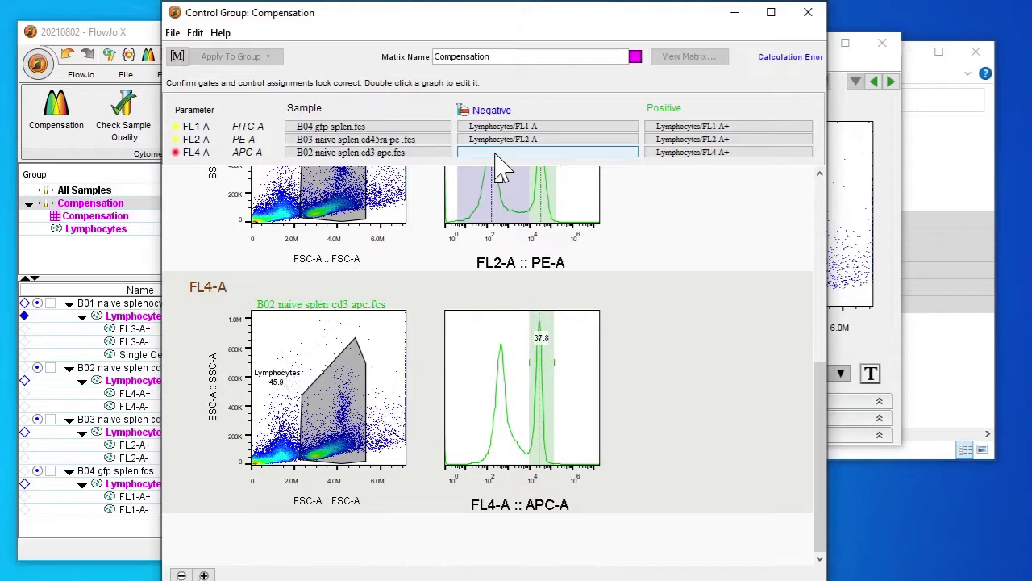
pyautogui.click(548, 152)
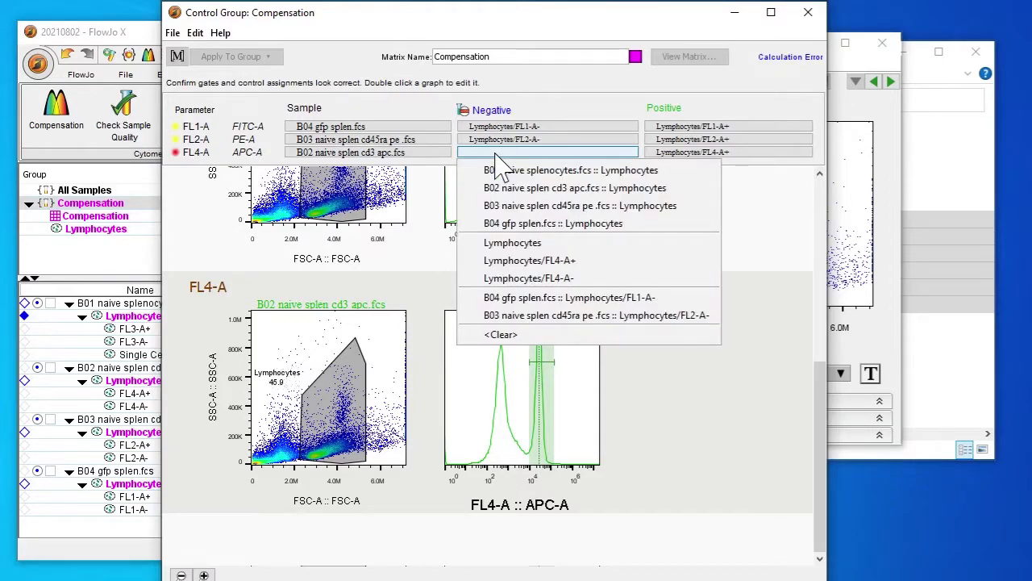
pyautogui.moveTo(528, 278)
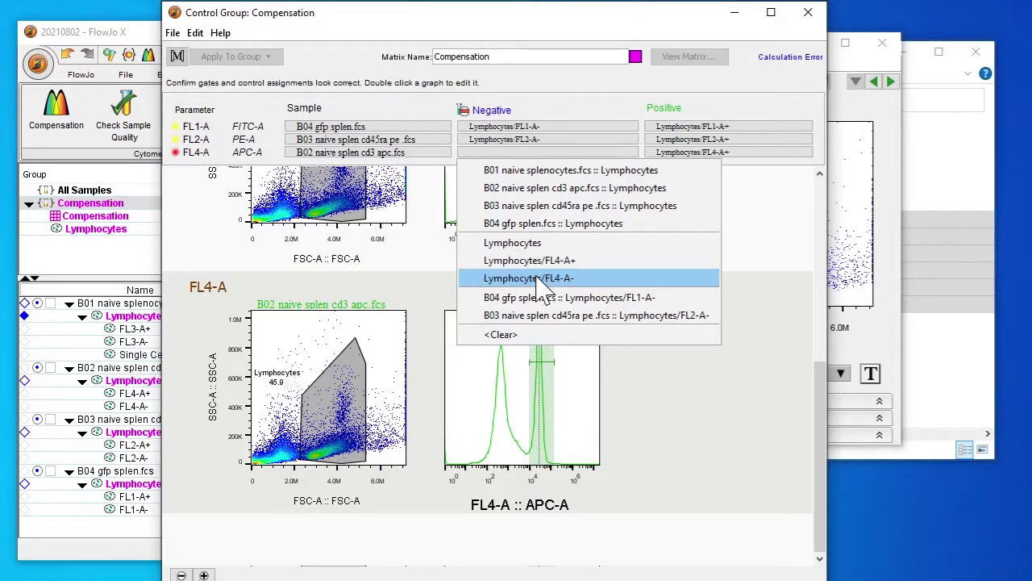
pyautogui.click(529, 278)
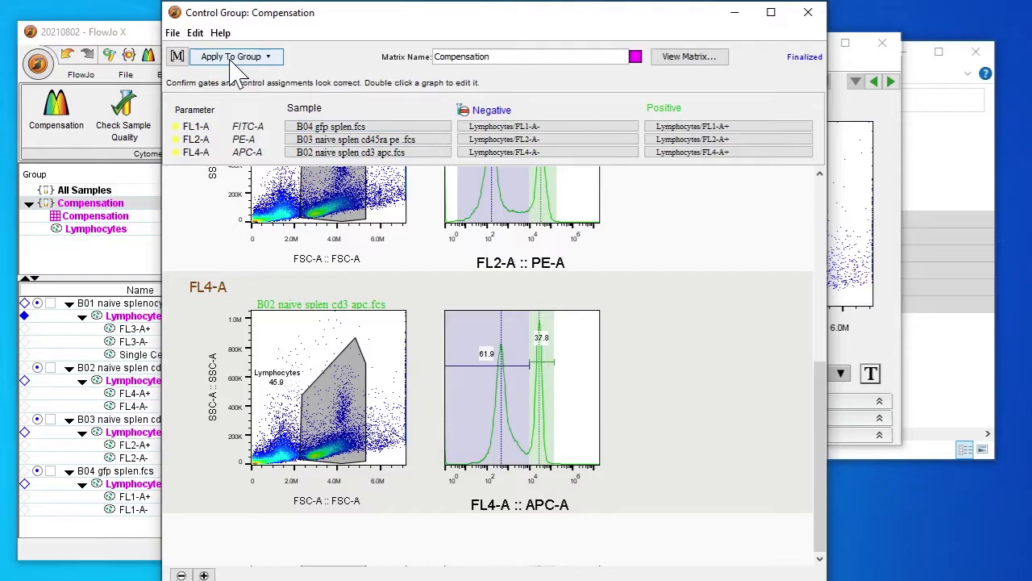
# - Apply the finalized compensation matrix (FITC-to-PE spillover 9.55) and close its review window
pyautogui.click(236, 57)
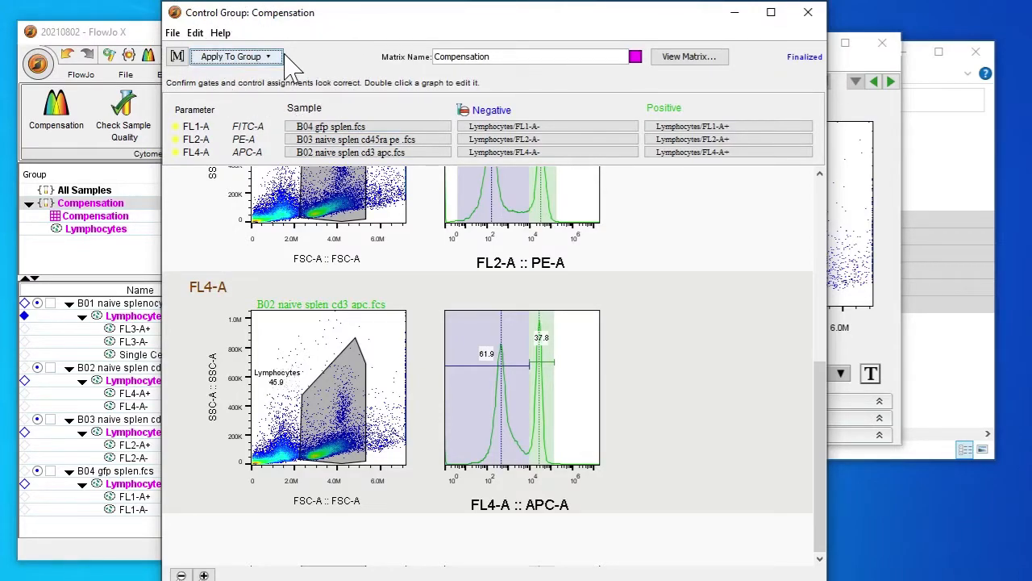
pyautogui.moveTo(687, 57)
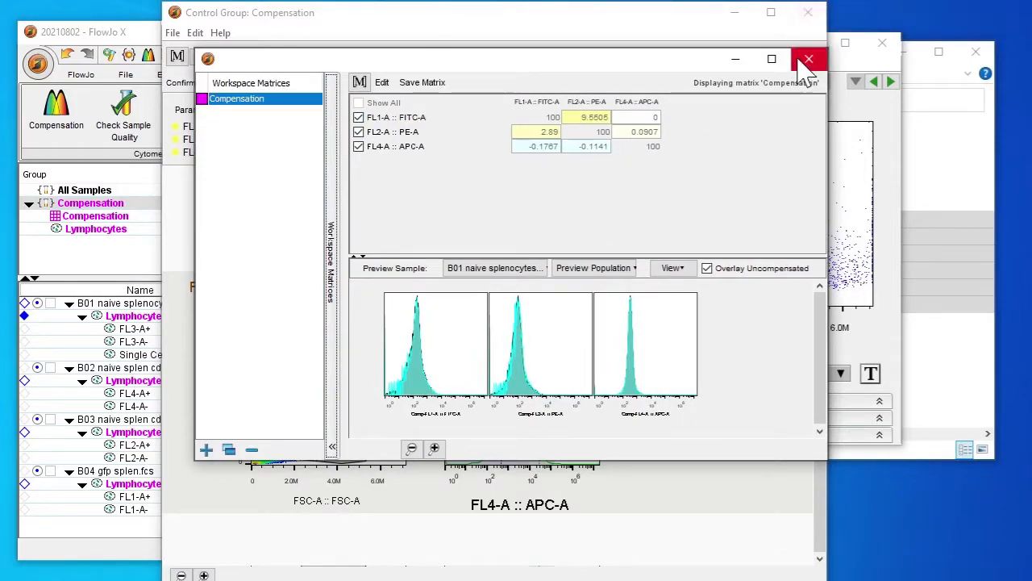
pyautogui.click(809, 59)
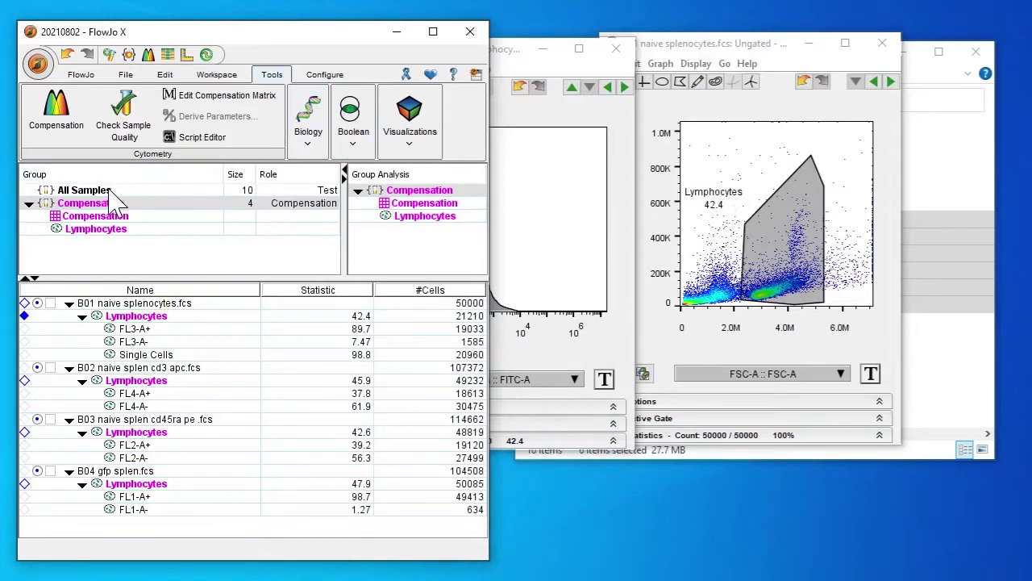
# - Collapse the All Samples tree and create an empty sample group named 'Experiment'
pyautogui.click(84, 189)
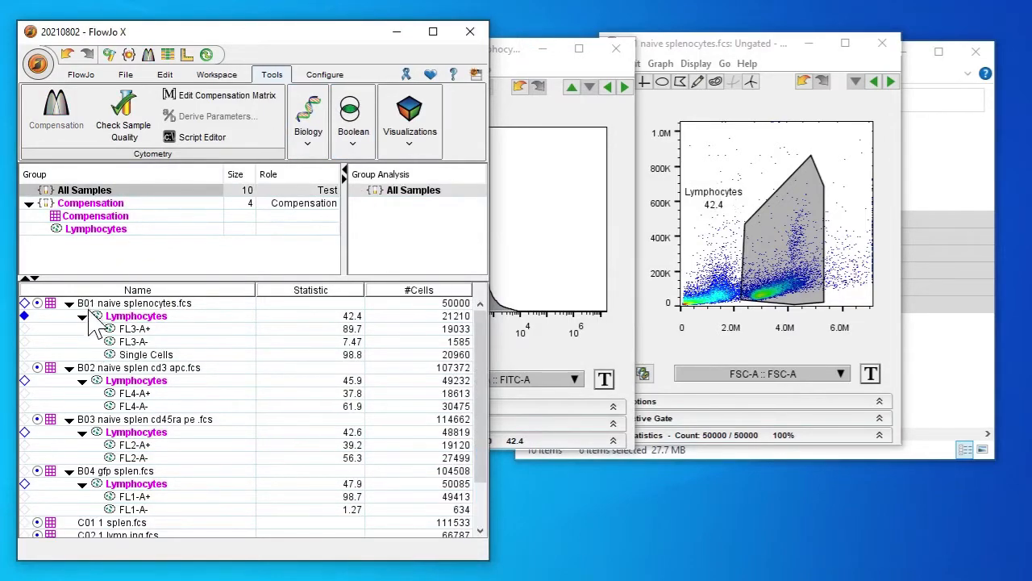
pyautogui.click(68, 303)
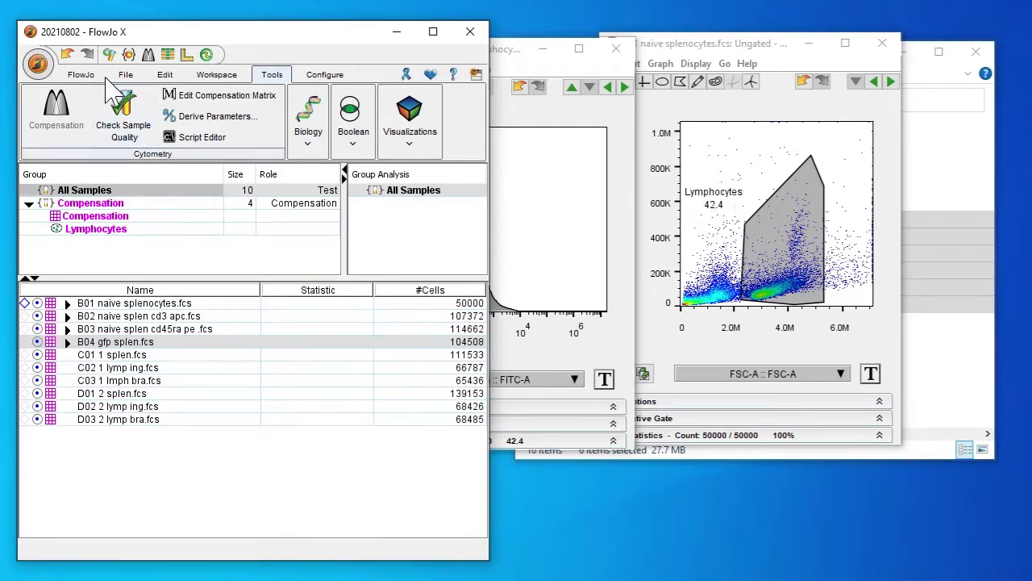
pyautogui.click(81, 74)
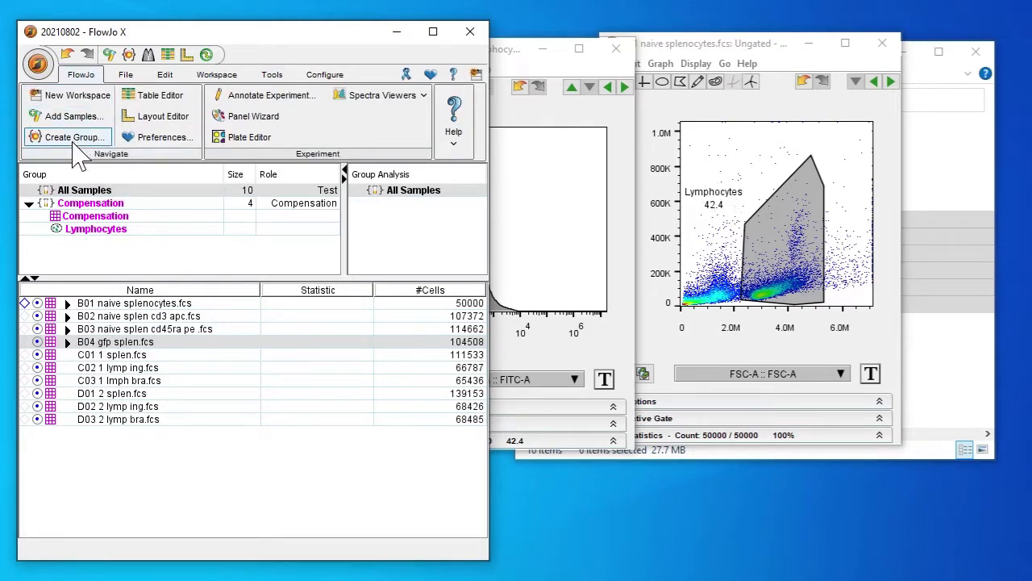
pyautogui.click(72, 136)
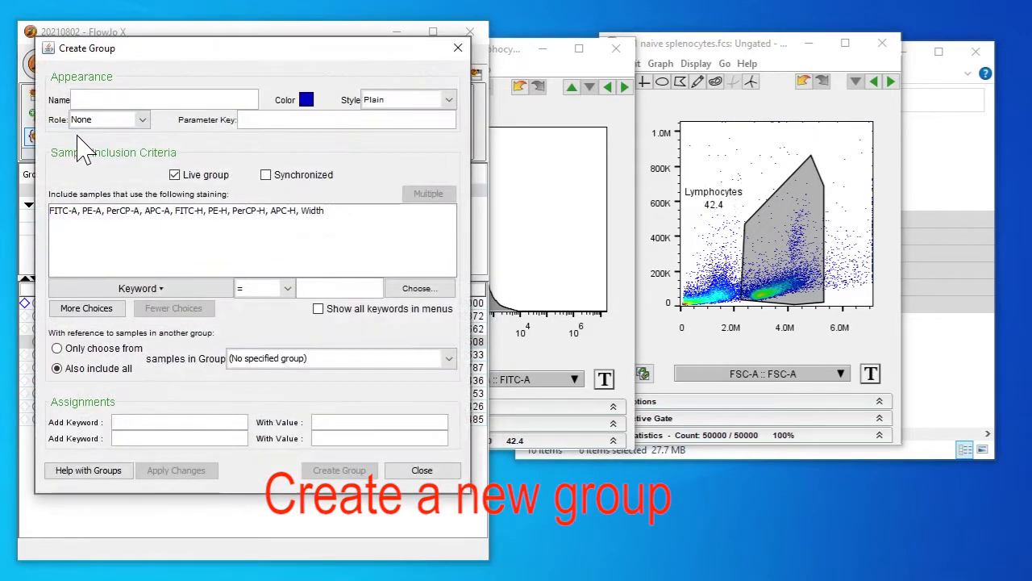
pyautogui.write('Exper')
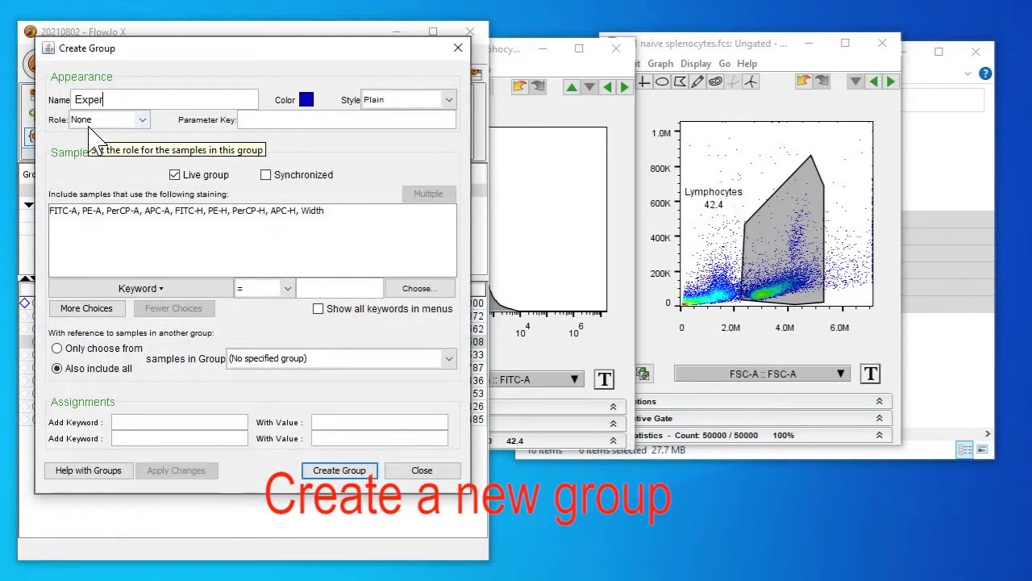
pyautogui.write('iment')
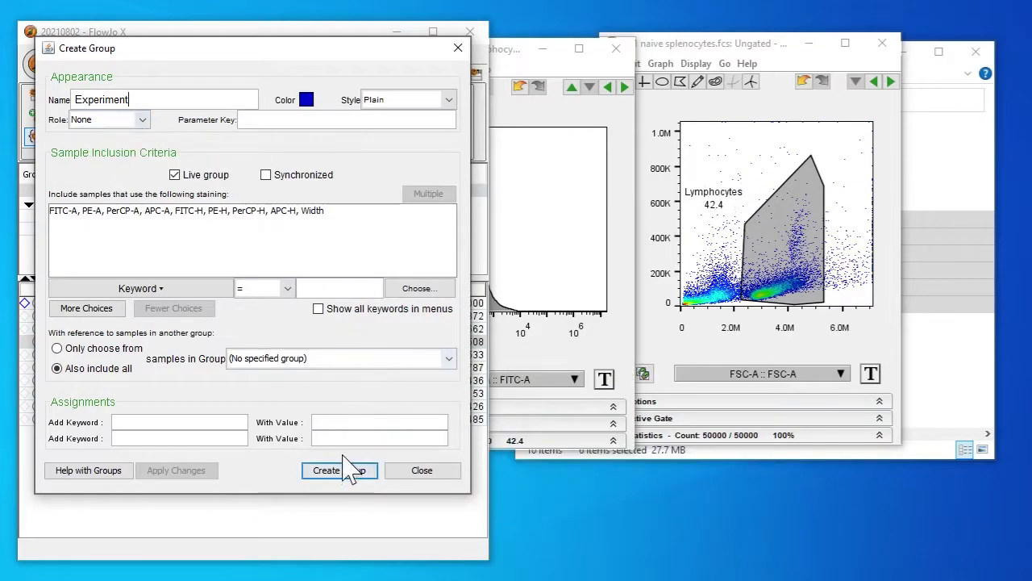
pyautogui.click(339, 470)
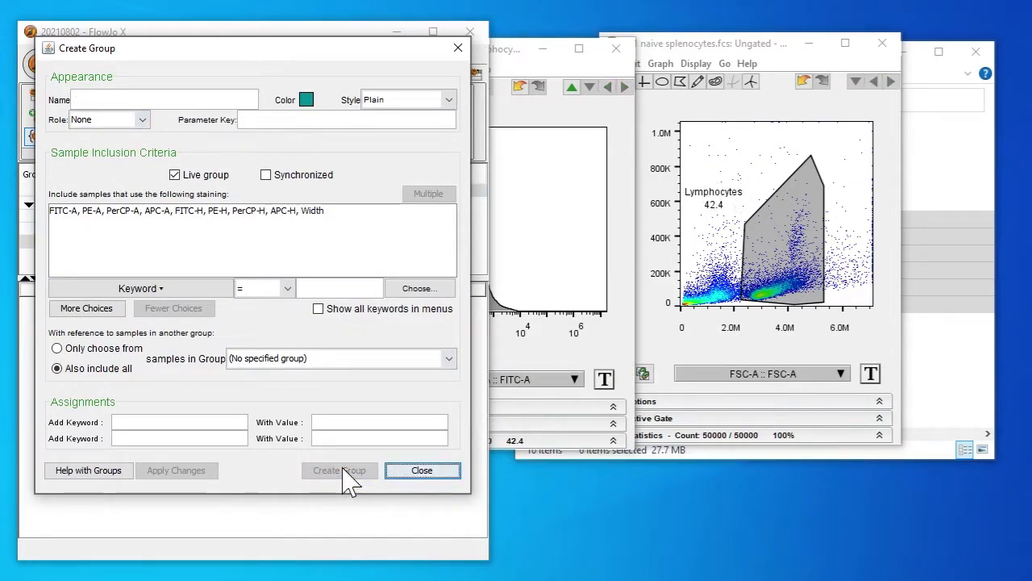
pyautogui.click(339, 470)
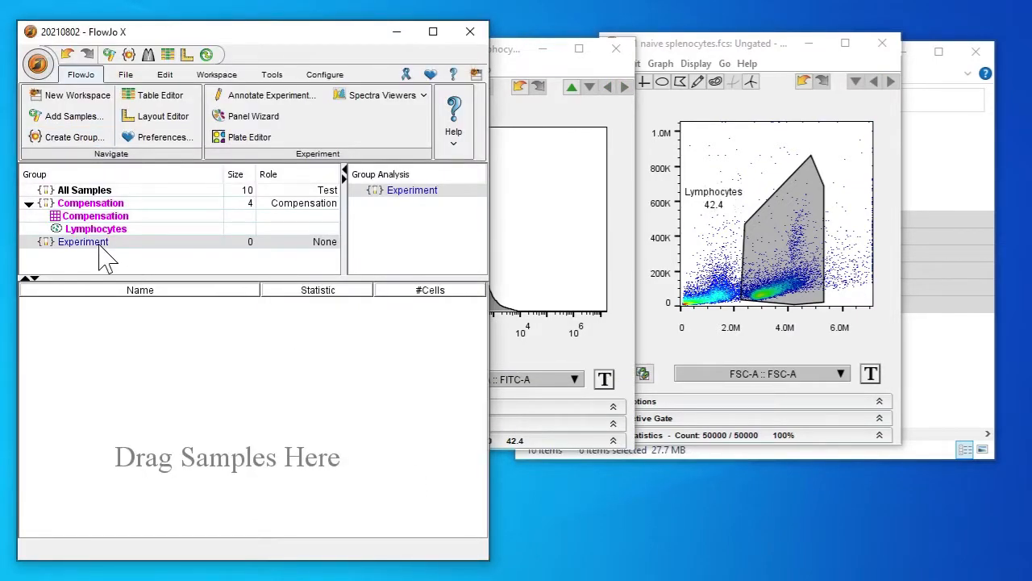
# - Drag samples C01 through D03 into Experiment, then reselect All Samples and expand B01
pyautogui.click(83, 189)
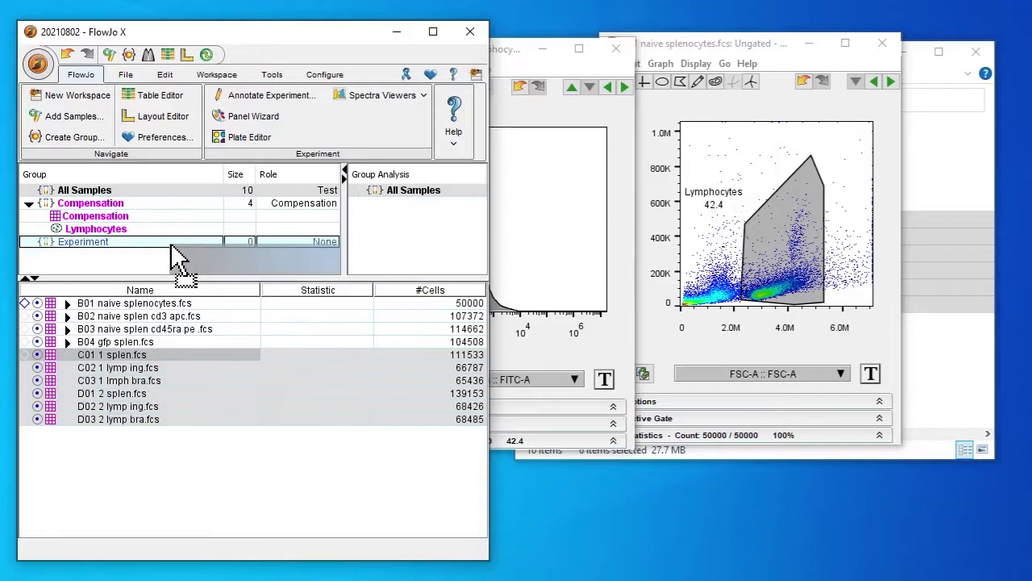
pyautogui.click(83, 241)
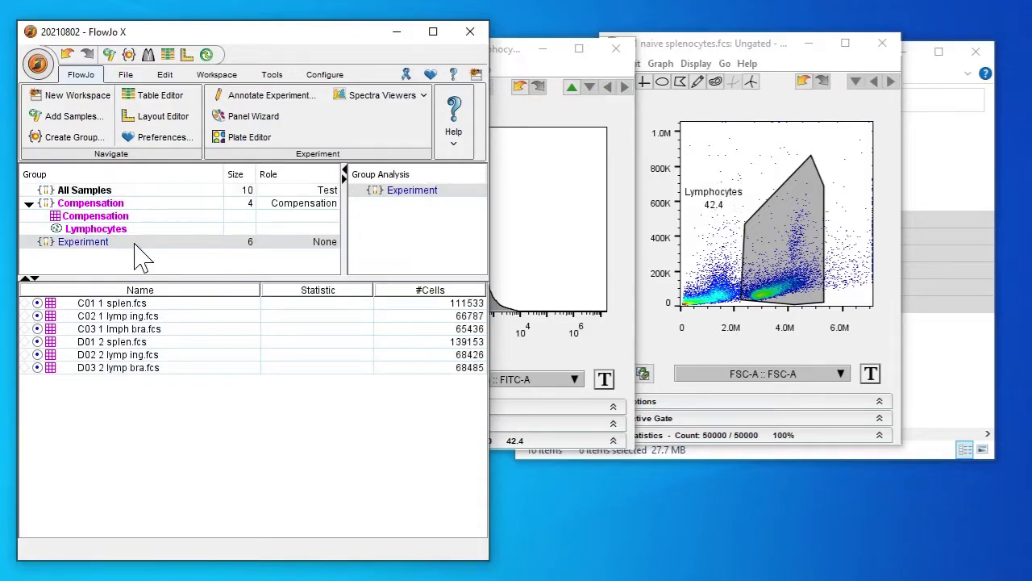
pyautogui.click(84, 189)
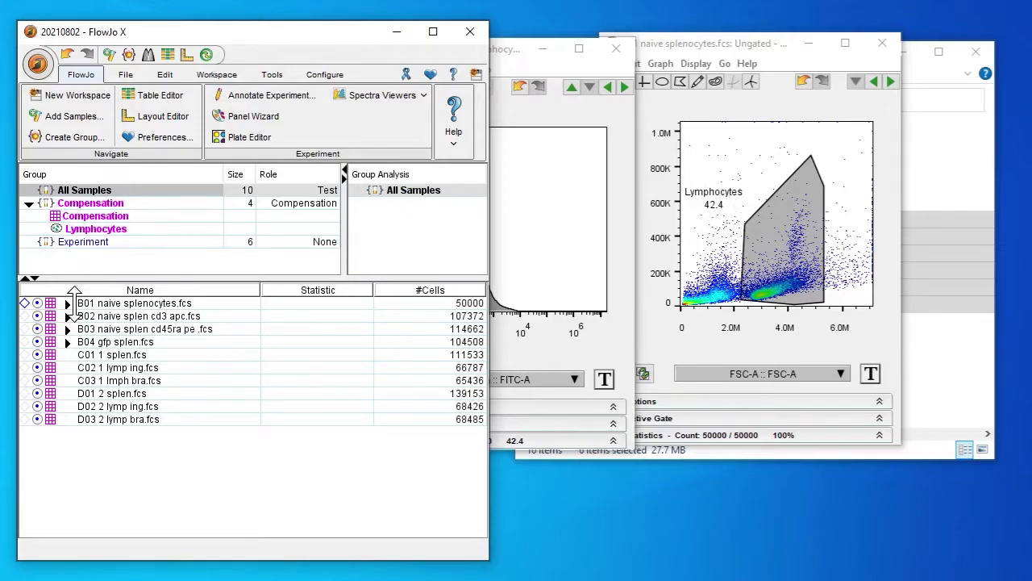
pyautogui.click(69, 302)
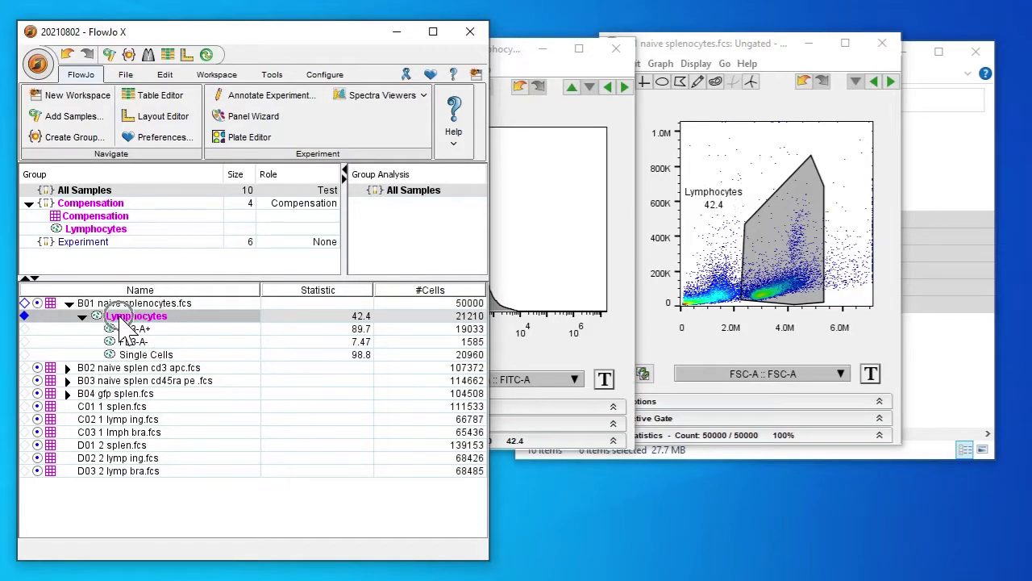
# - Copy B01's Lymphocytes and Single Cells gates onto Experiment and open C01's Single Cells plot
pyautogui.click(83, 241)
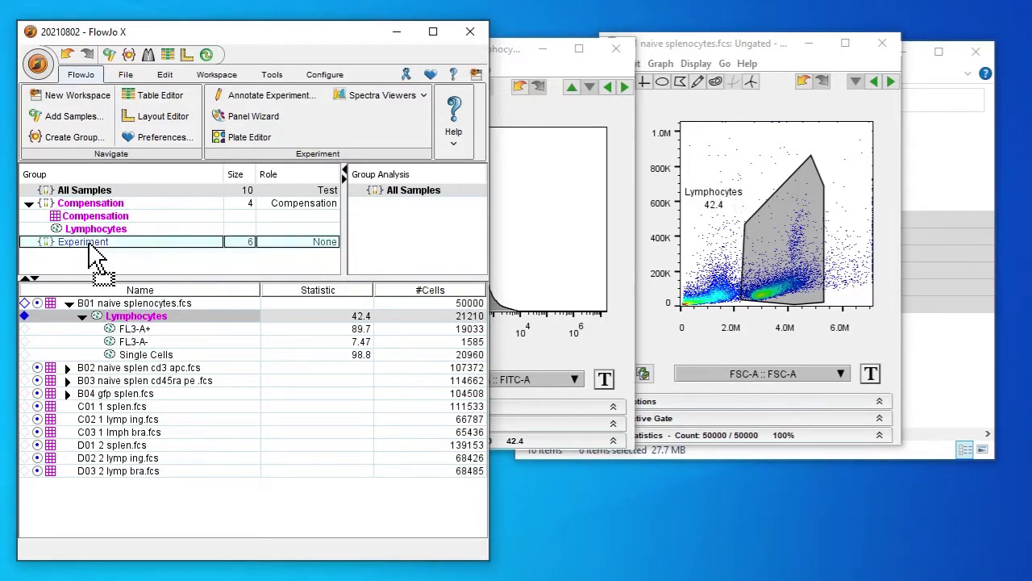
pyautogui.click(27, 242)
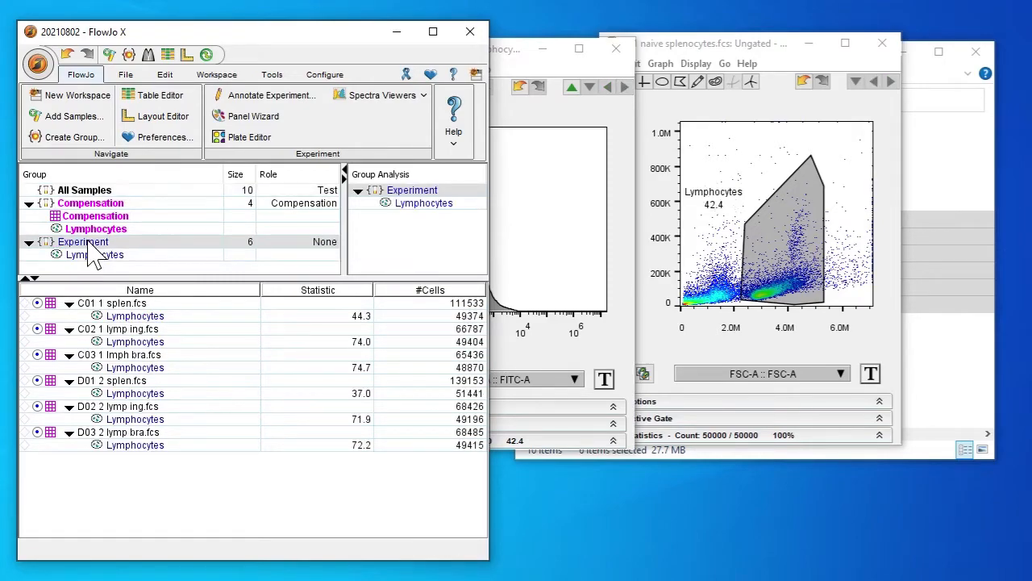
pyautogui.moveTo(89, 214)
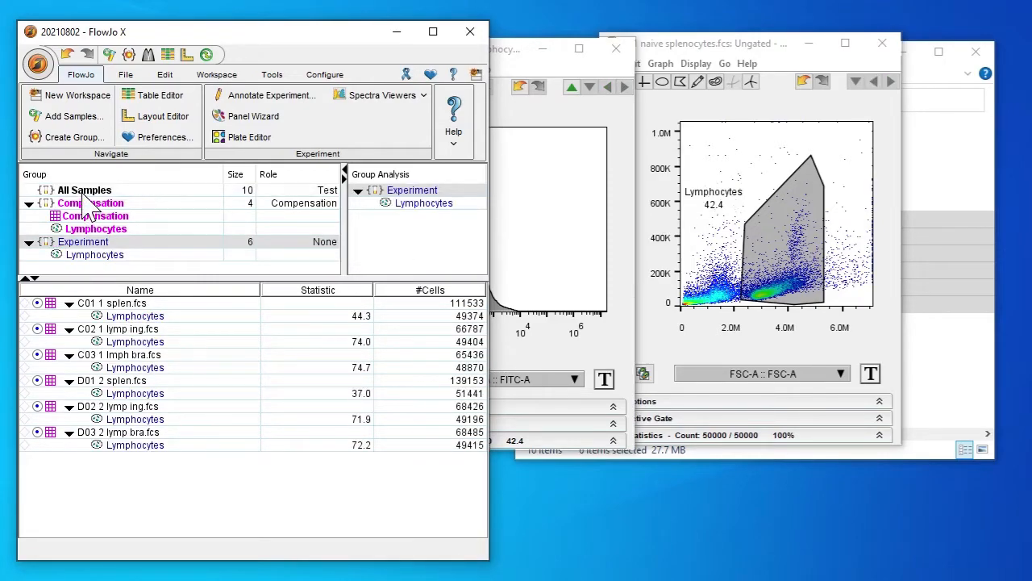
pyautogui.click(84, 189)
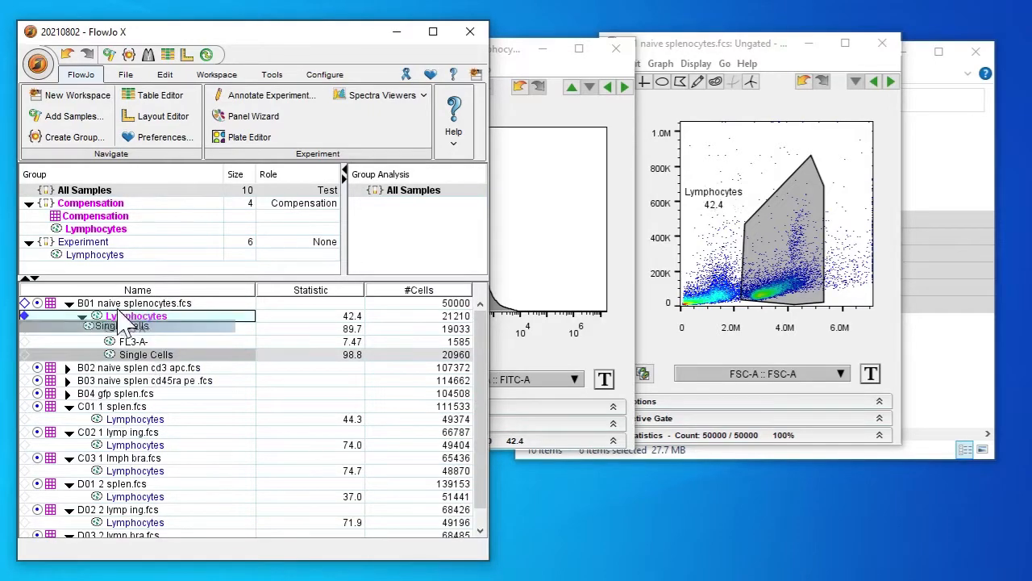
pyautogui.click(105, 315)
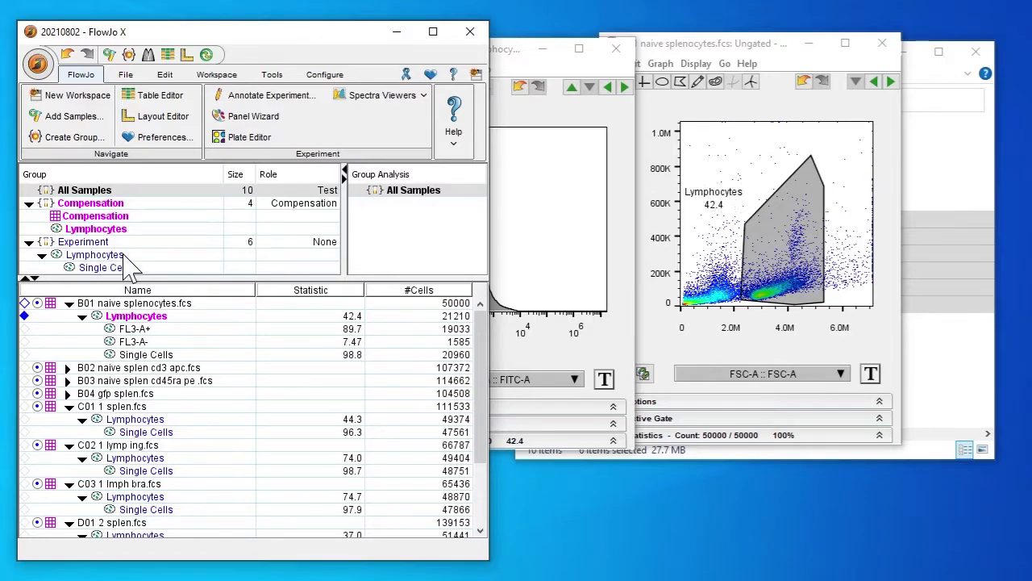
pyautogui.click(82, 242)
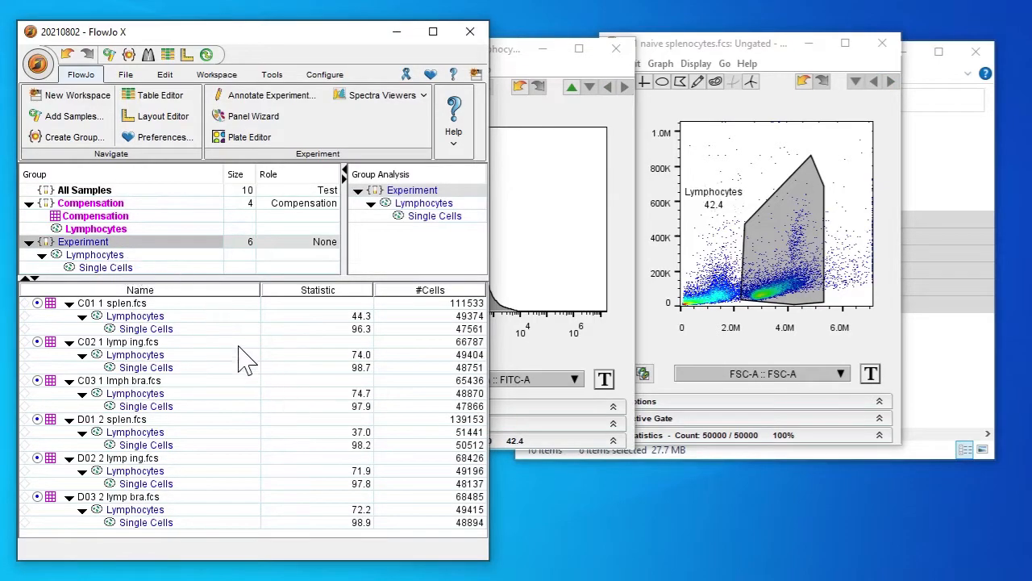
pyautogui.moveTo(316, 363)
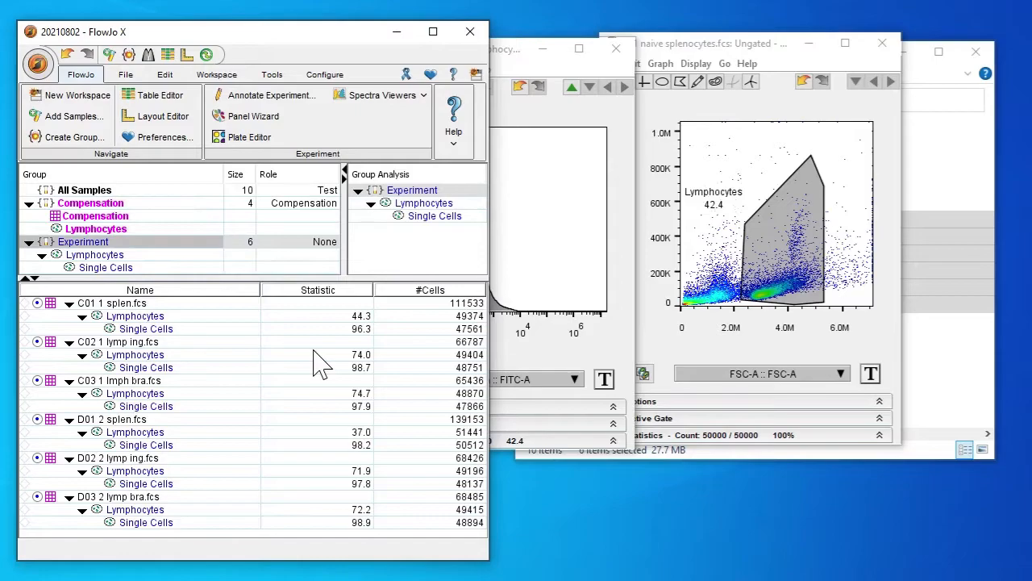
pyautogui.moveTo(230, 359)
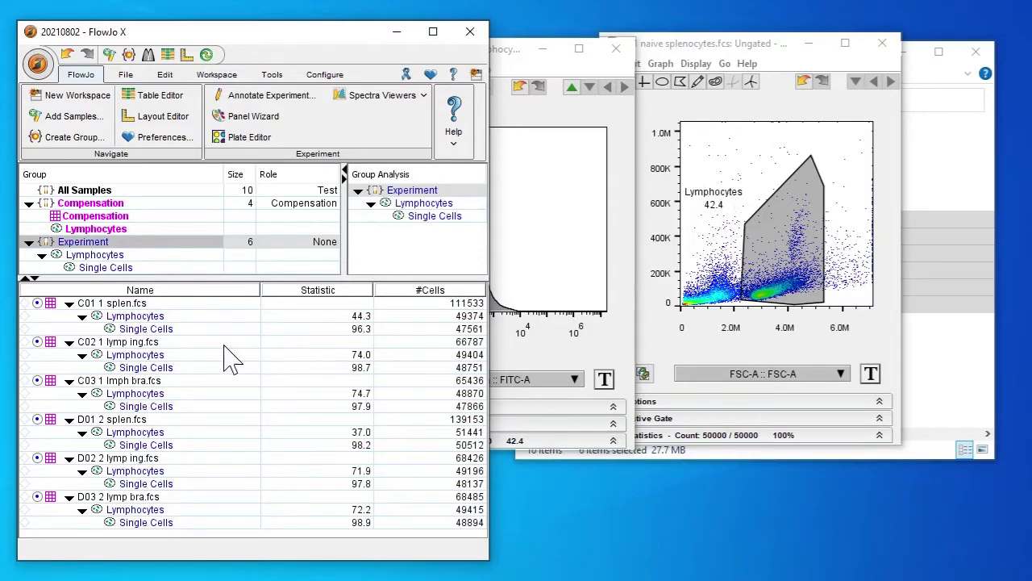
pyautogui.moveTo(193, 343)
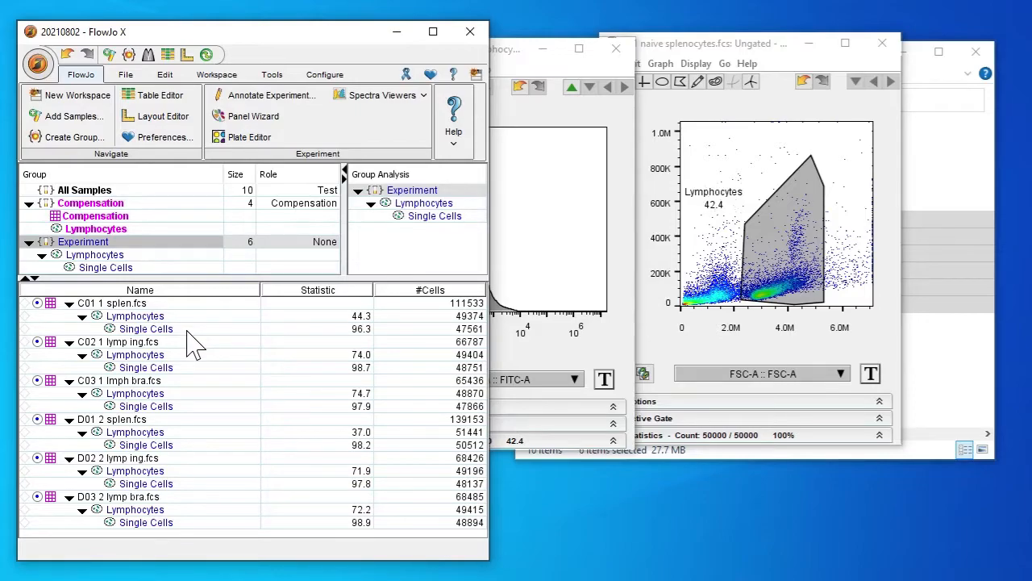
pyautogui.doubleClick(145, 328)
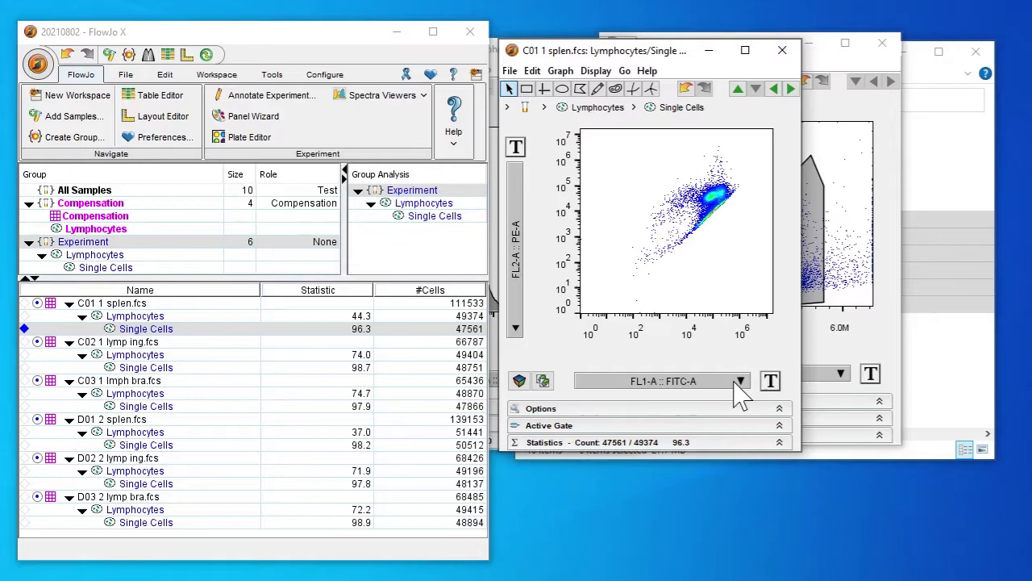
pyautogui.moveTo(520, 315)
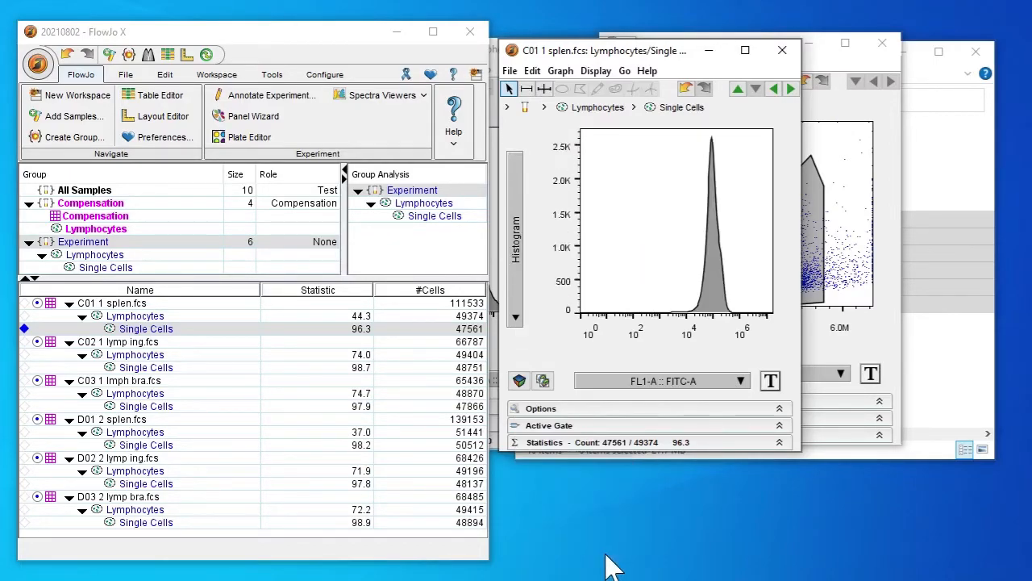
pyautogui.moveTo(653, 190)
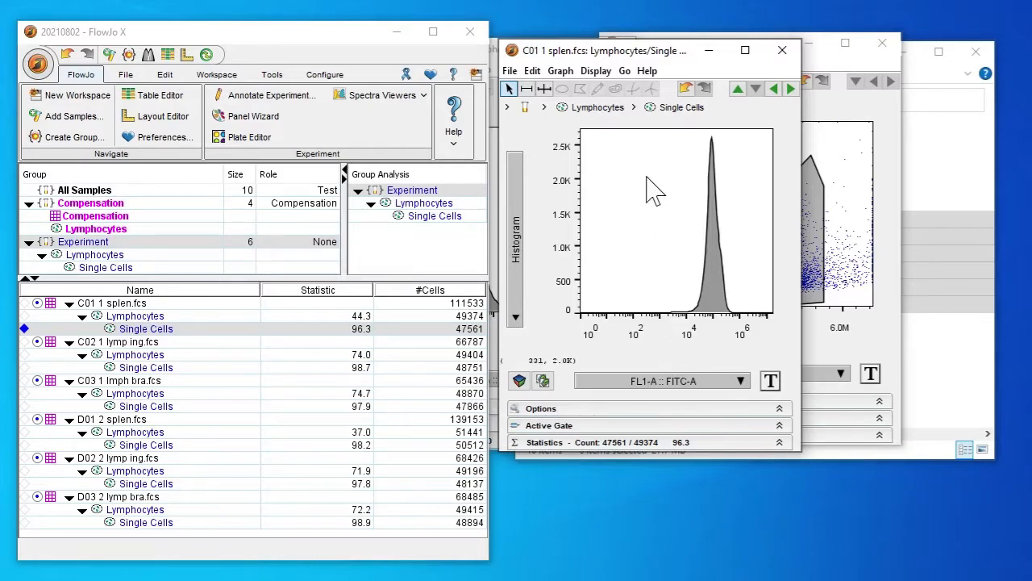
# - Move the C01 FL1-A histogram window beside the workspace
pyautogui.moveTo(662, 50); pyautogui.dragTo(375, 62)
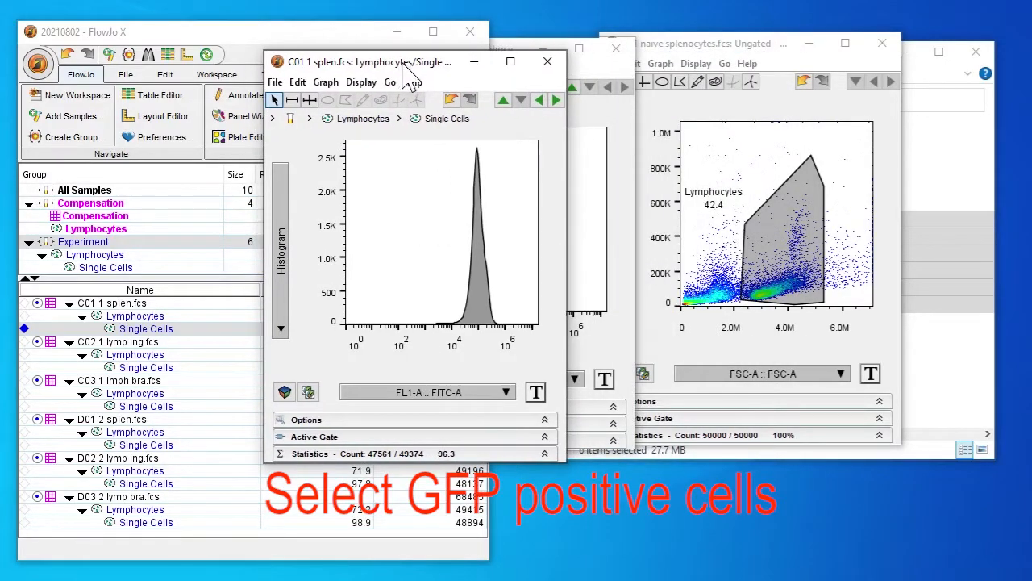
pyautogui.moveTo(589, 85)
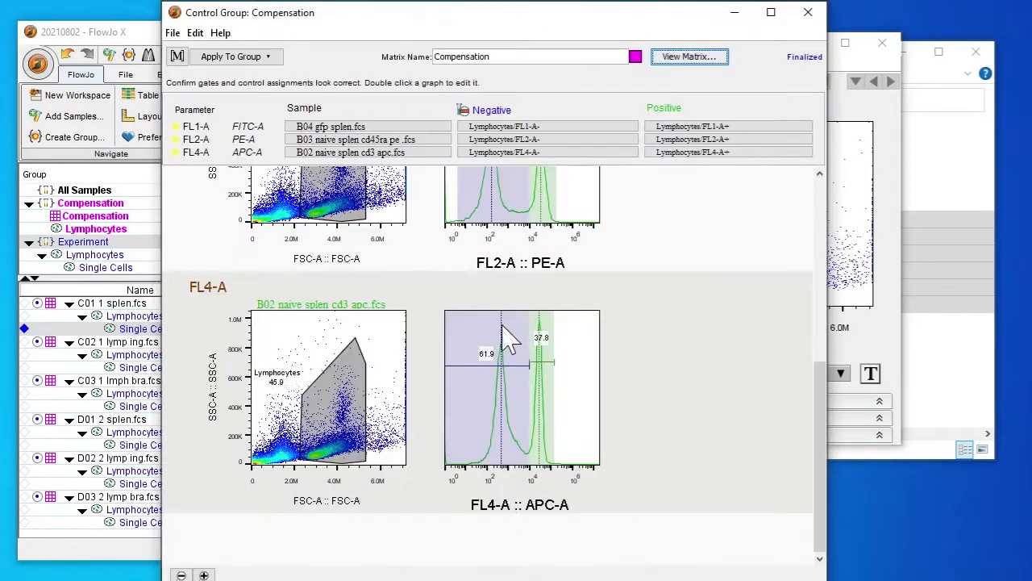
# - Scroll the compensation control review up to the FL1-A section
pyautogui.scroll(3)
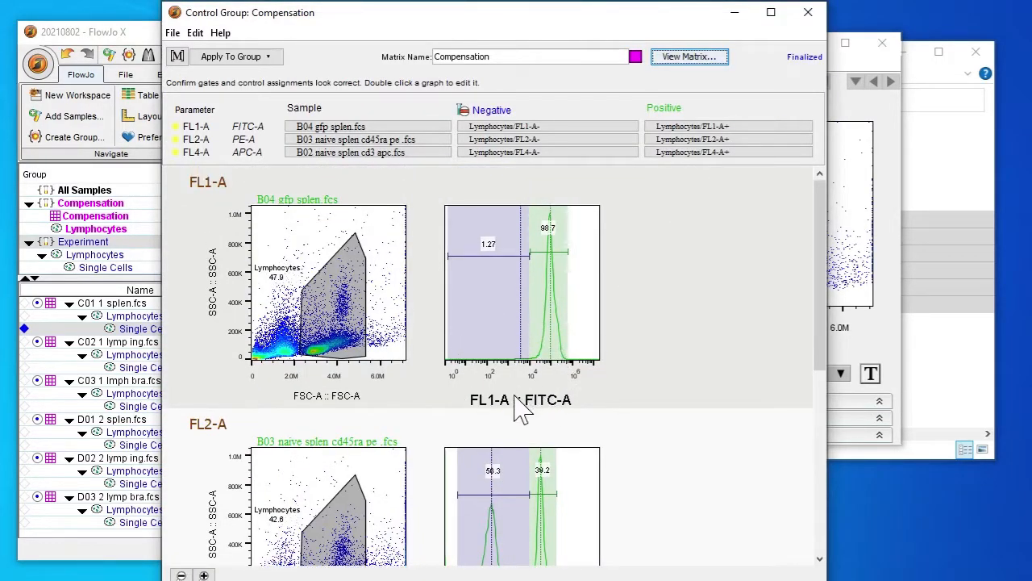
pyautogui.moveTo(536, 379)
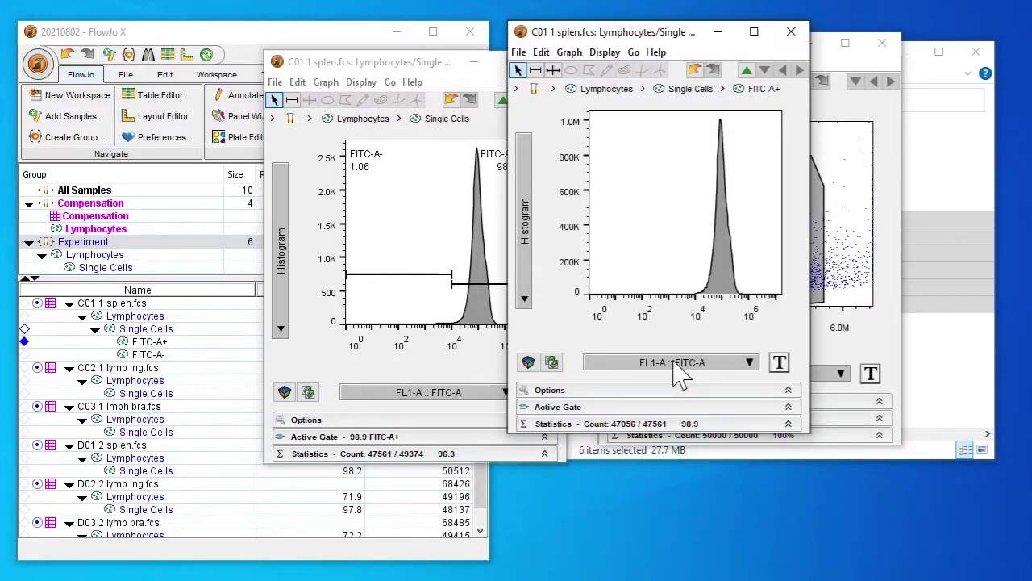
pyautogui.moveTo(685, 375)
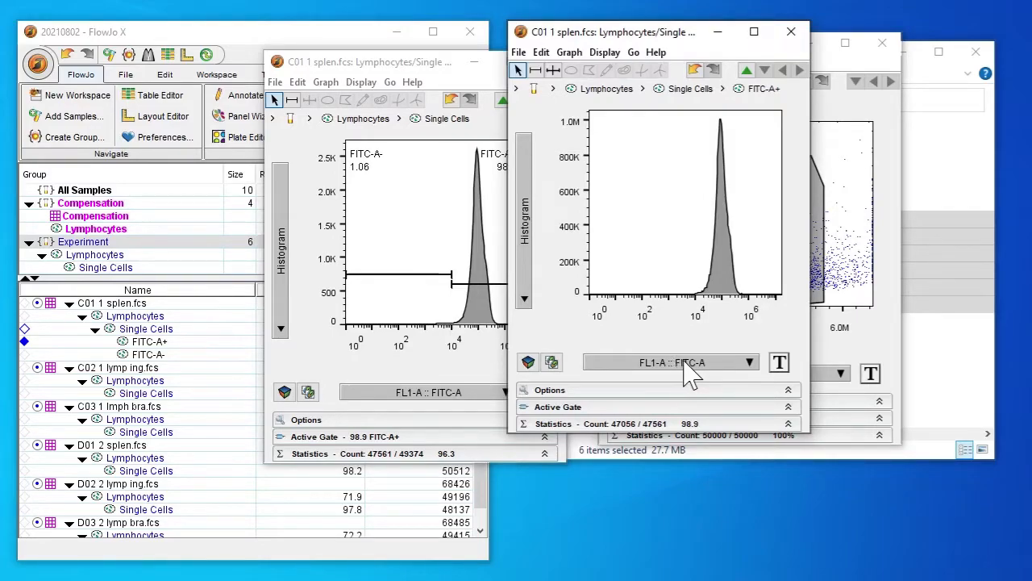
# - Plot C01's FITC-A+ cells as Comp-FL2-A PE-A versus Comp-FL4-A APC-A
pyautogui.click(750, 361)
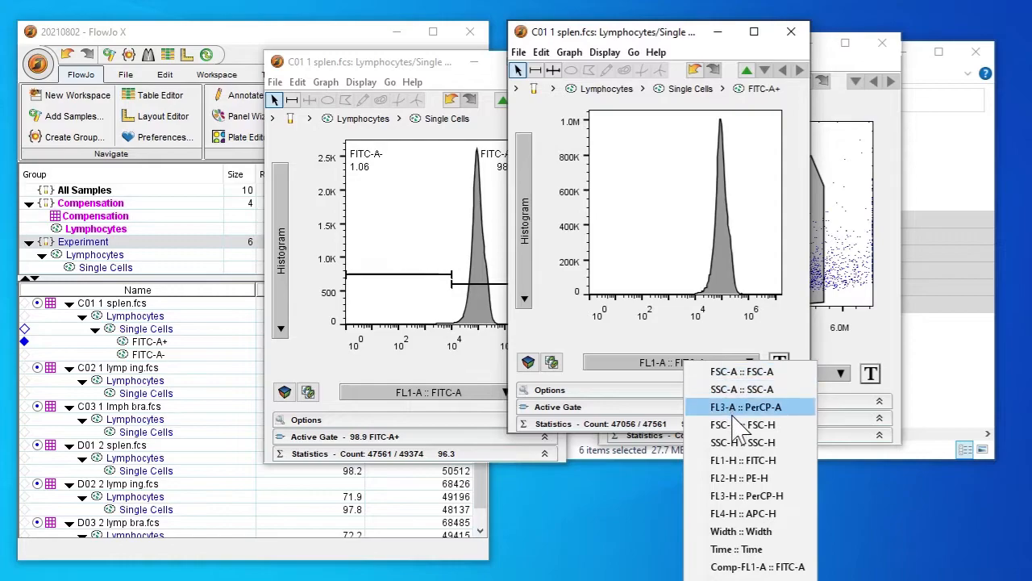
pyautogui.moveTo(742, 424)
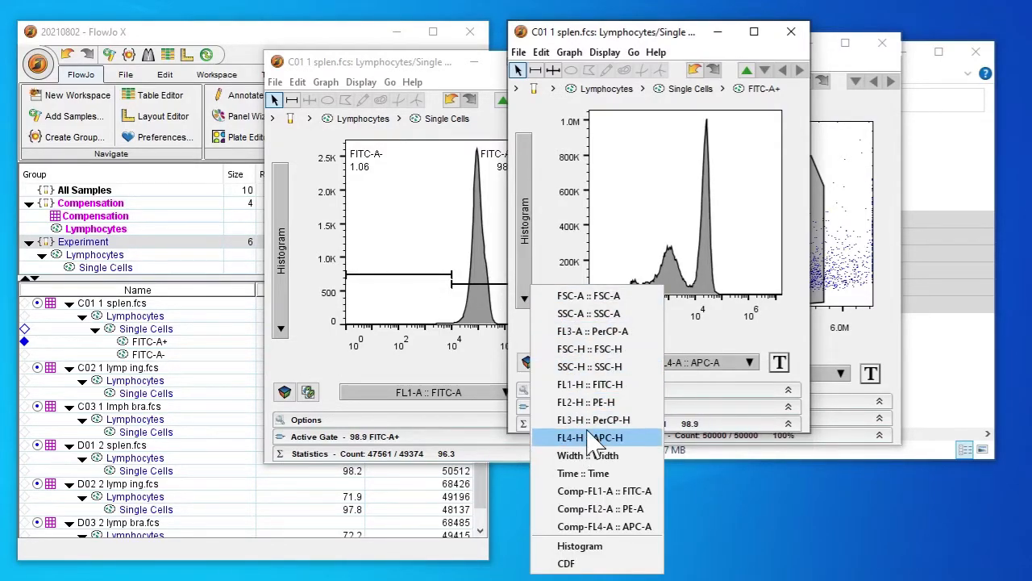
pyautogui.moveTo(601, 508)
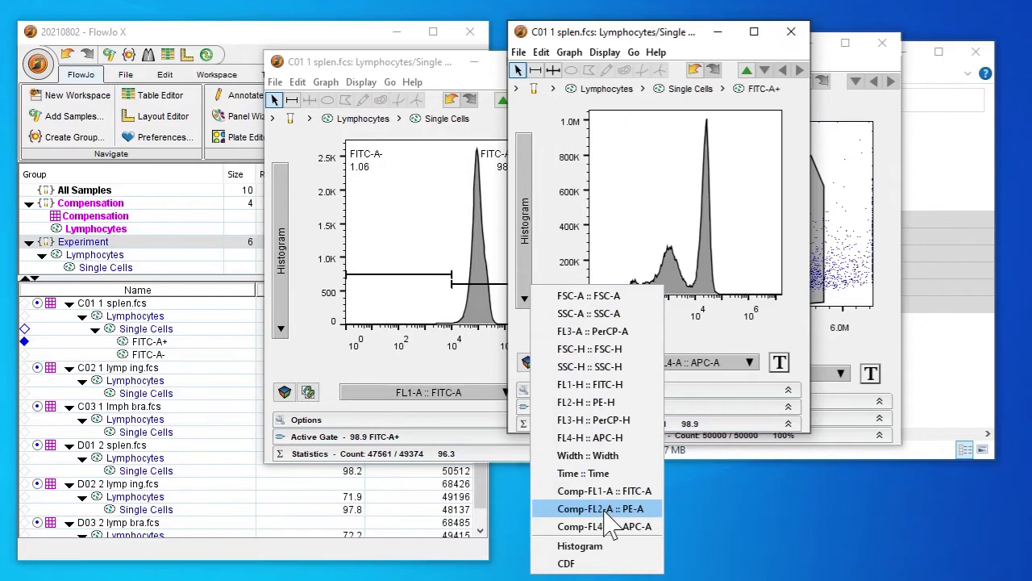
pyautogui.click(604, 508)
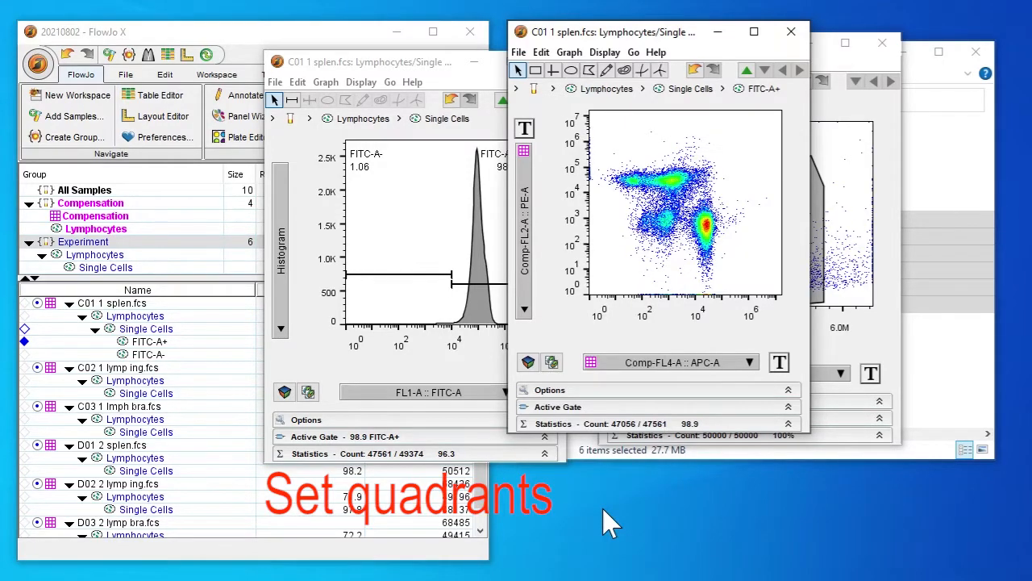
pyautogui.moveTo(702, 315)
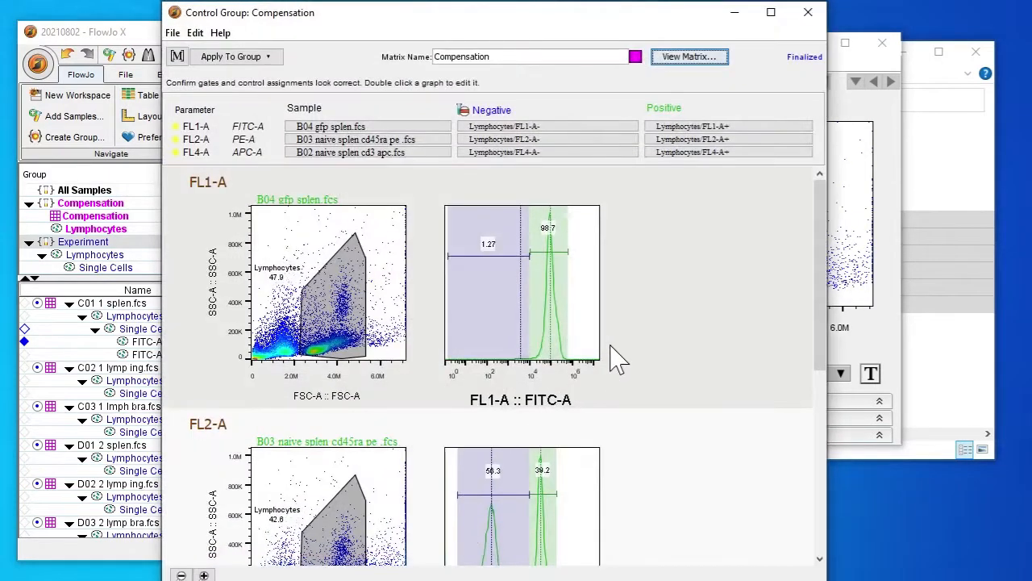
# - Scroll through the compensation controls to review the FL1-A, FL2-A and FL4-A gates
pyautogui.scroll(-3)
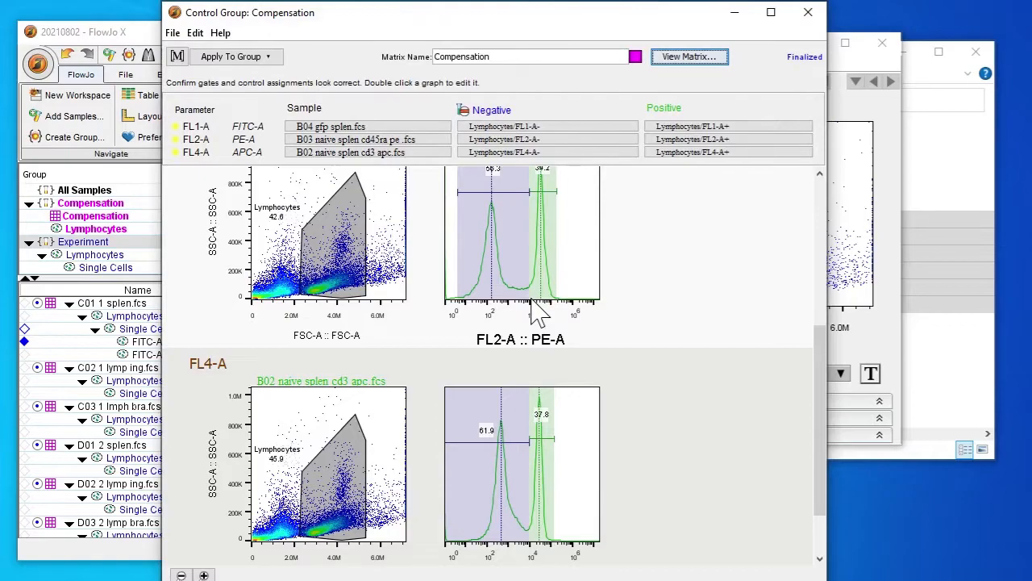
pyautogui.moveTo(539, 562)
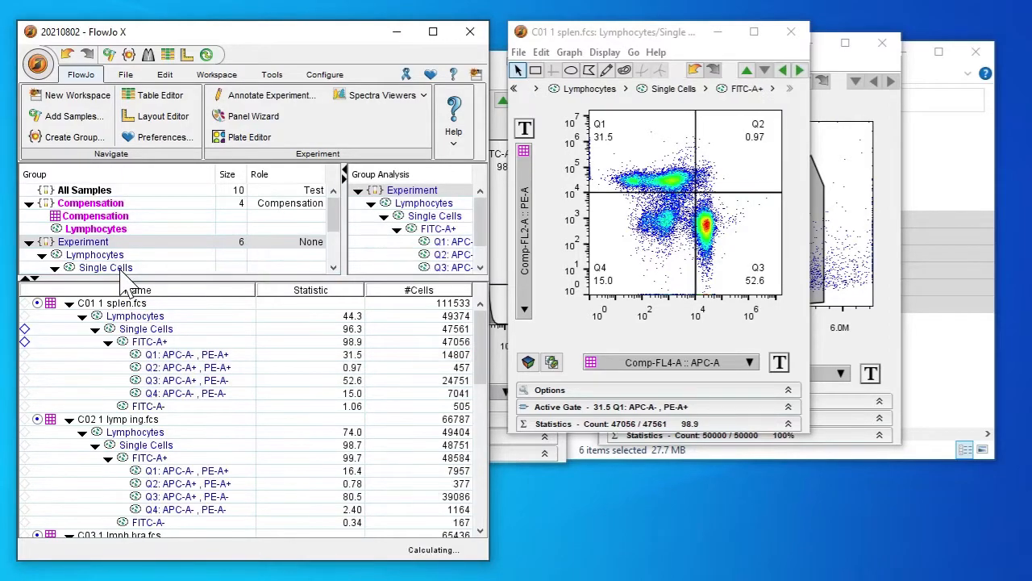
# - Step through successive Experiment samples to check each one's PE-A vs APC-A quadrant gates
pyautogui.scroll(-3)
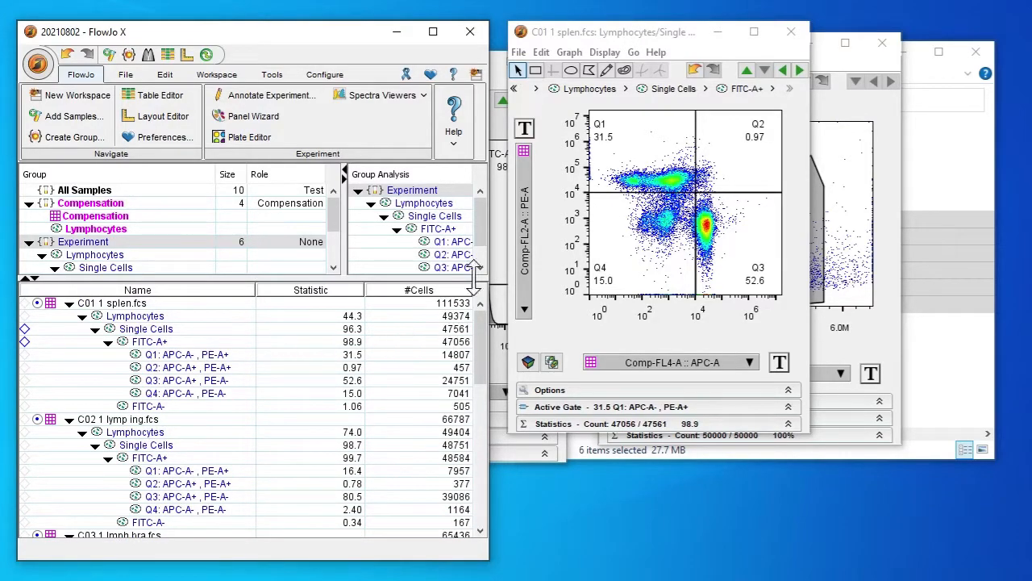
pyautogui.moveTo(800, 70)
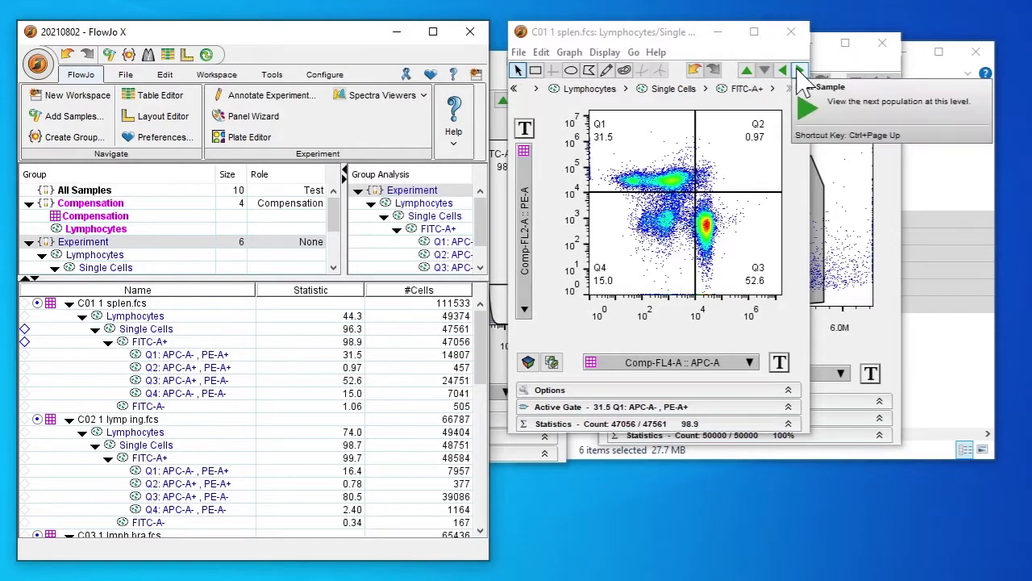
pyautogui.click(800, 71)
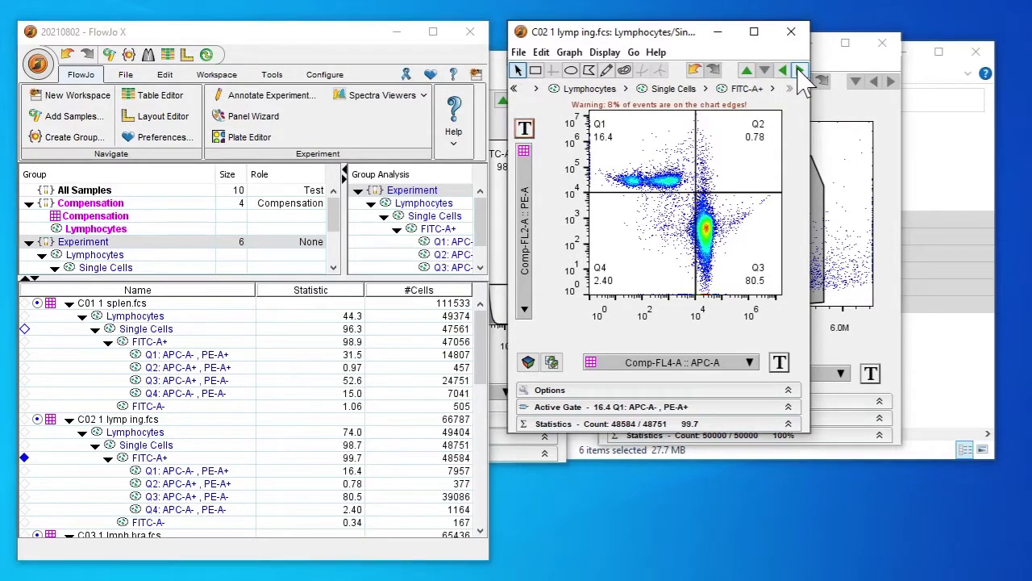
pyautogui.click(801, 70)
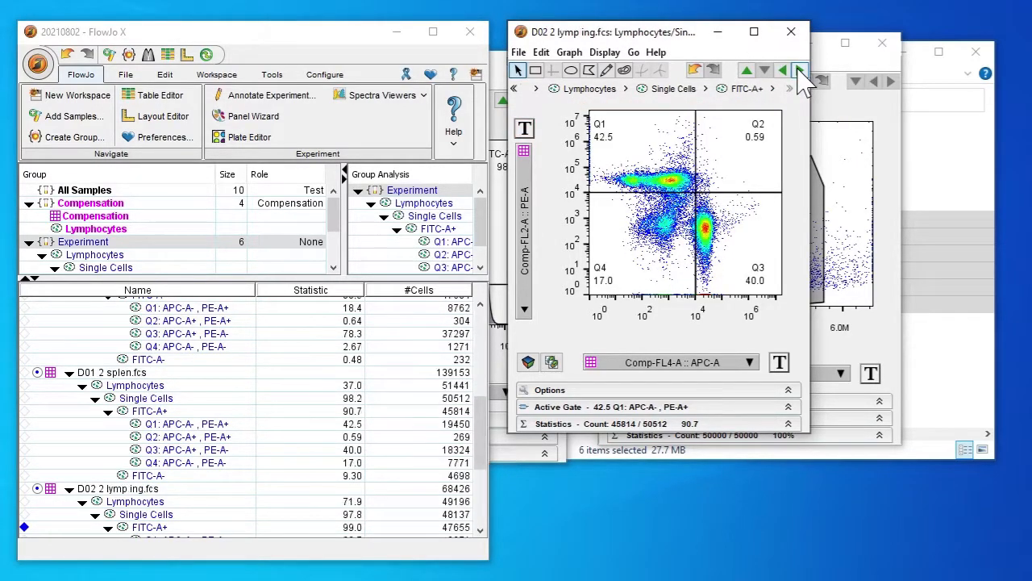
pyautogui.click(800, 70)
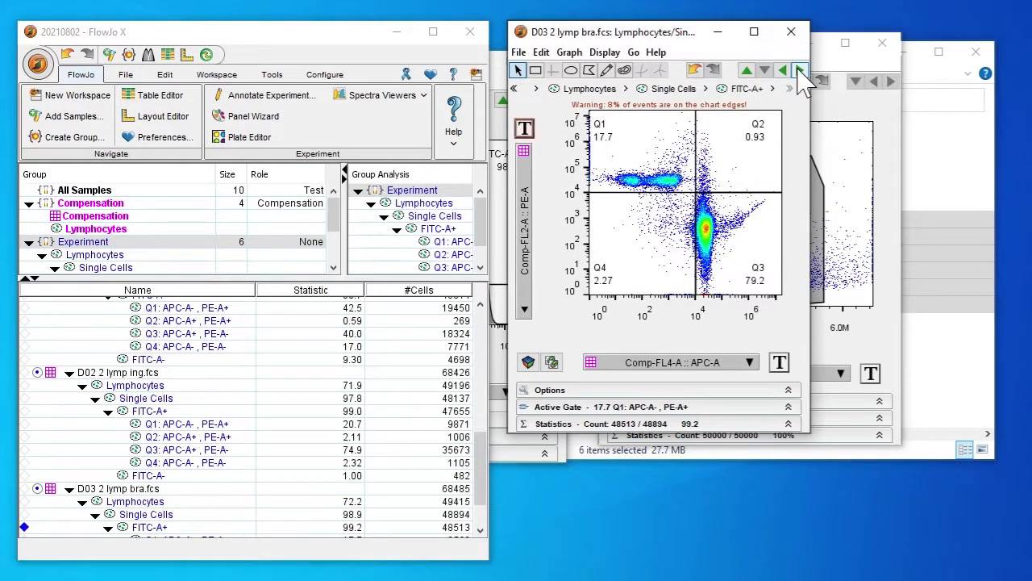
pyautogui.click(800, 70)
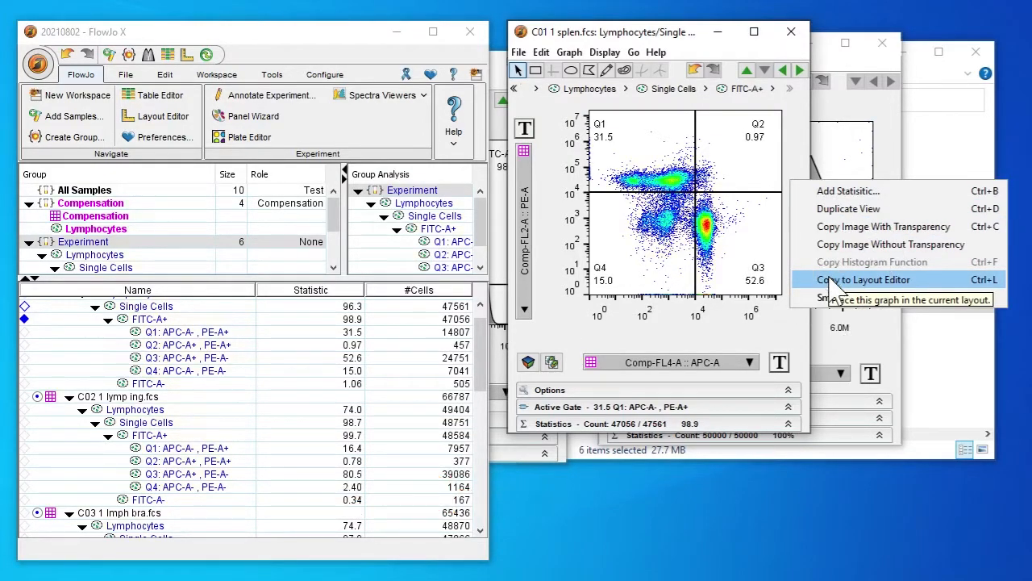
# - Copy the C01 1 splen quadrant plot to a new layout and zoom out
pyautogui.click(864, 279)
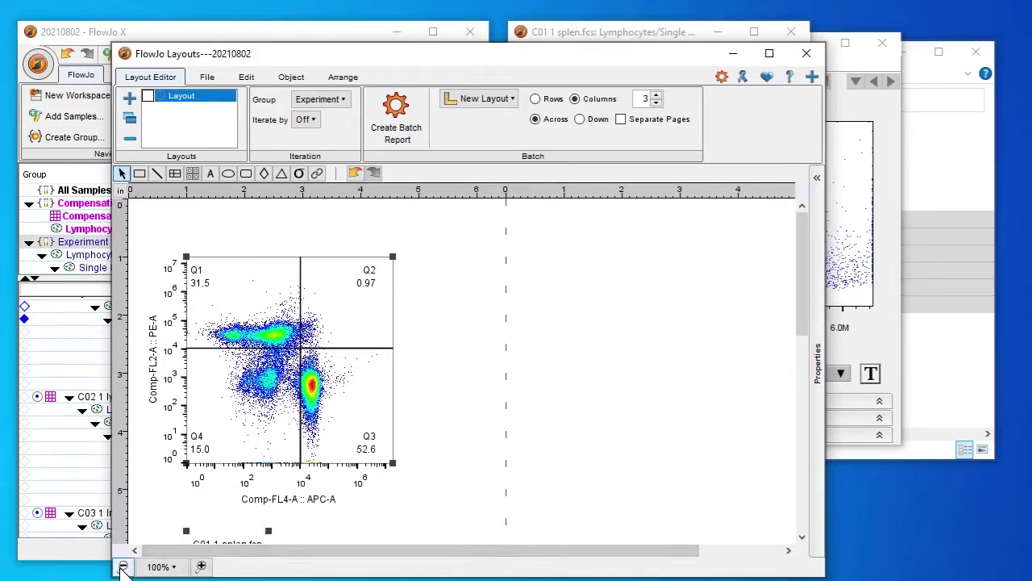
pyautogui.click(122, 567)
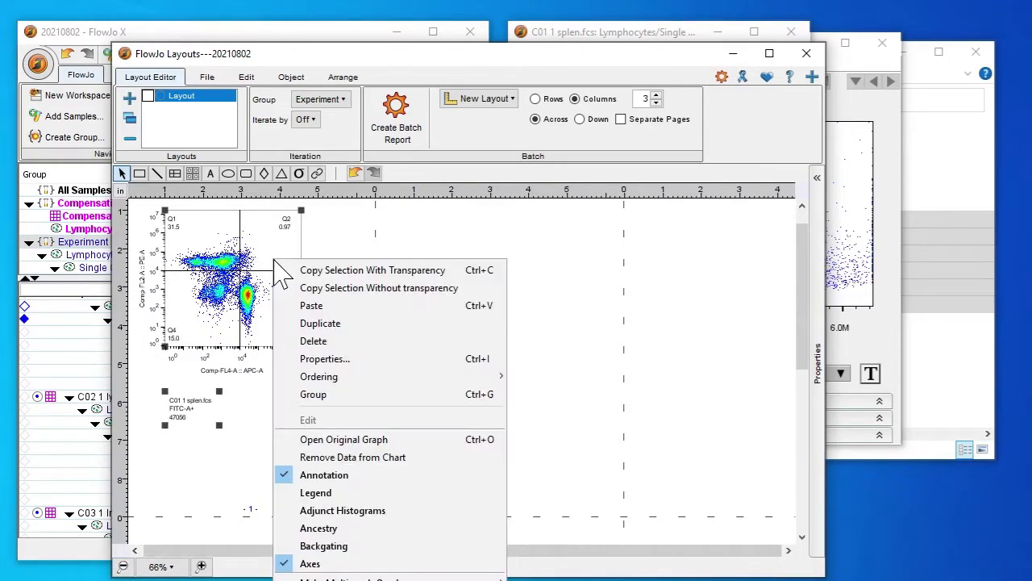
pyautogui.moveTo(323, 546)
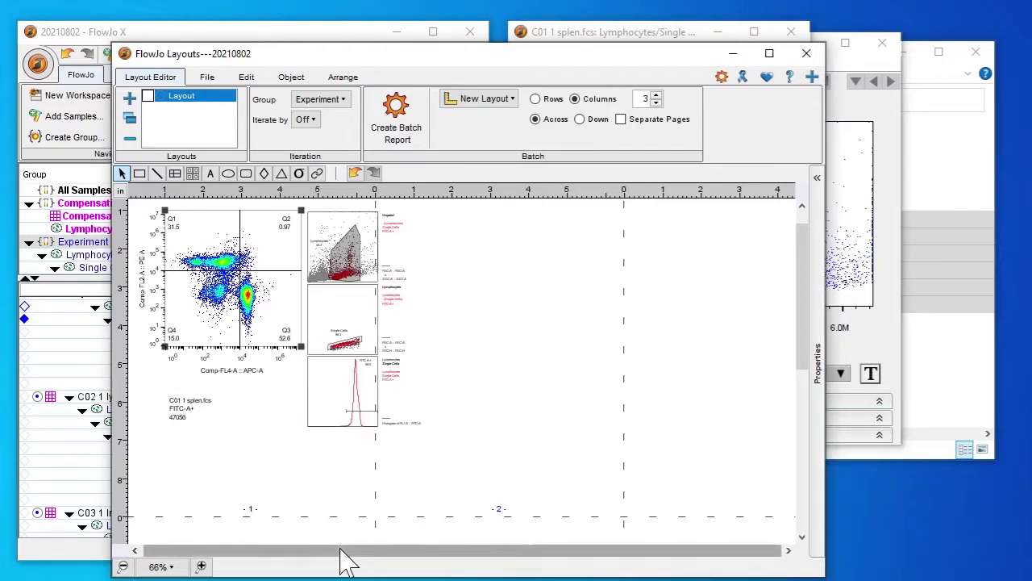
pyautogui.moveTo(367, 275)
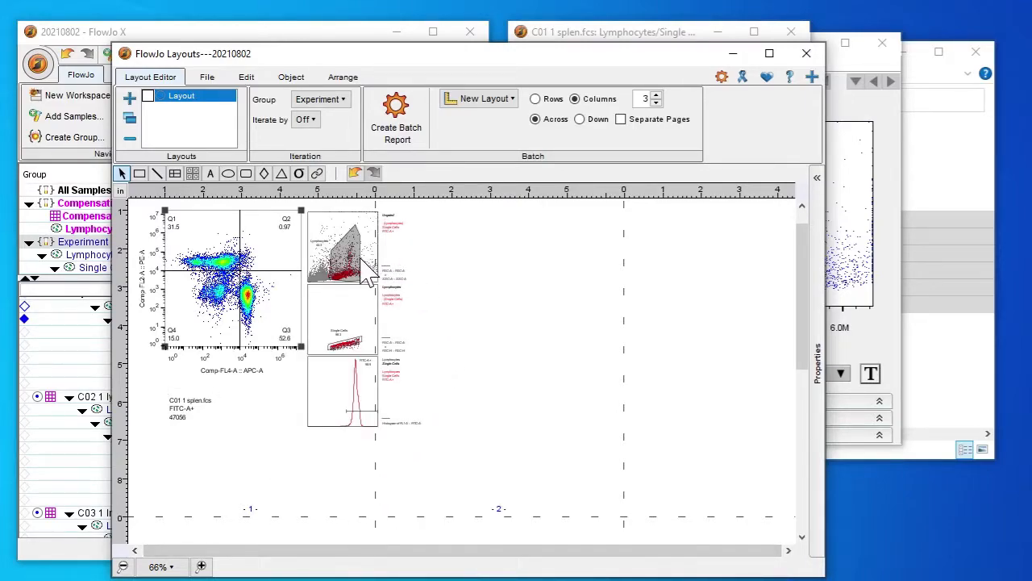
pyautogui.moveTo(387, 342)
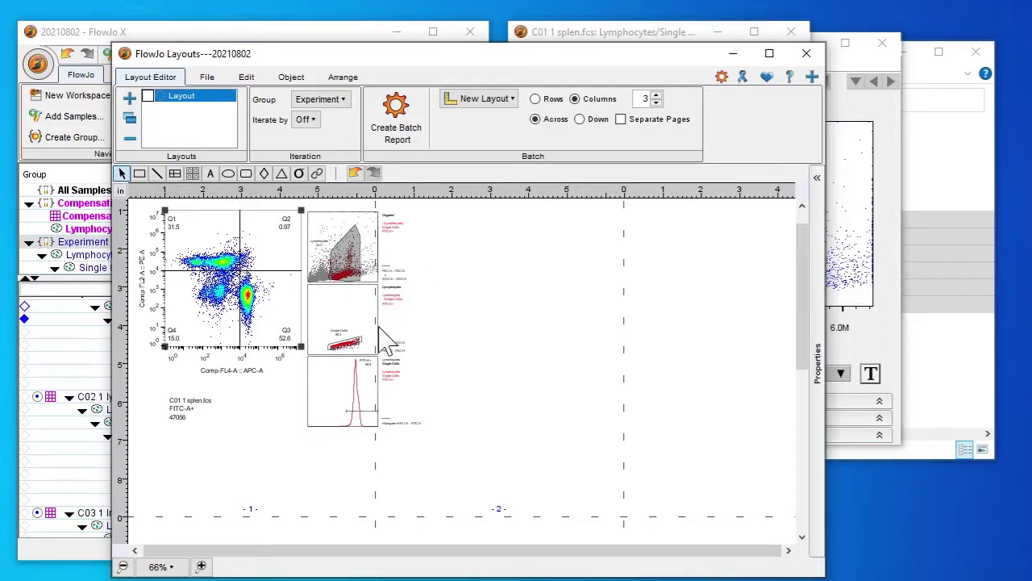
pyautogui.moveTo(375, 403)
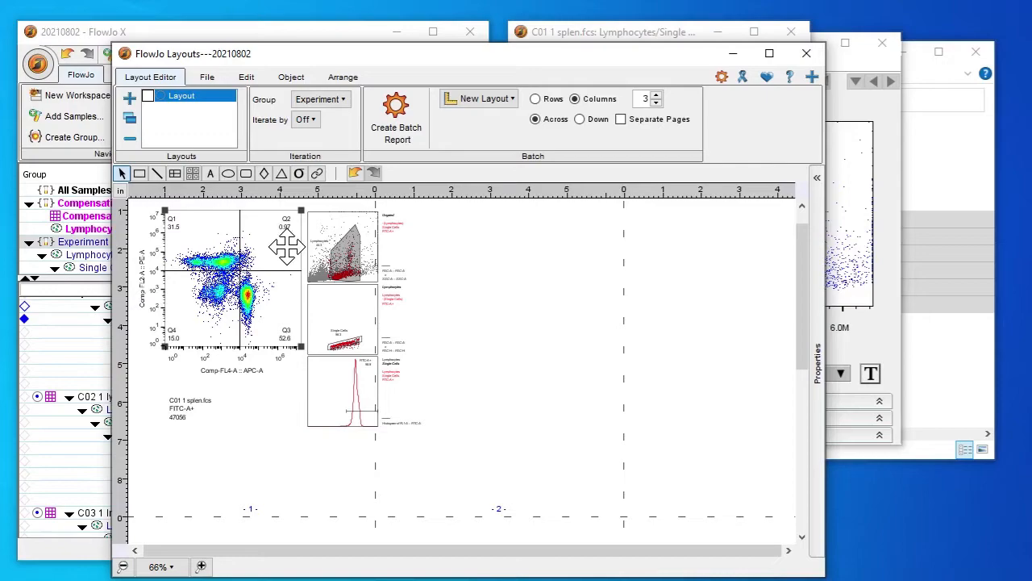
pyautogui.moveTo(396, 121)
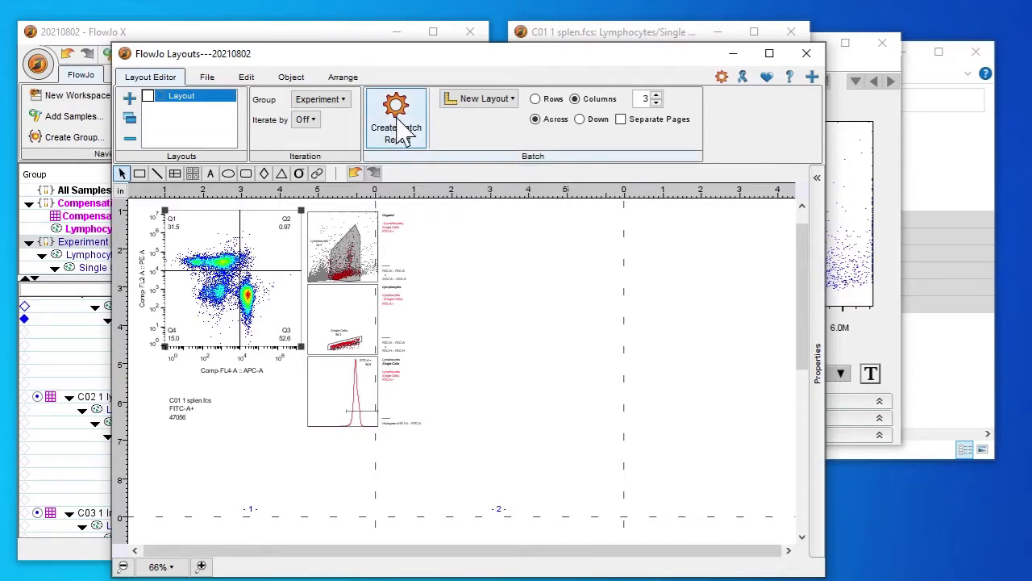
# - Create a batch report for the six Experiment samples and zoom out to view them
pyautogui.click(395, 116)
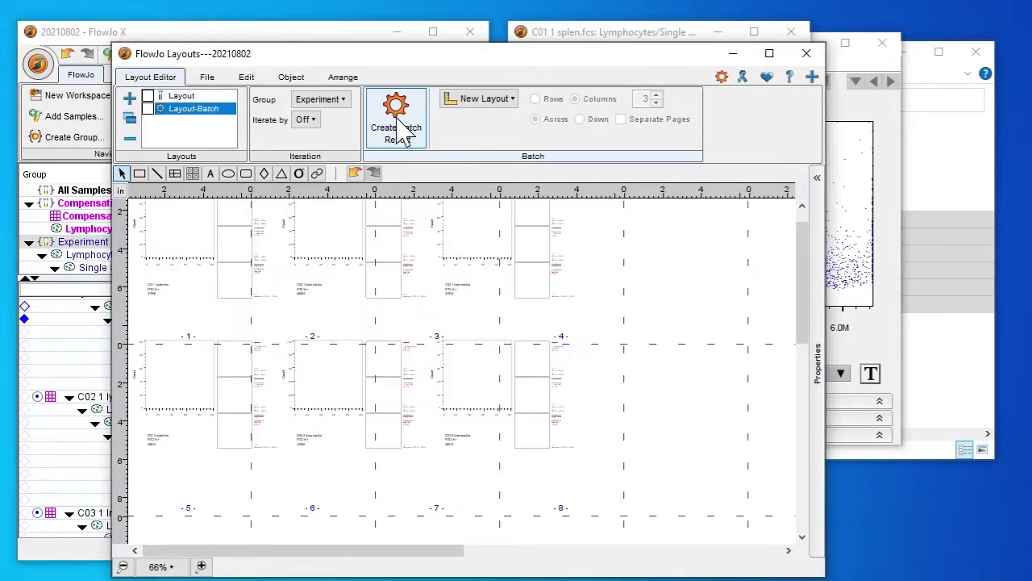
pyautogui.click(396, 125)
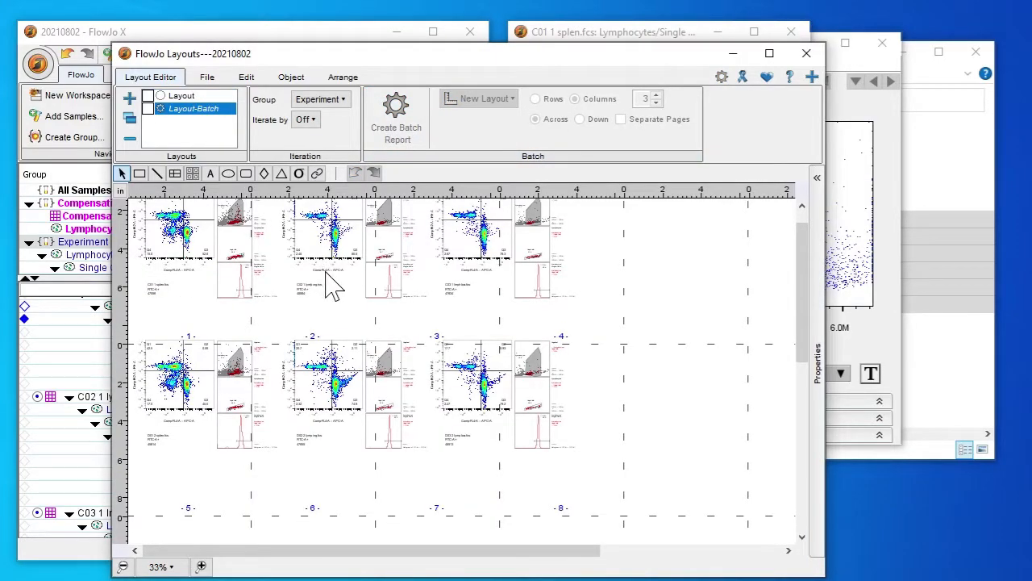
pyautogui.moveTo(290, 491)
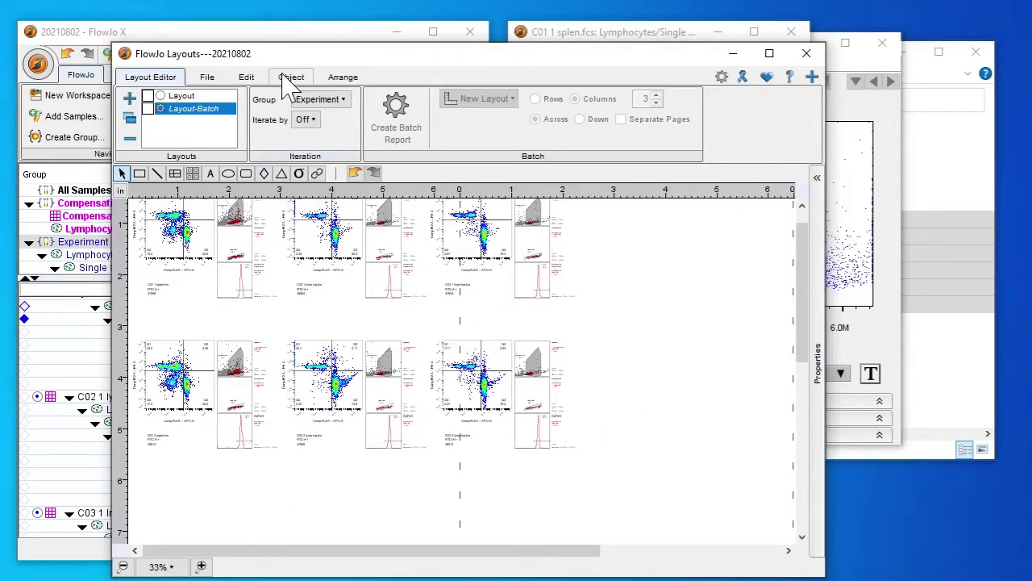
pyautogui.click(343, 77)
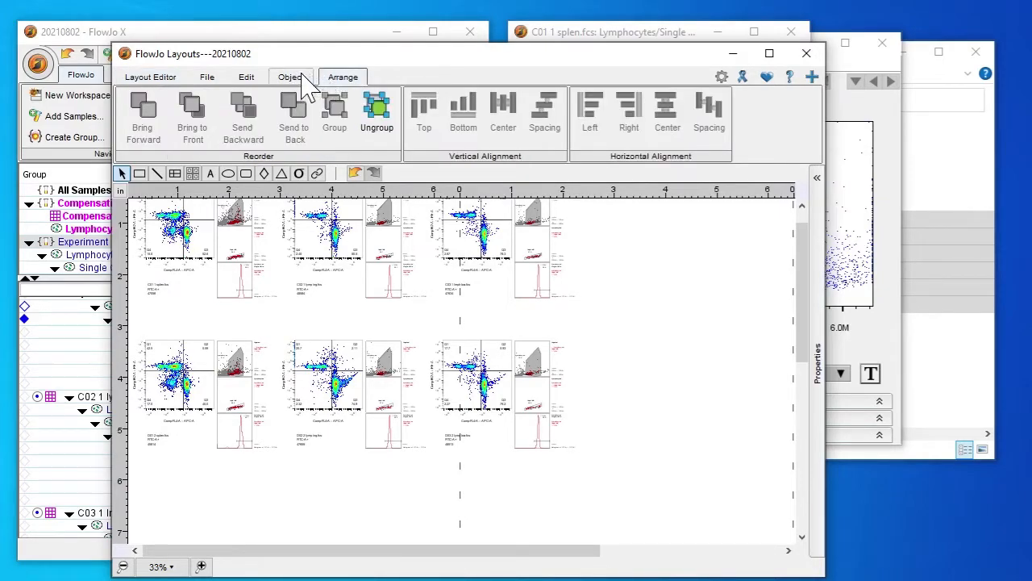
# - Browse the Edit and File options, then scale the batch layout to fit the page
pyautogui.click(246, 76)
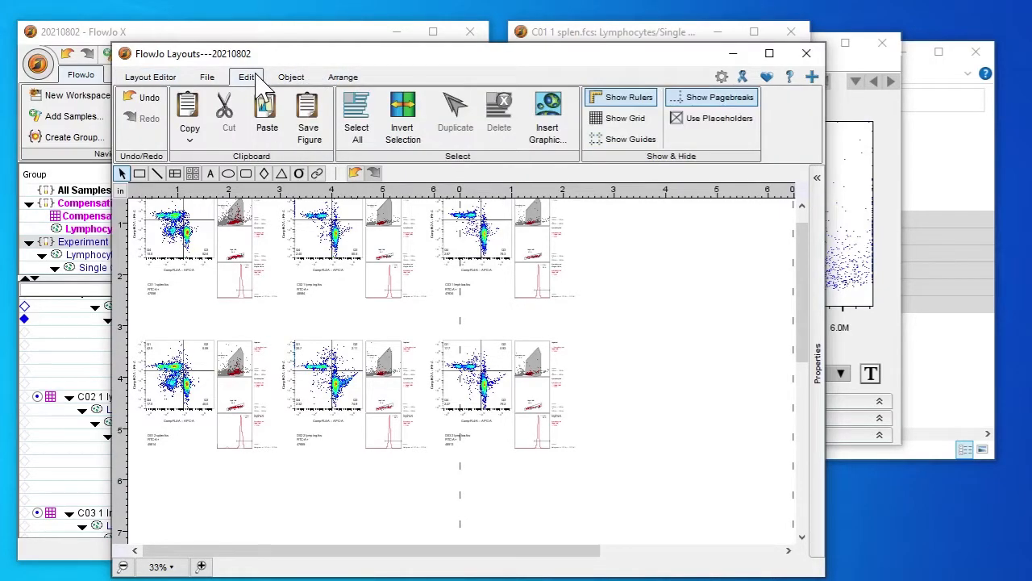
pyautogui.click(206, 77)
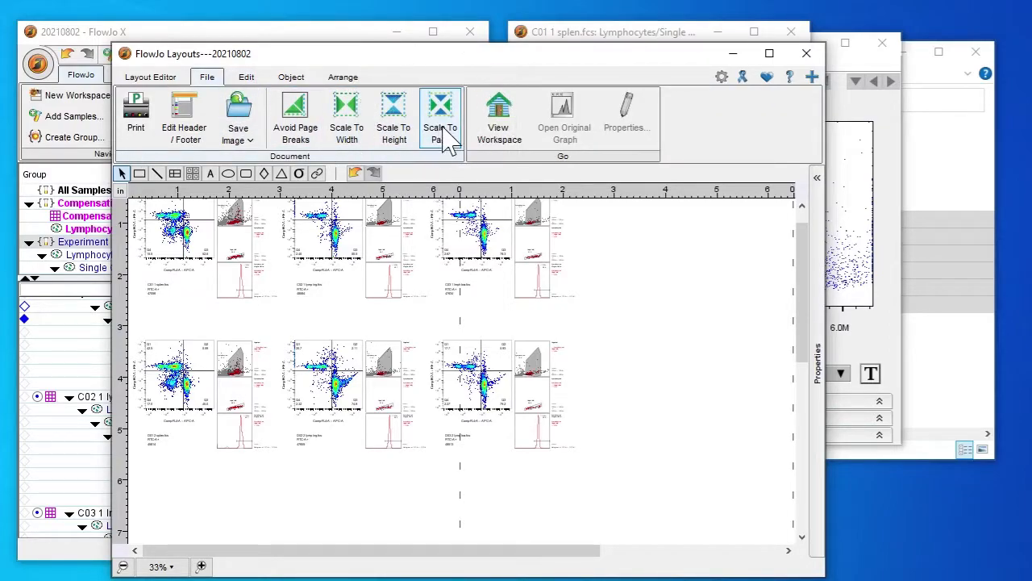
pyautogui.click(440, 117)
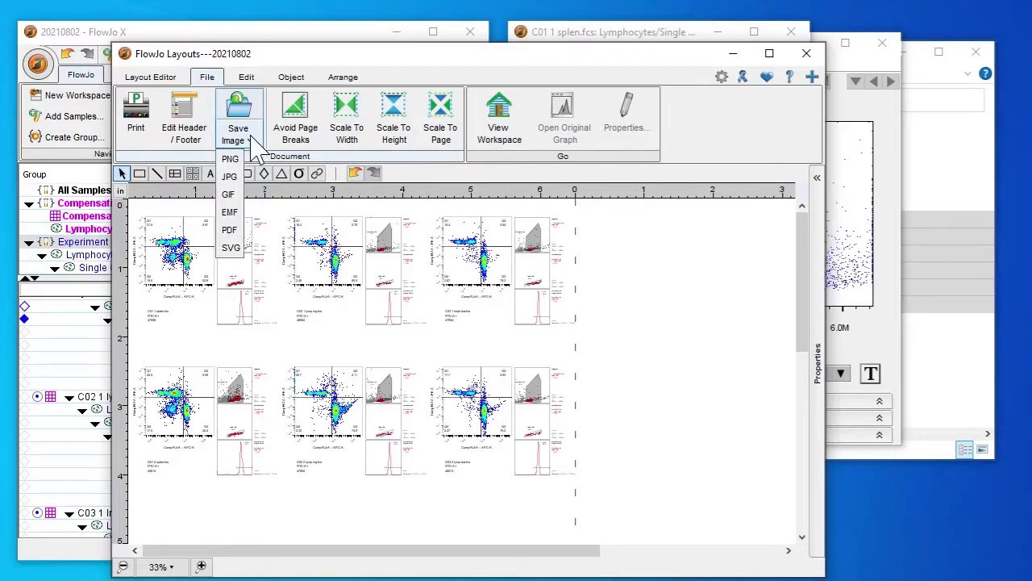
pyautogui.moveTo(234, 230)
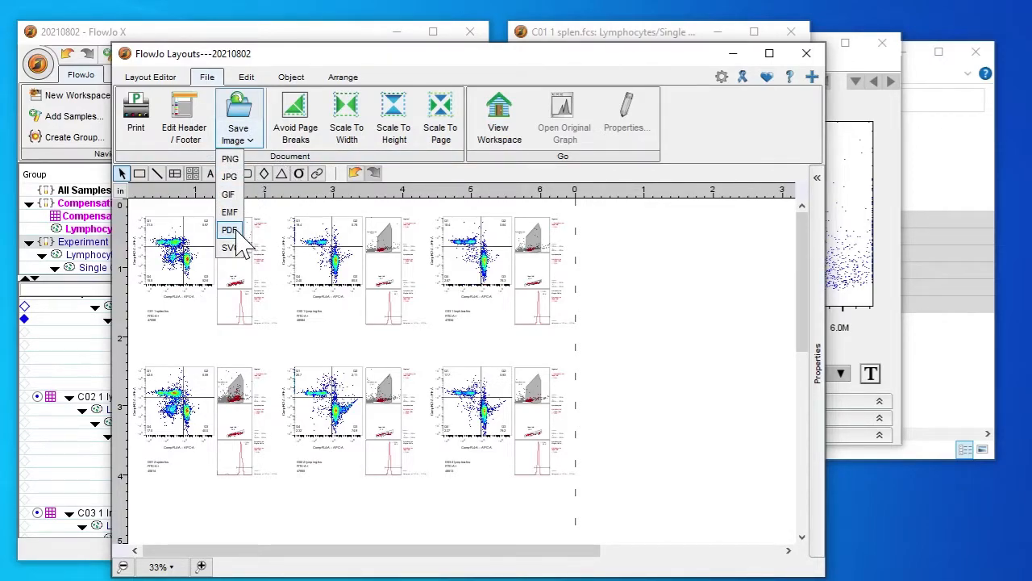
# - Choose PDF export to save the layout as 20210802-Layout-Batch.pdf
pyautogui.click(230, 230)
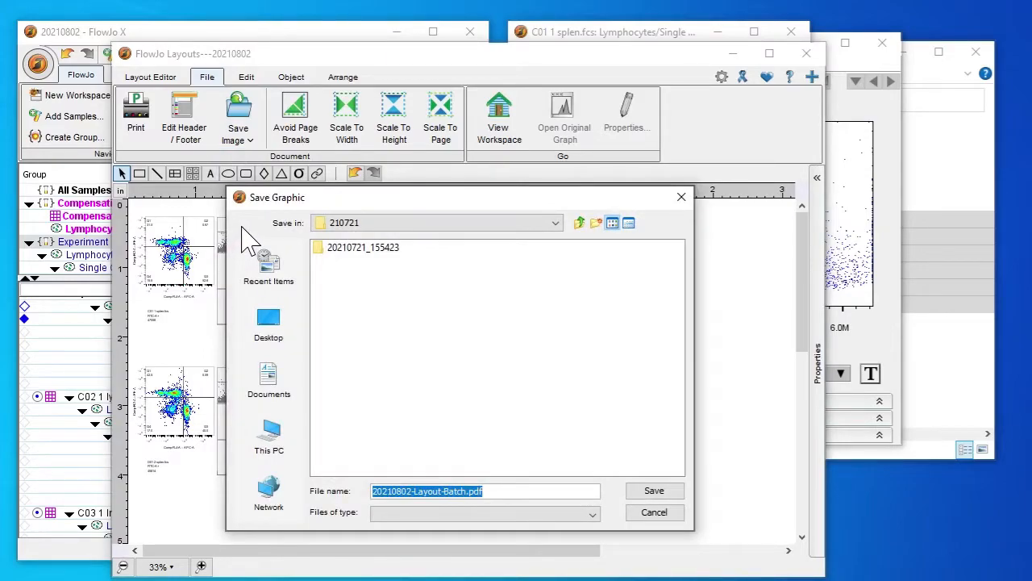
pyautogui.moveTo(483, 278)
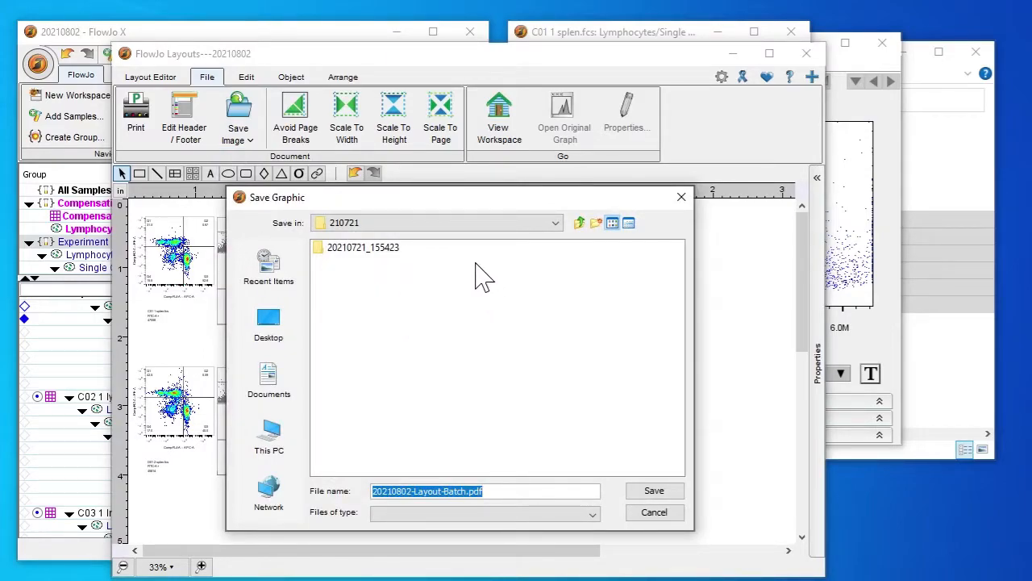
pyautogui.moveTo(472, 479)
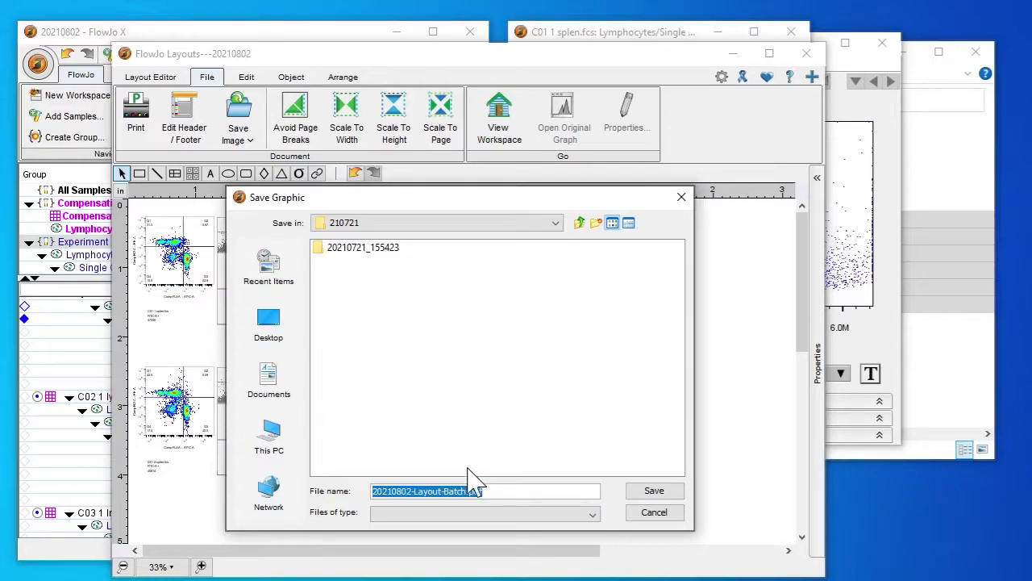